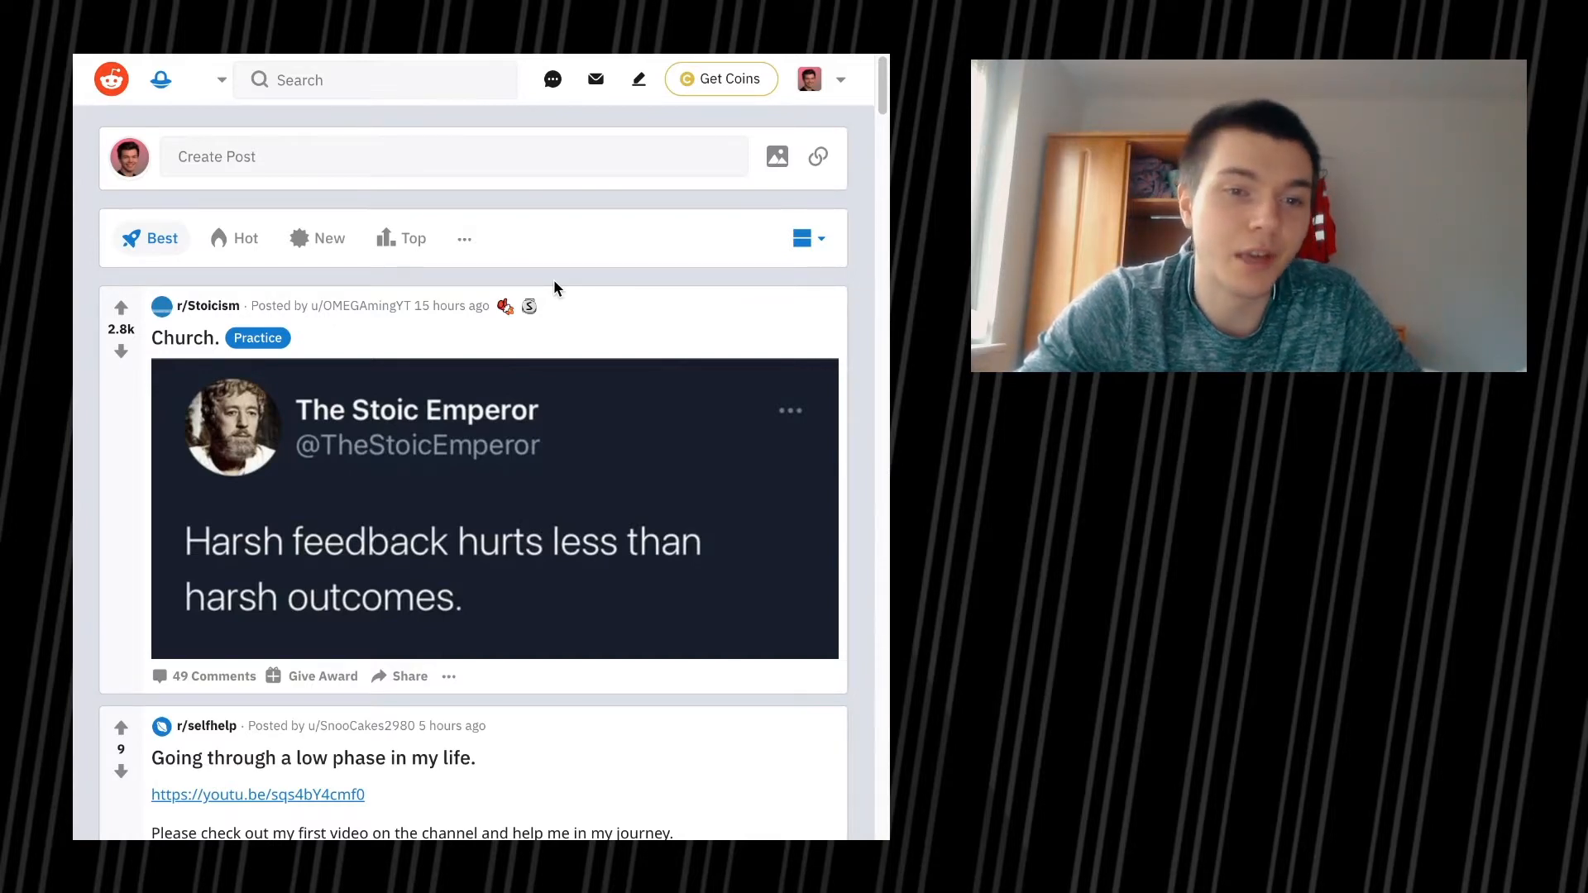
Step: Scroll the home feed down to the r/selfimprovement 'Focus On Growth, Not Perfection' post
scroll("down", 3)
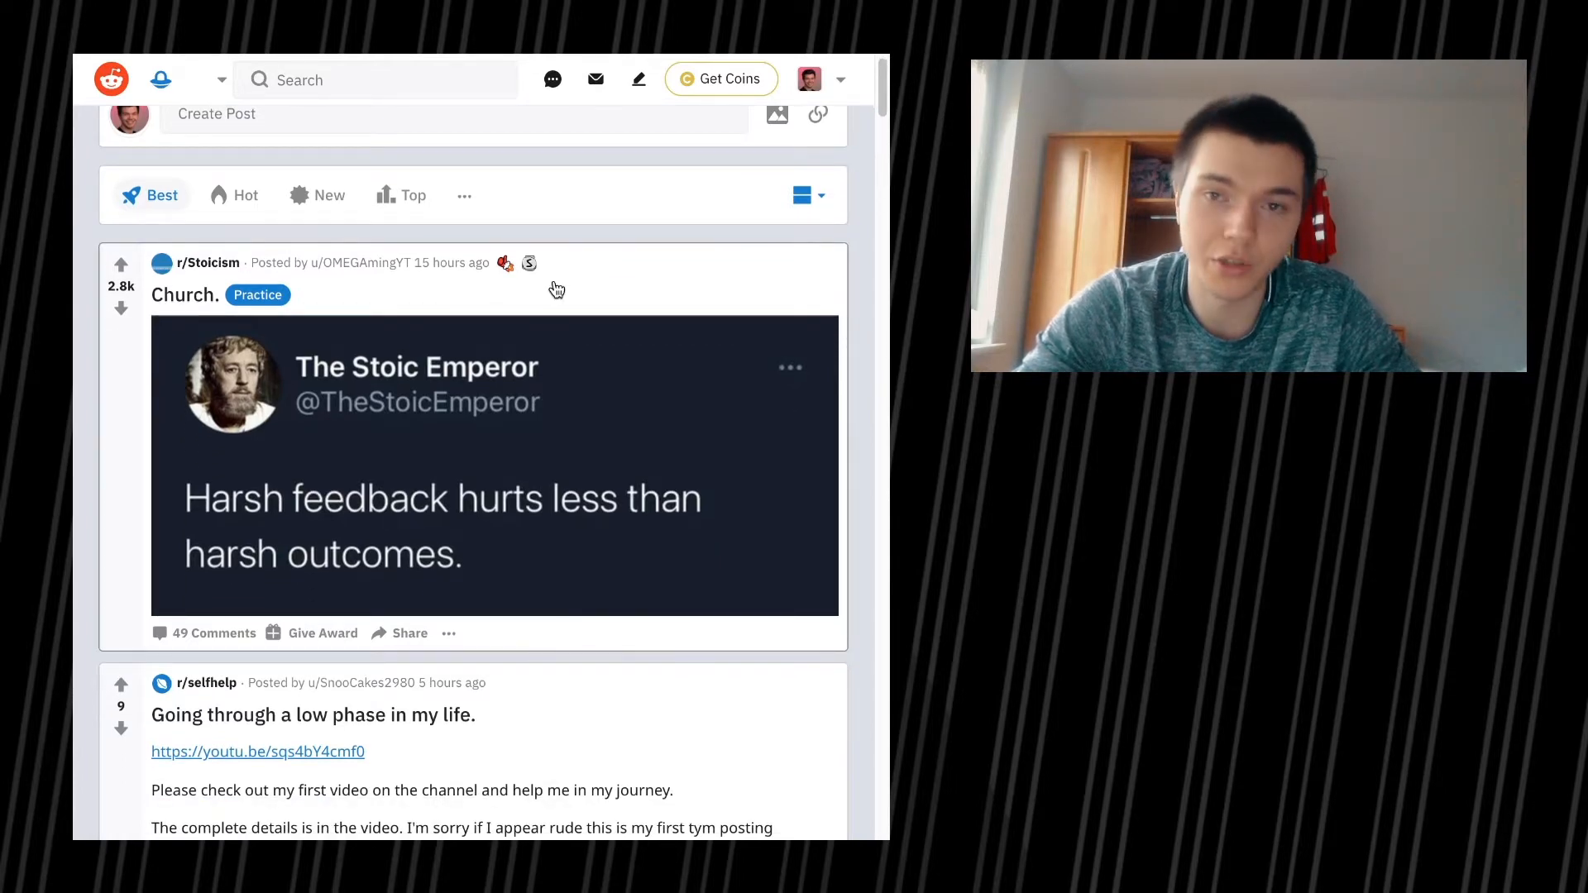
scroll("down", 3)
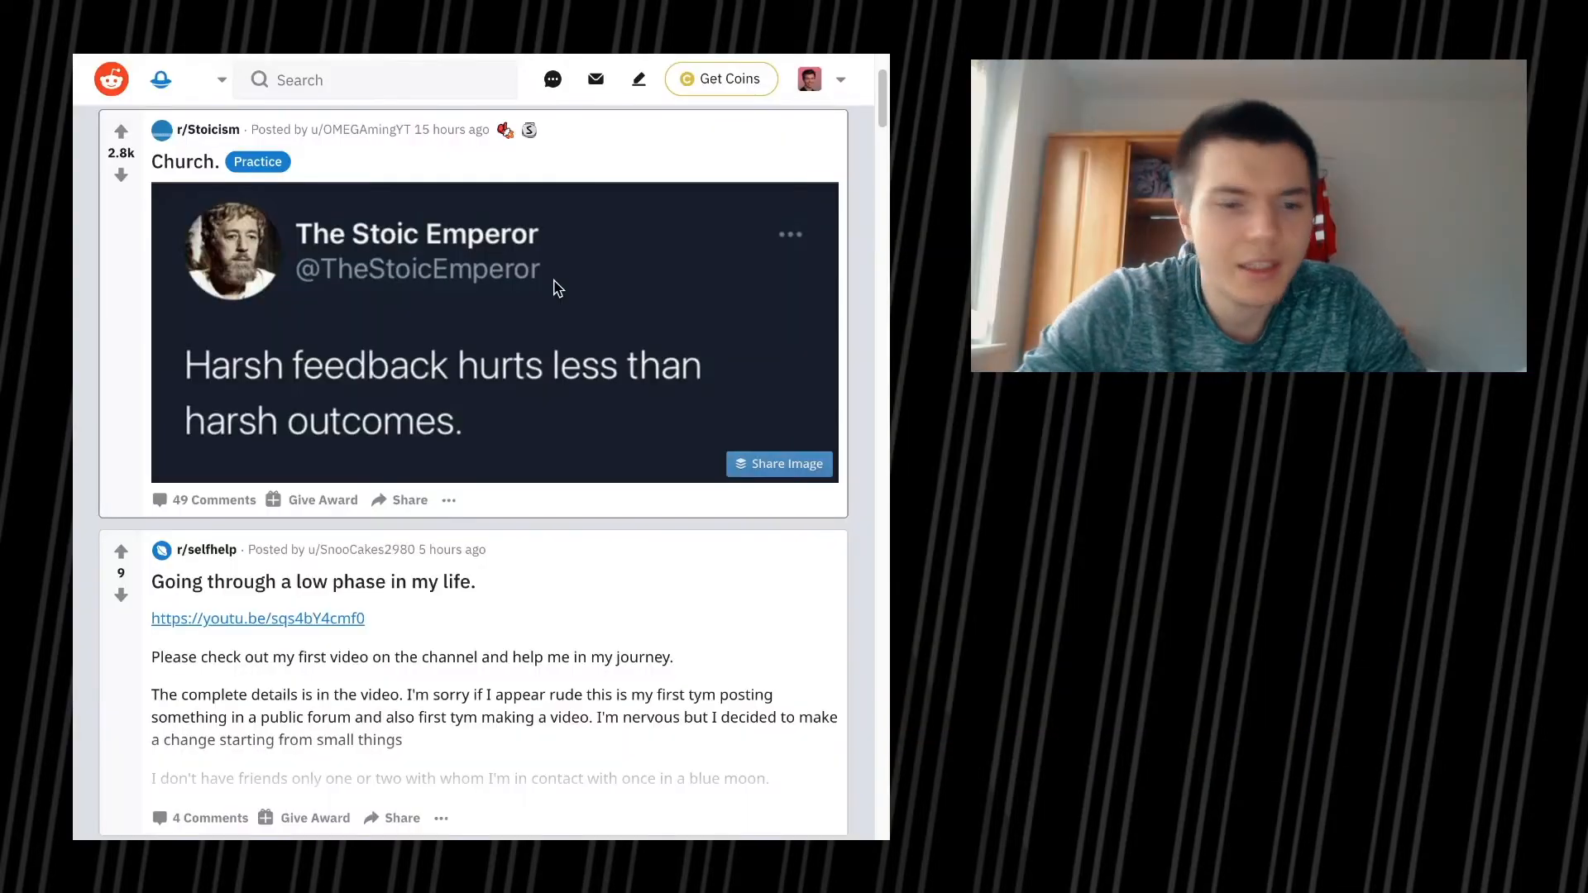
scroll("down", 3)
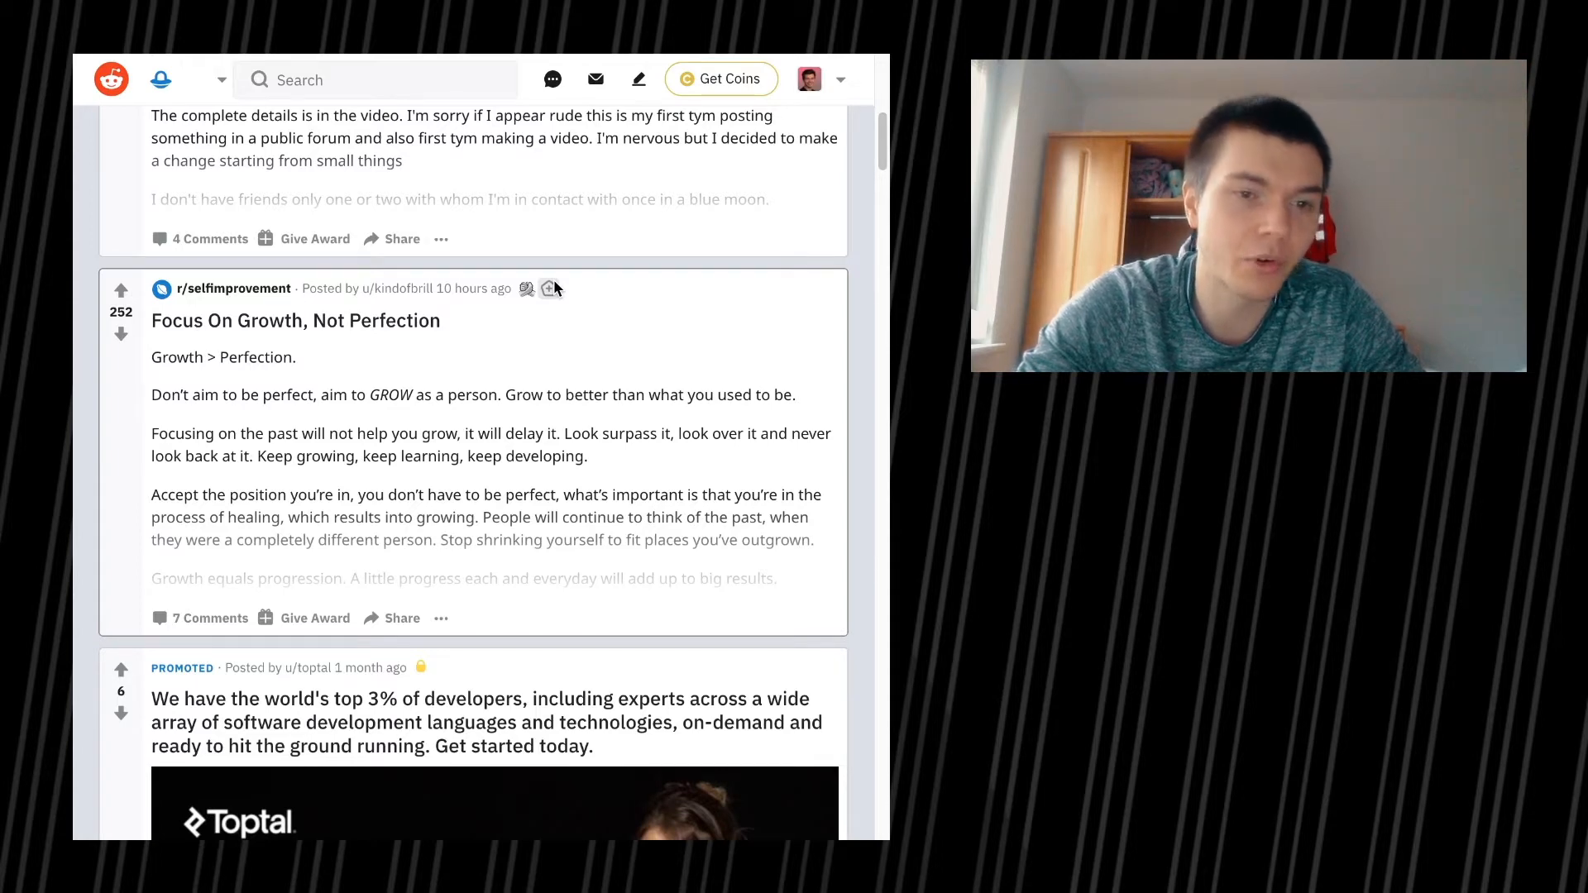
mouse_move(683, 336)
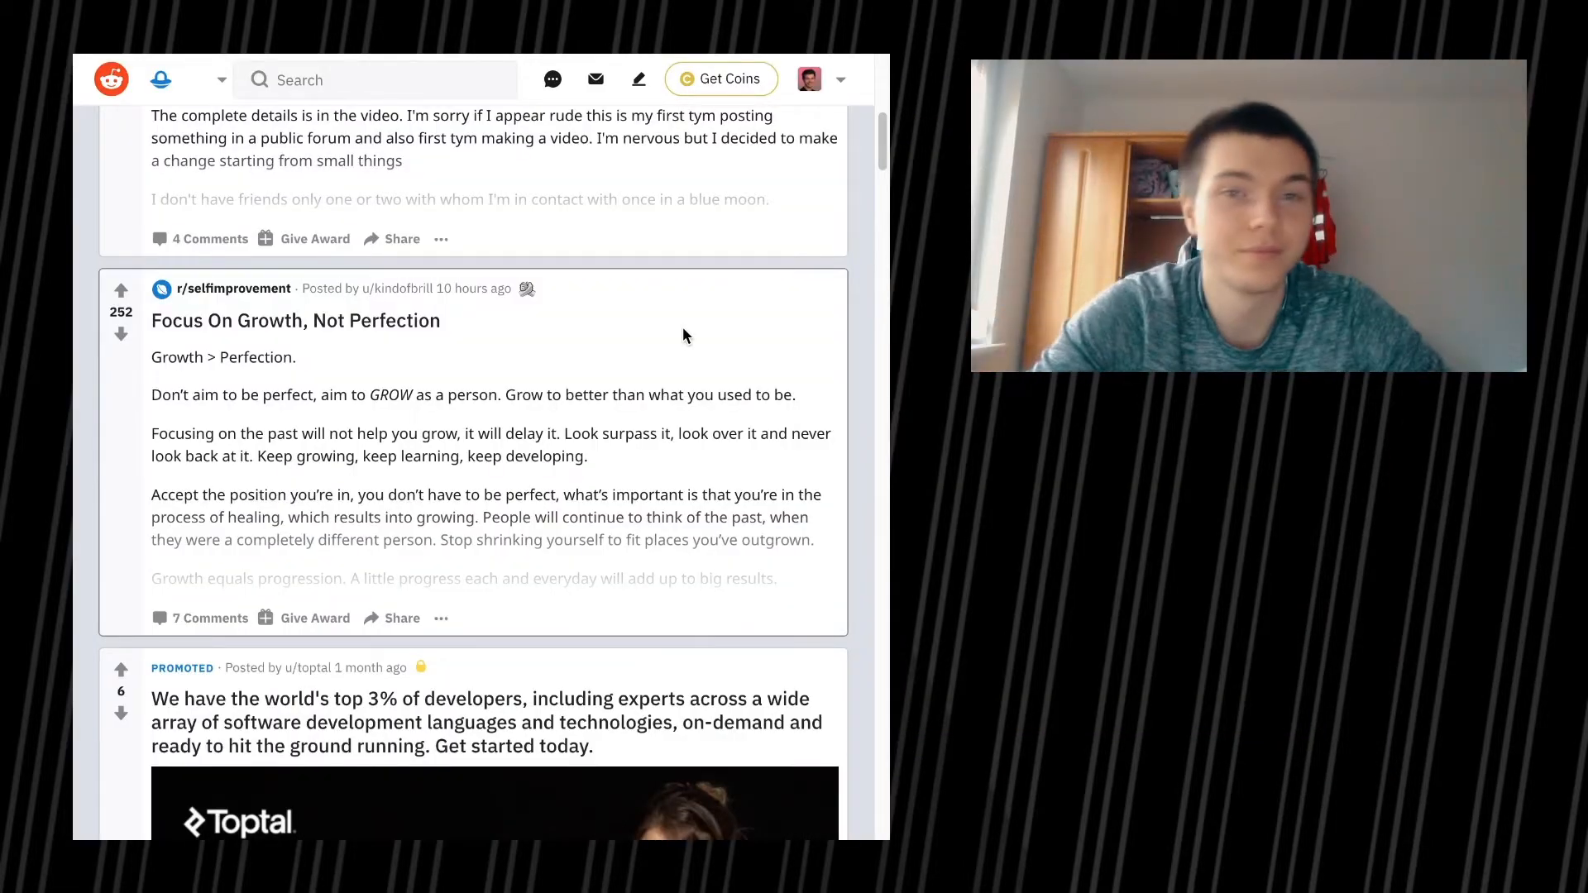
Step: Scroll past the Toptal ad, livestream and r/GetMotivated image to the r/Design lamp video
scroll("down", 3)
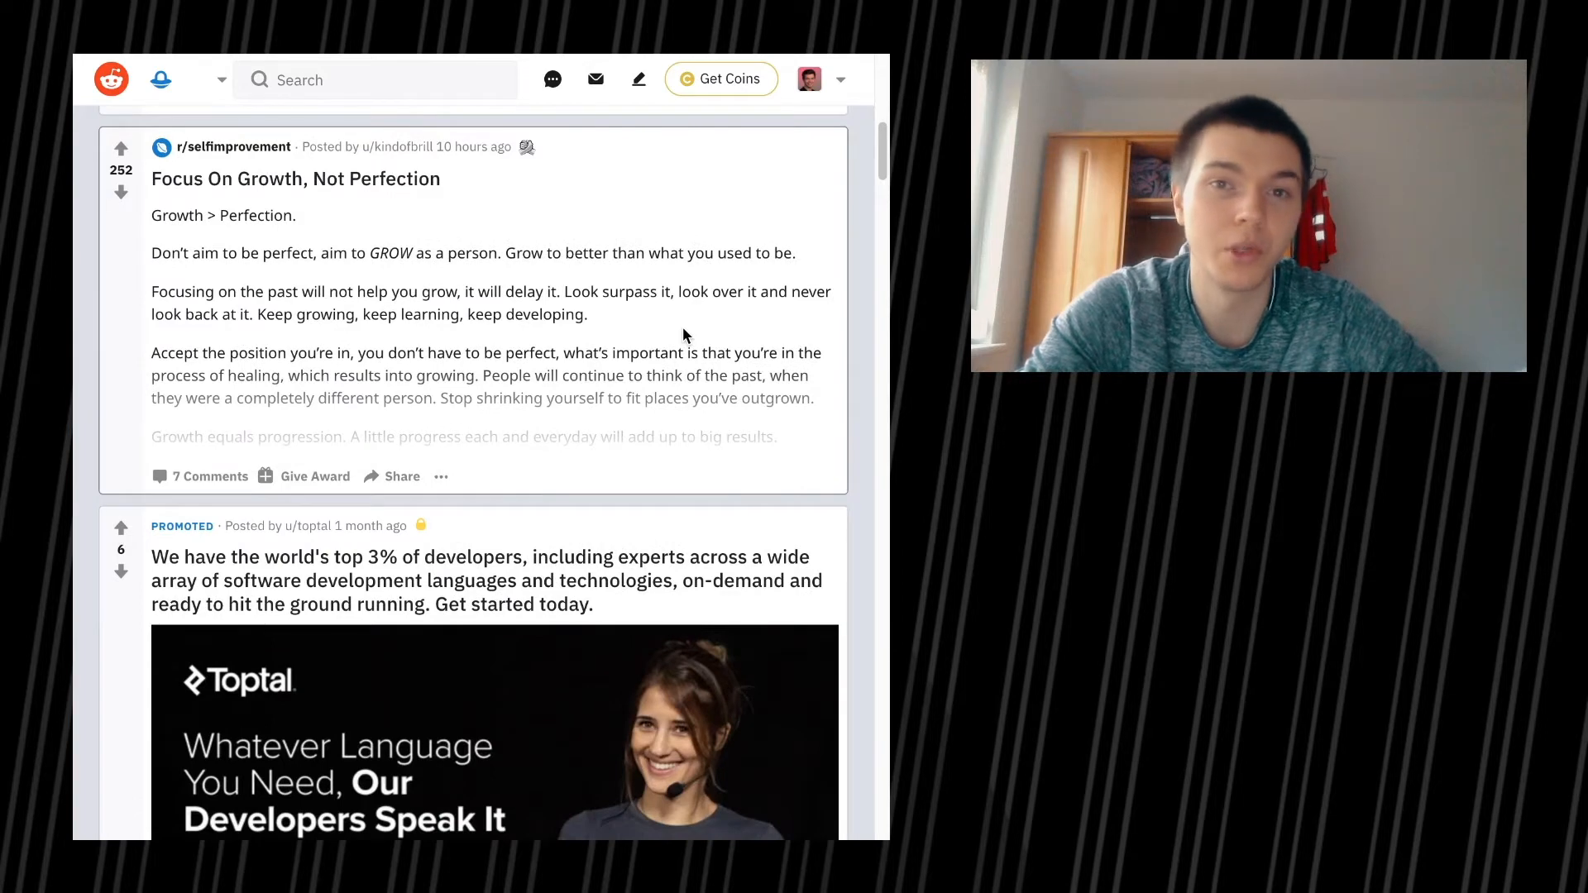
scroll("down", 3)
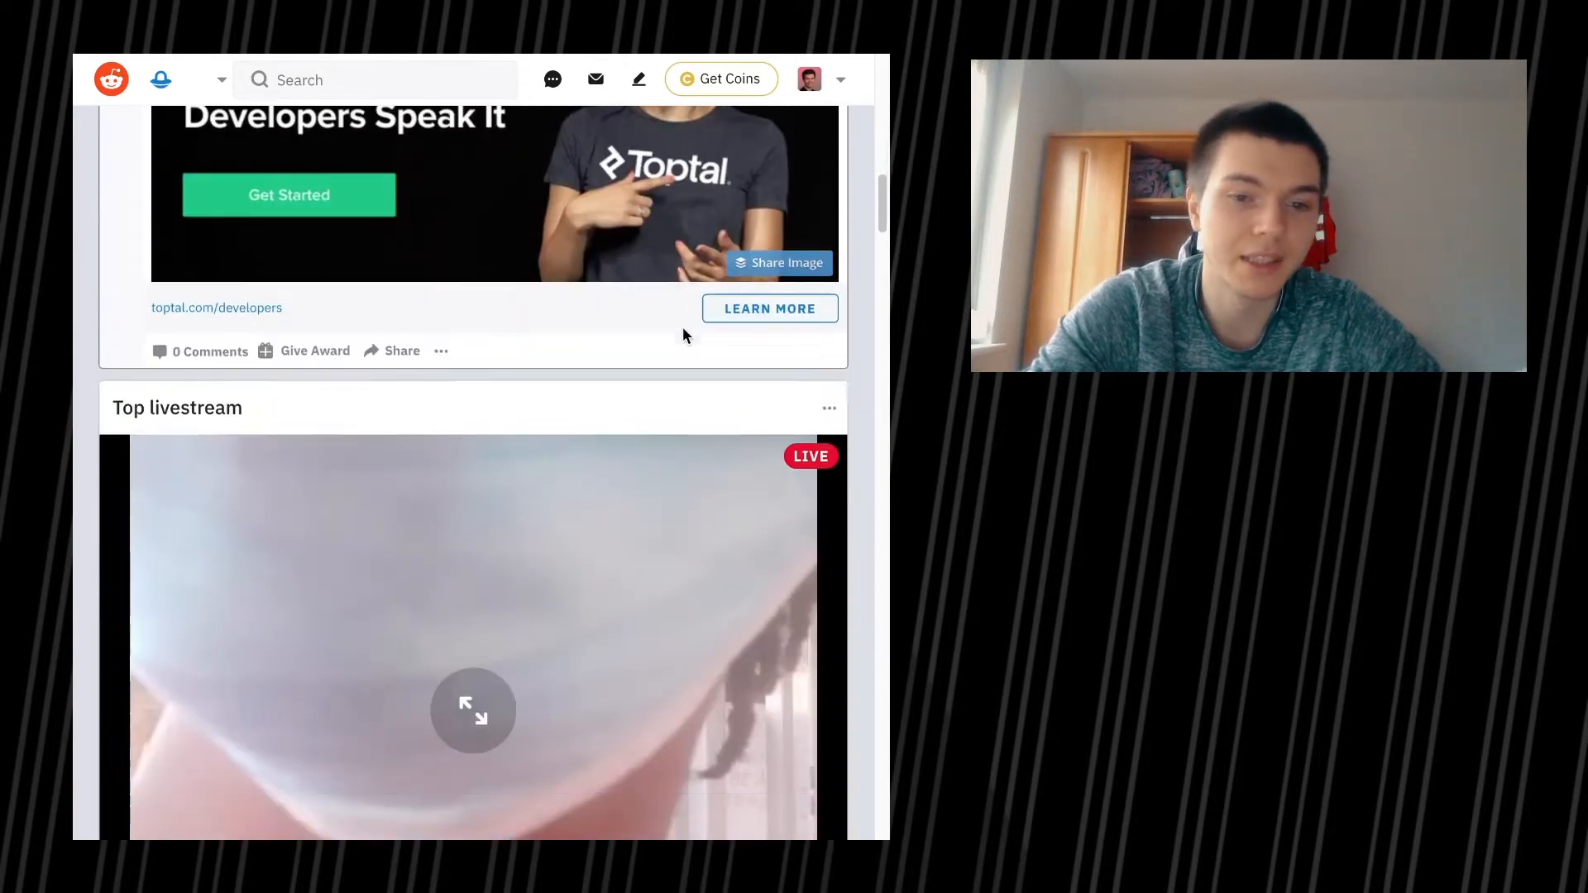
scroll("down", 3)
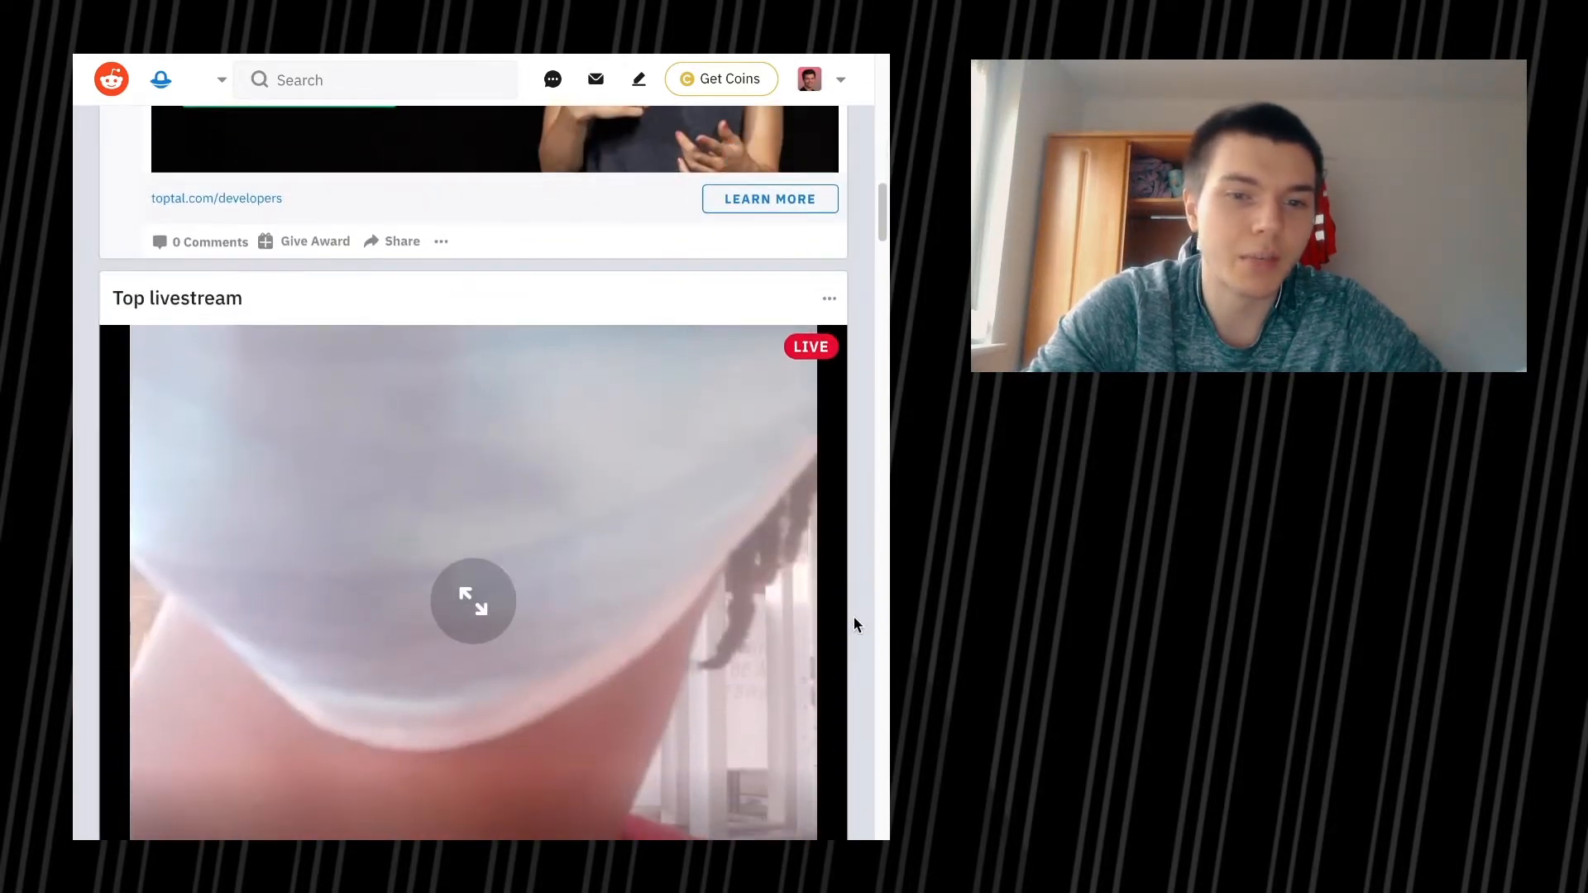
scroll("down", 3)
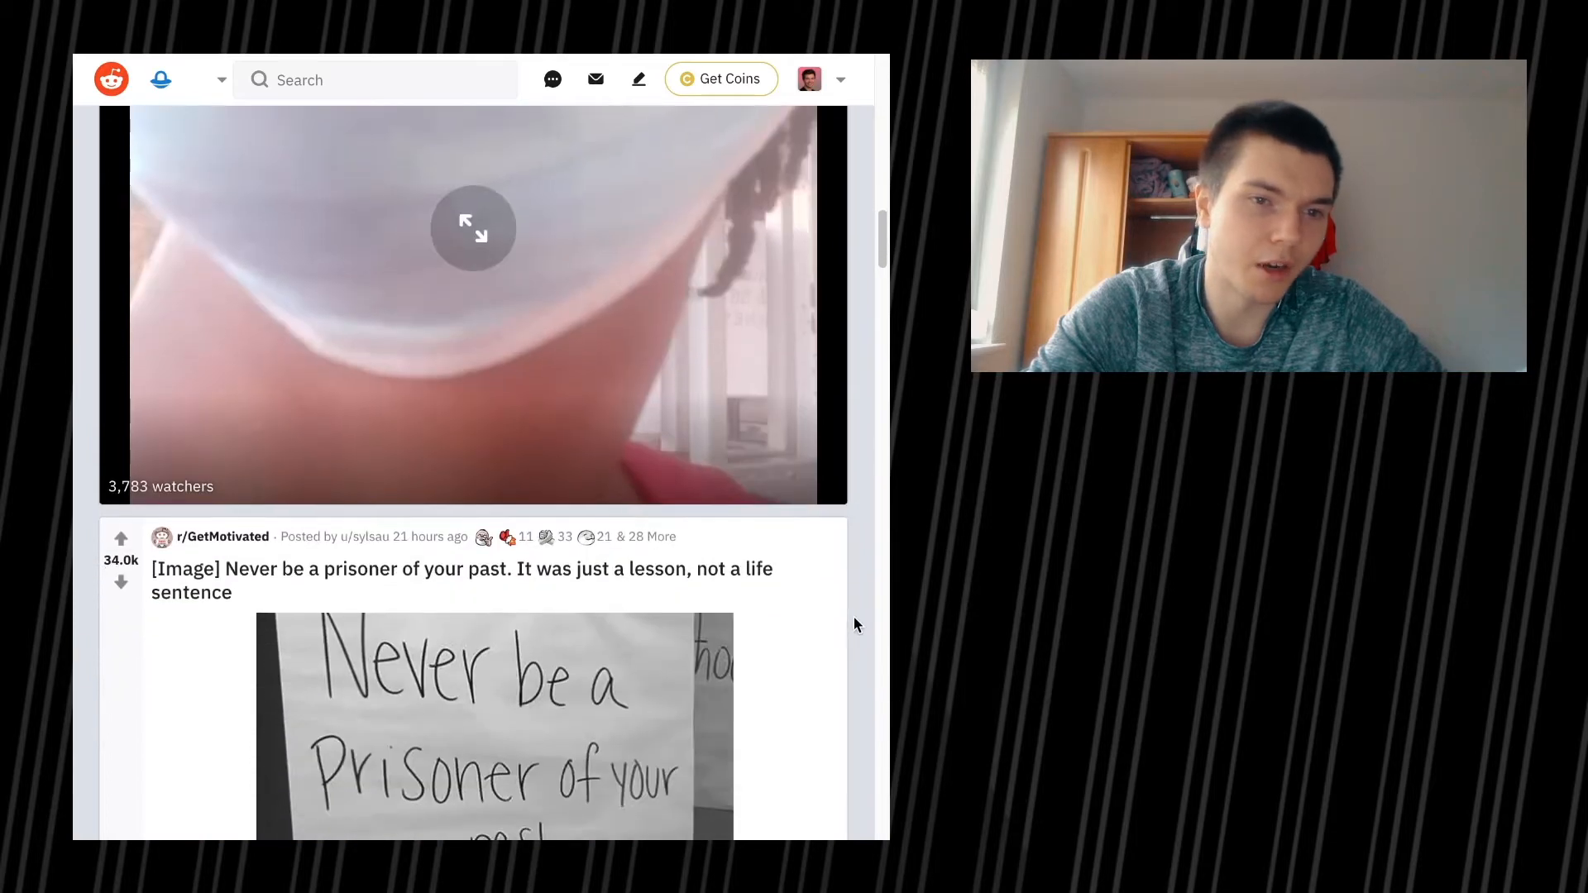
scroll("down", 3)
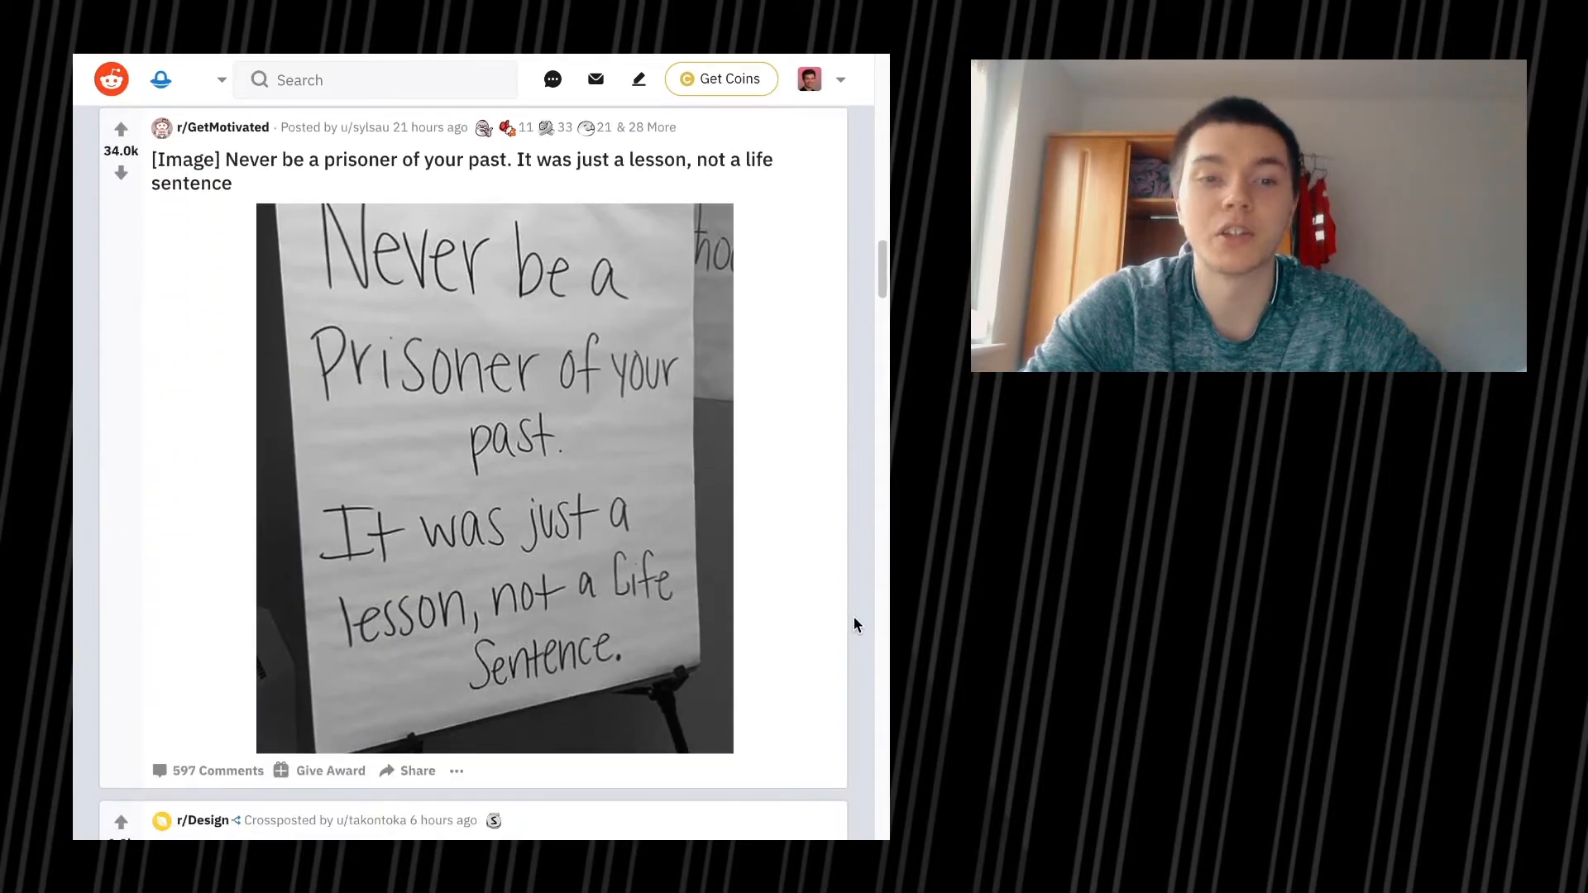
scroll("down", 3)
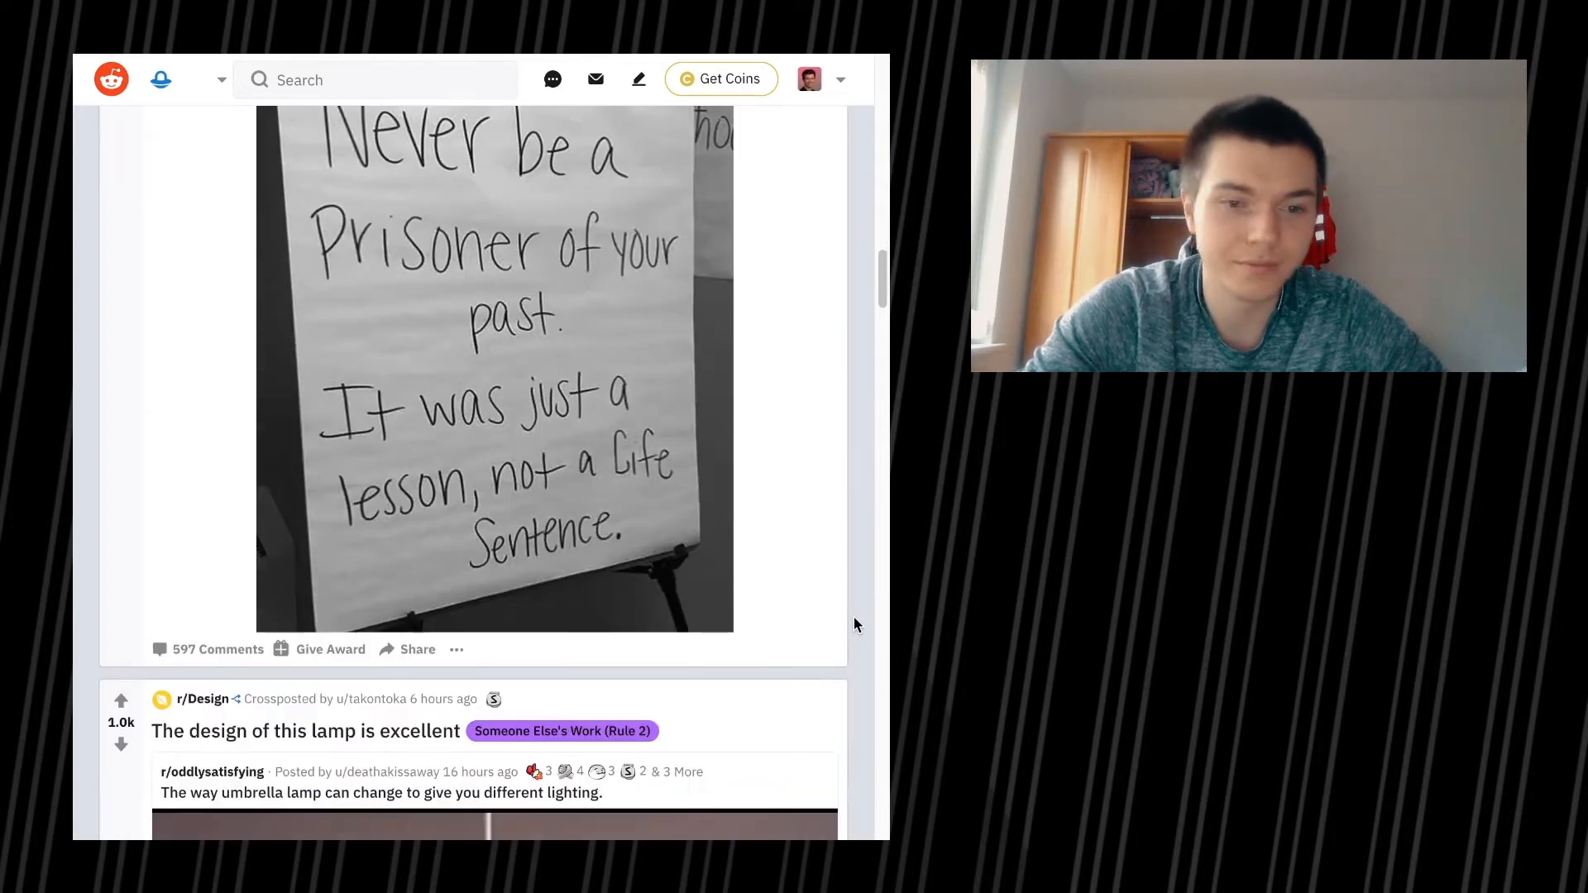
scroll("down", 3)
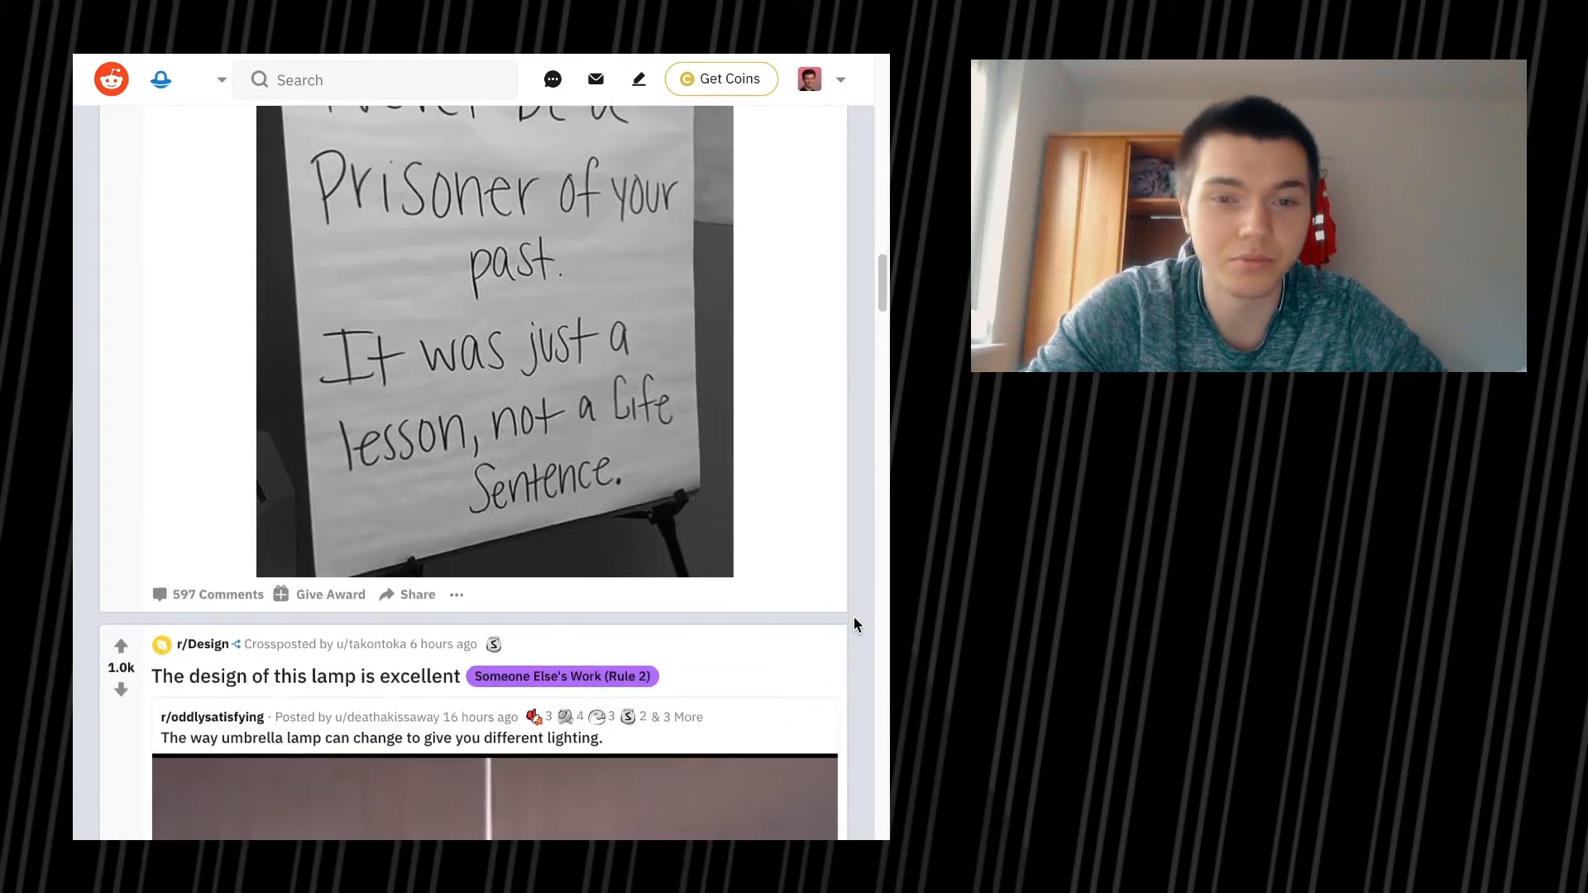
scroll("down", 3)
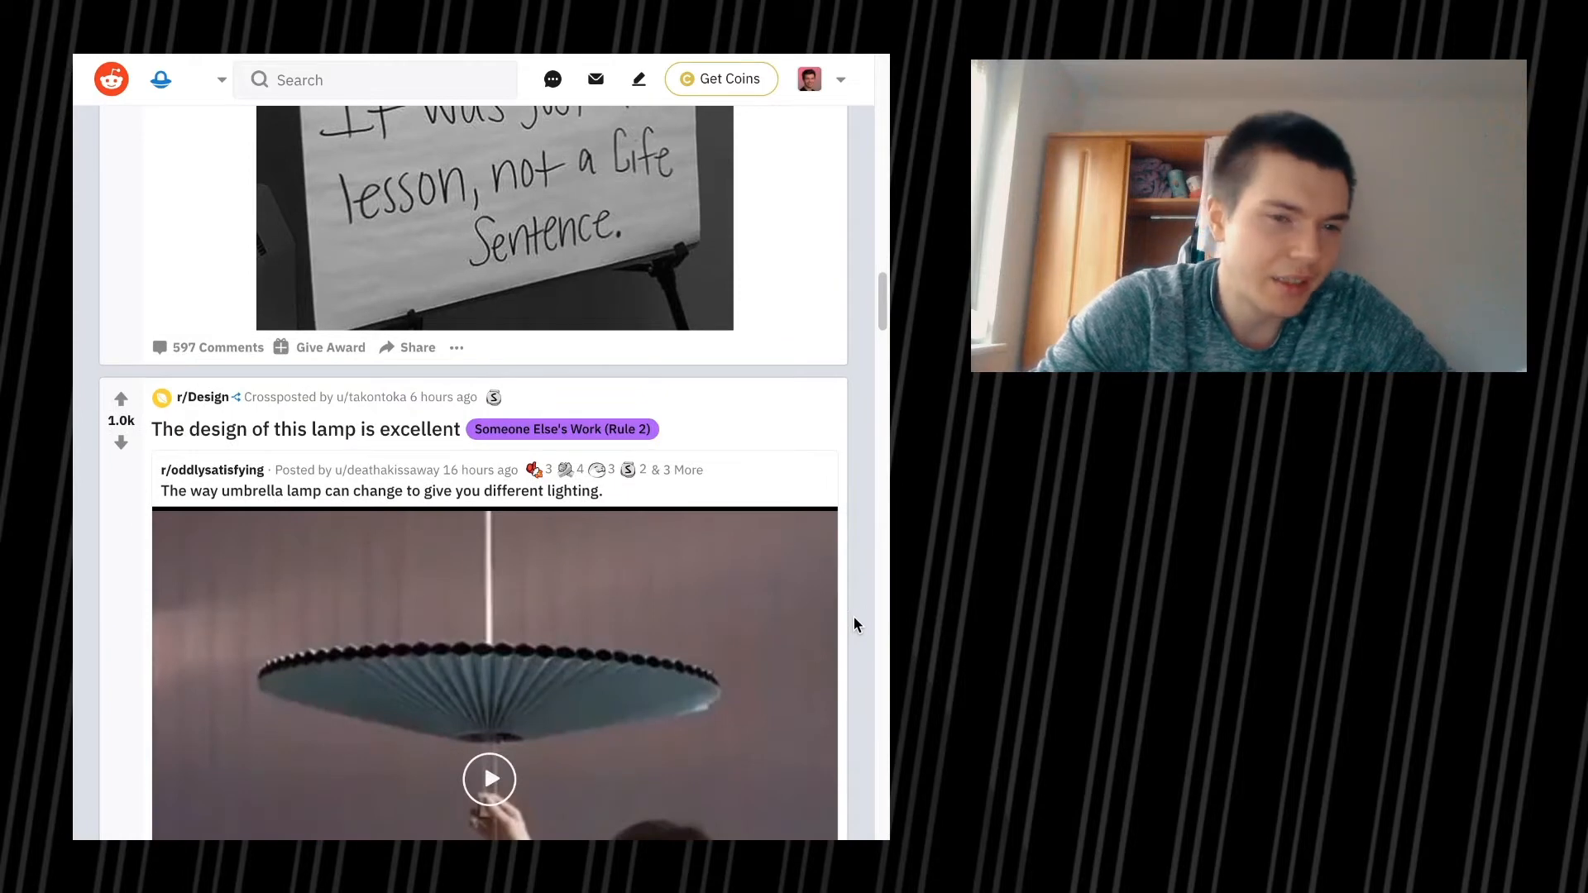
Step: Play the r/Design umbrella lamp video to its end, then reach the r/suggestmeabook Lemony Snicket post
scroll("down", 3)
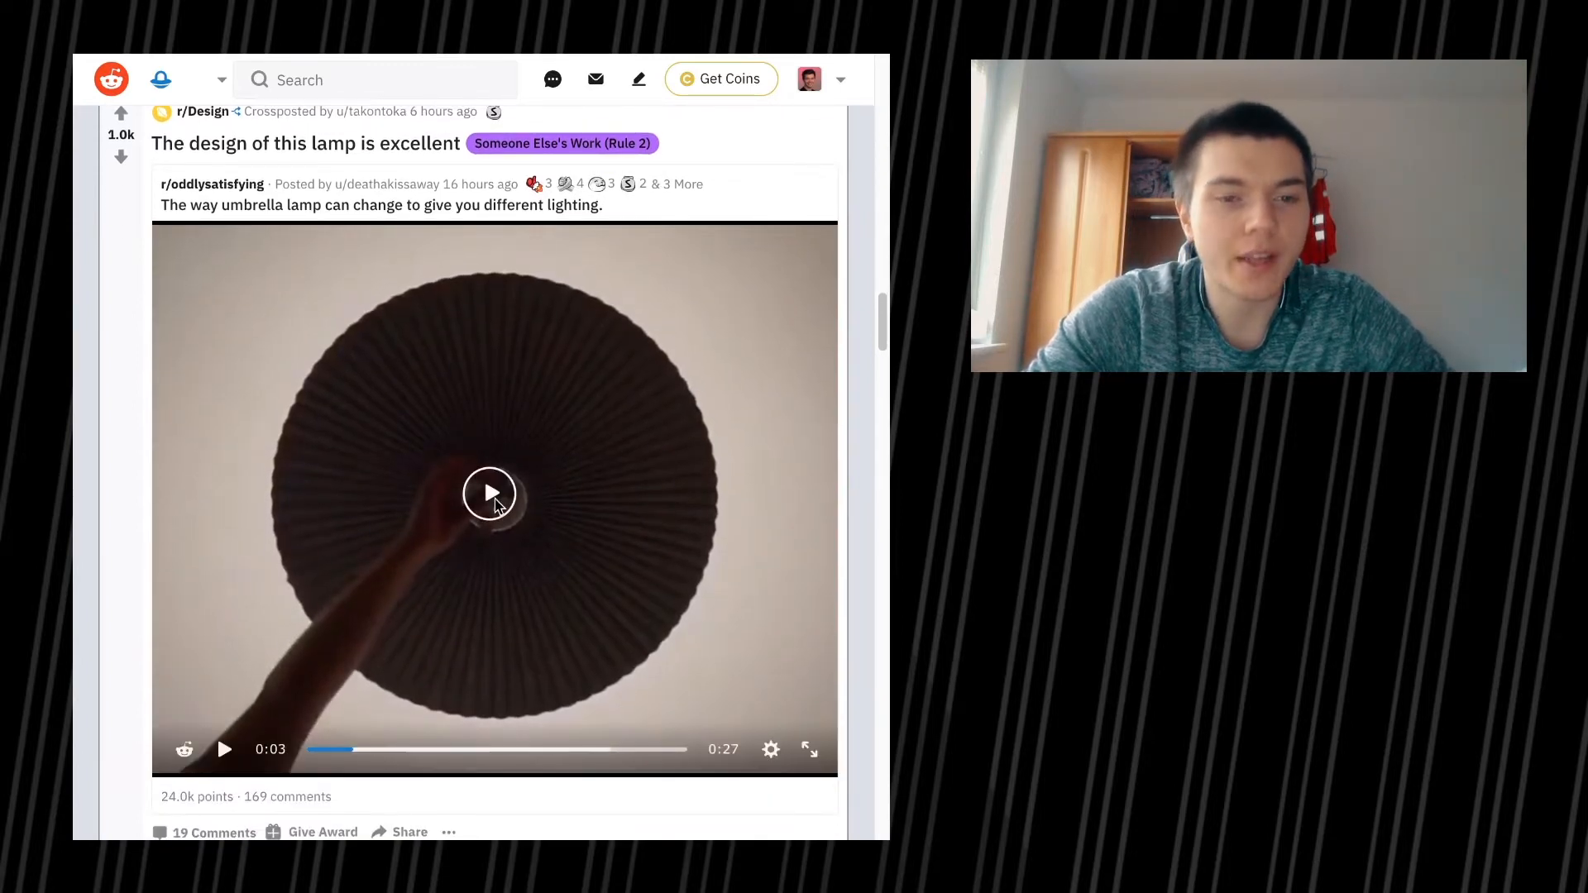
mouse_move(744, 589)
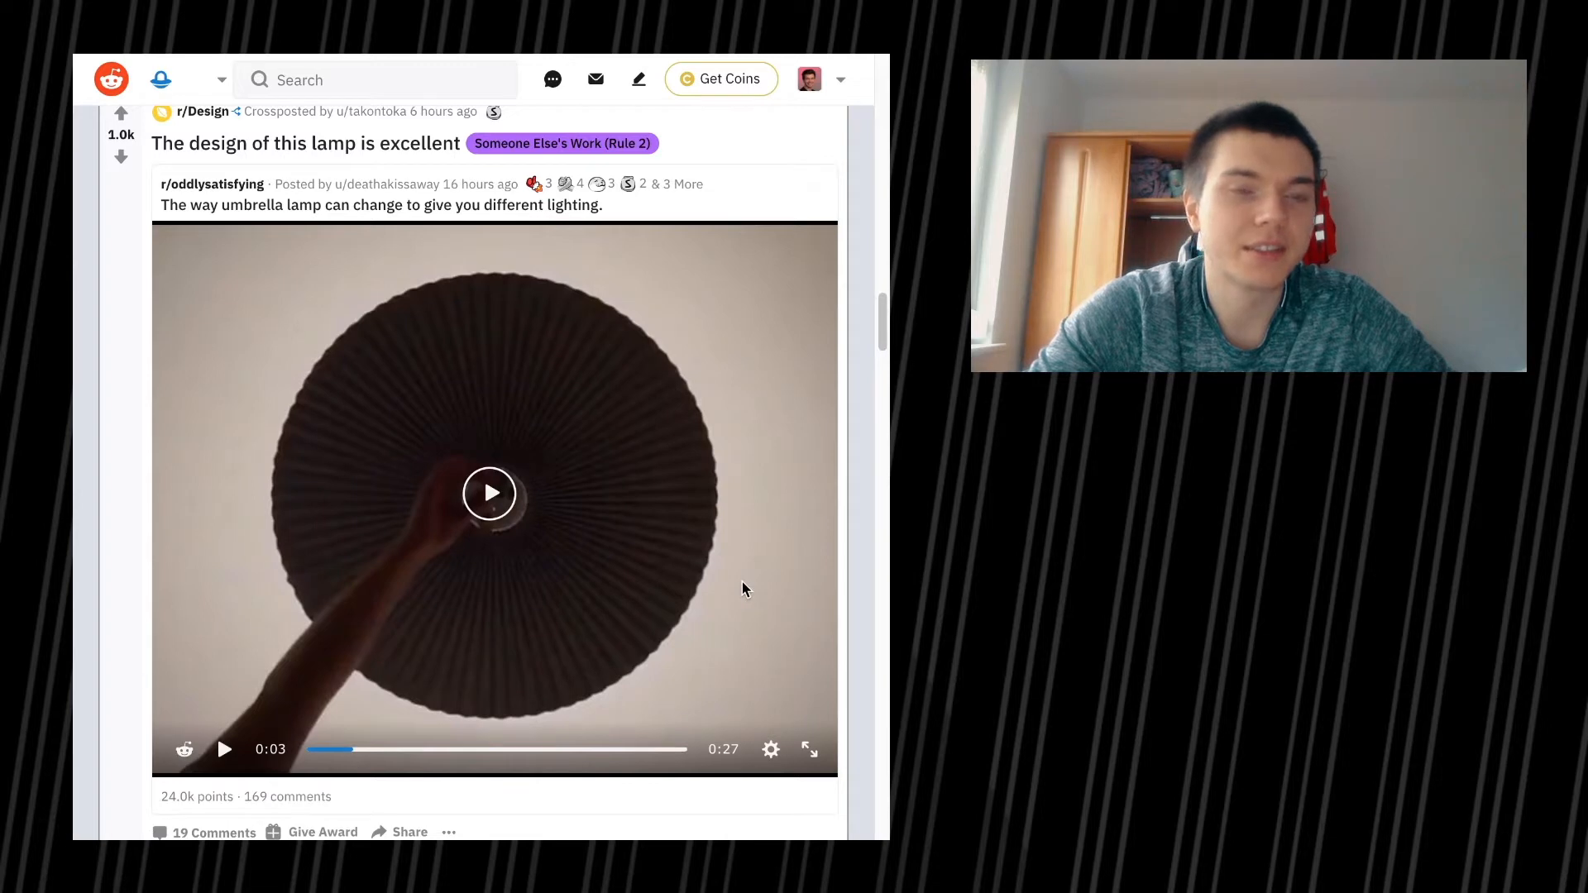
left_click(490, 495)
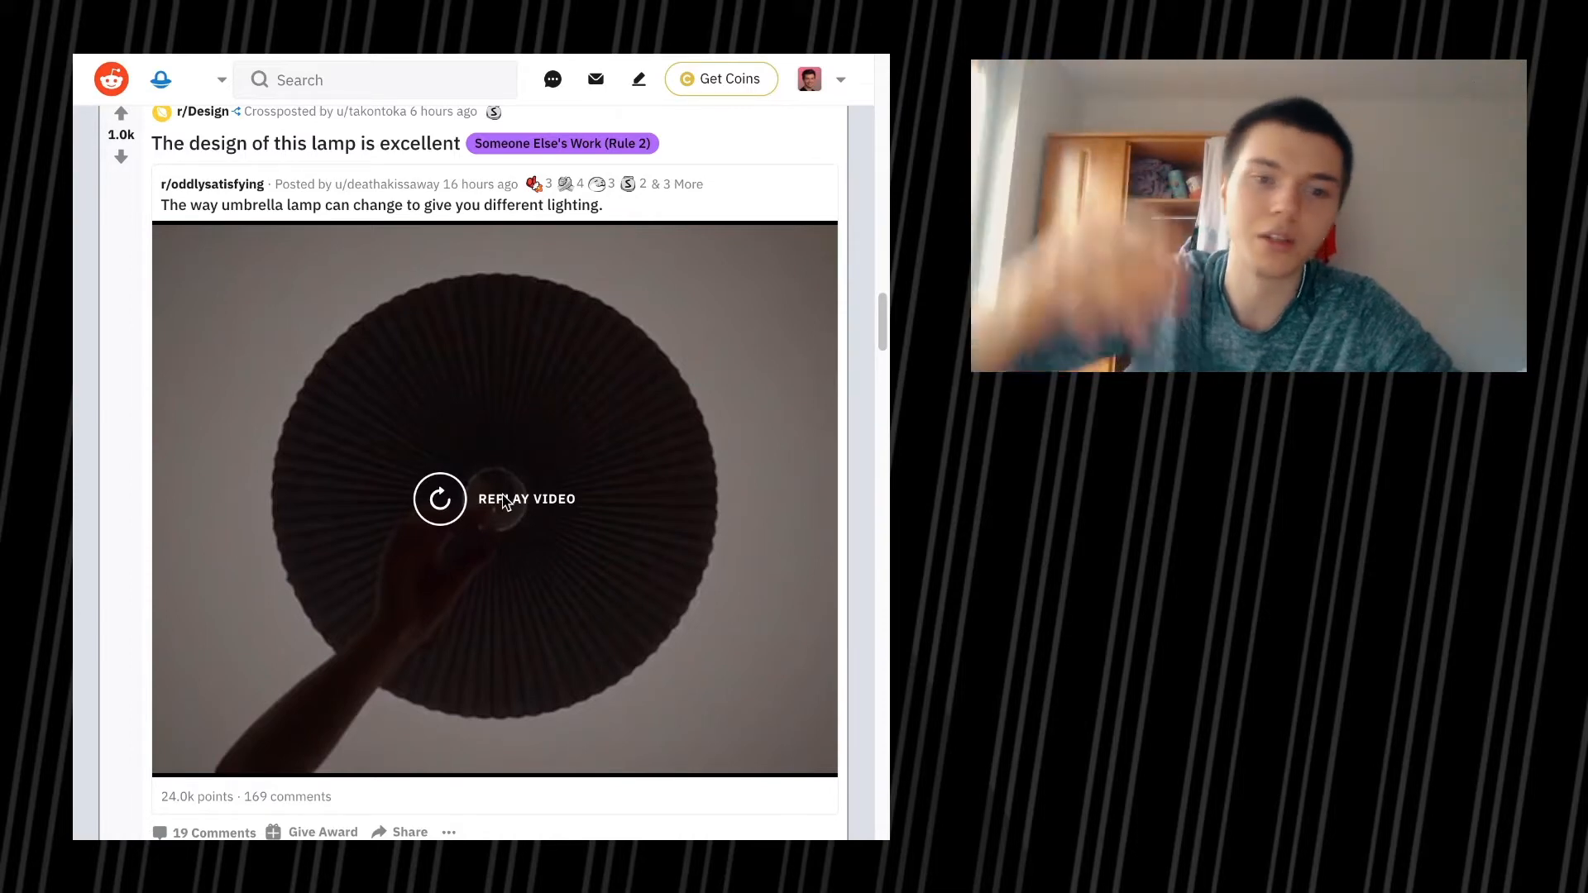
scroll("down", 3)
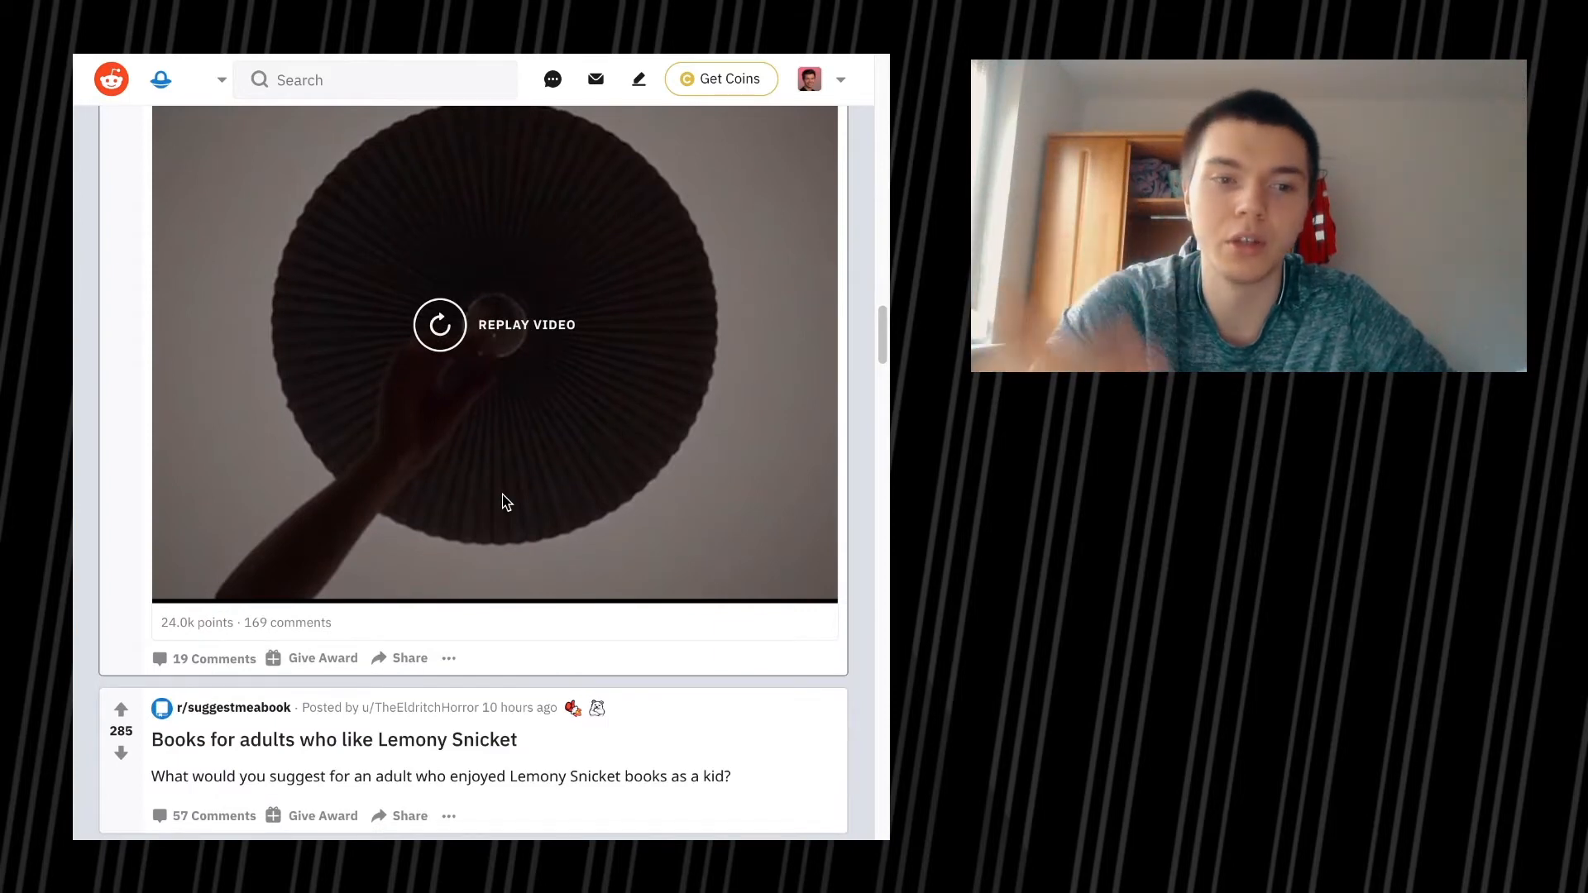
Step: Scroll past r/philosophy and r/typography posts to 'Don't Let The Past Define The Person You Are Today'
scroll("down", 3)
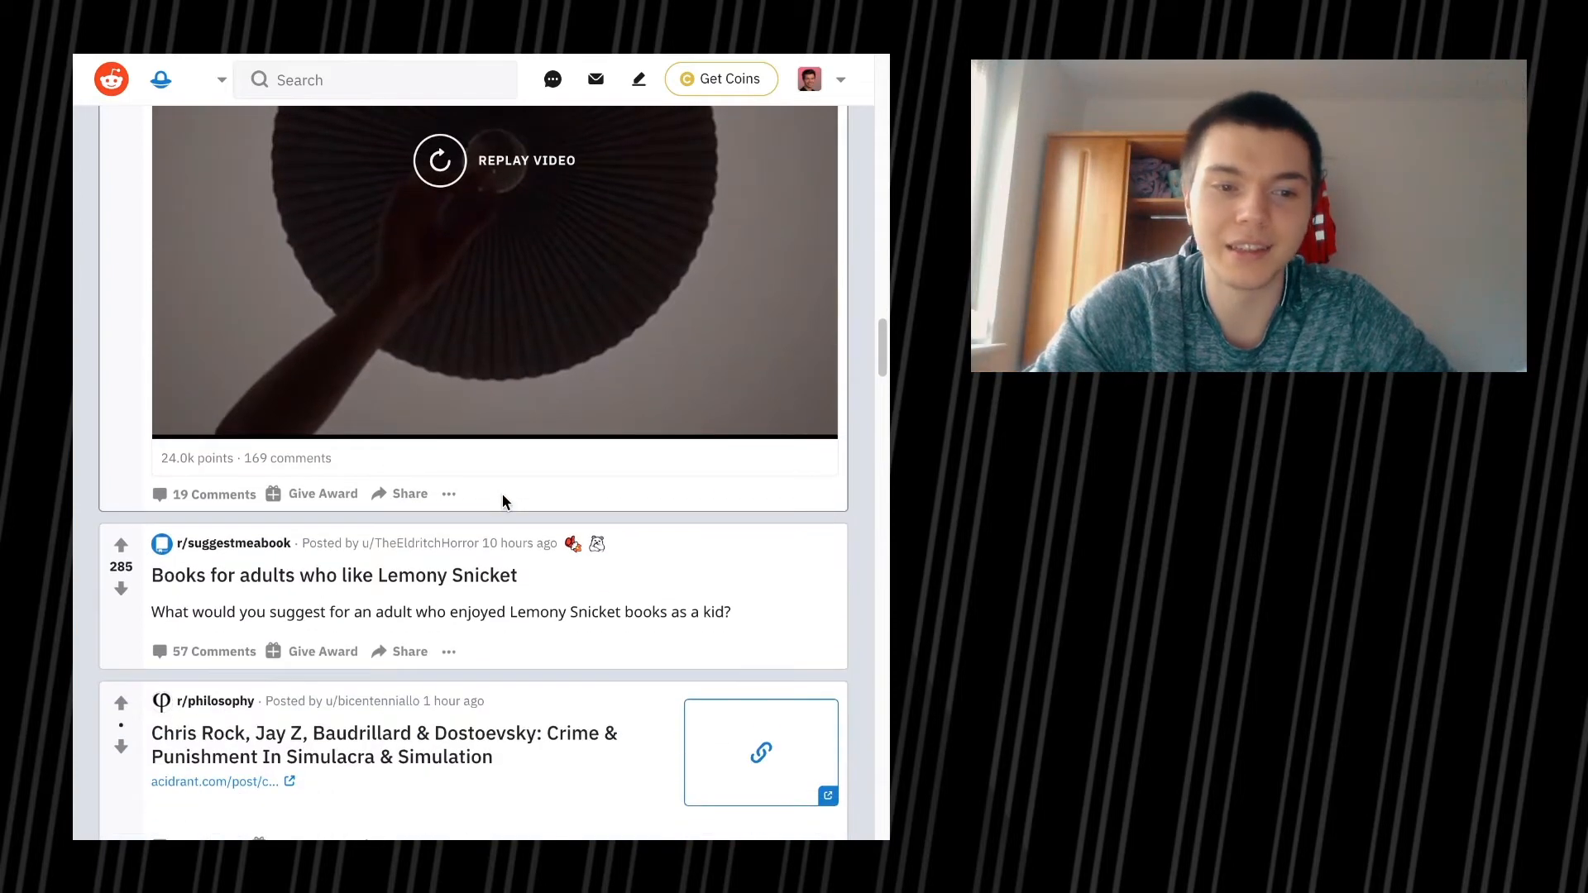
scroll("down", 3)
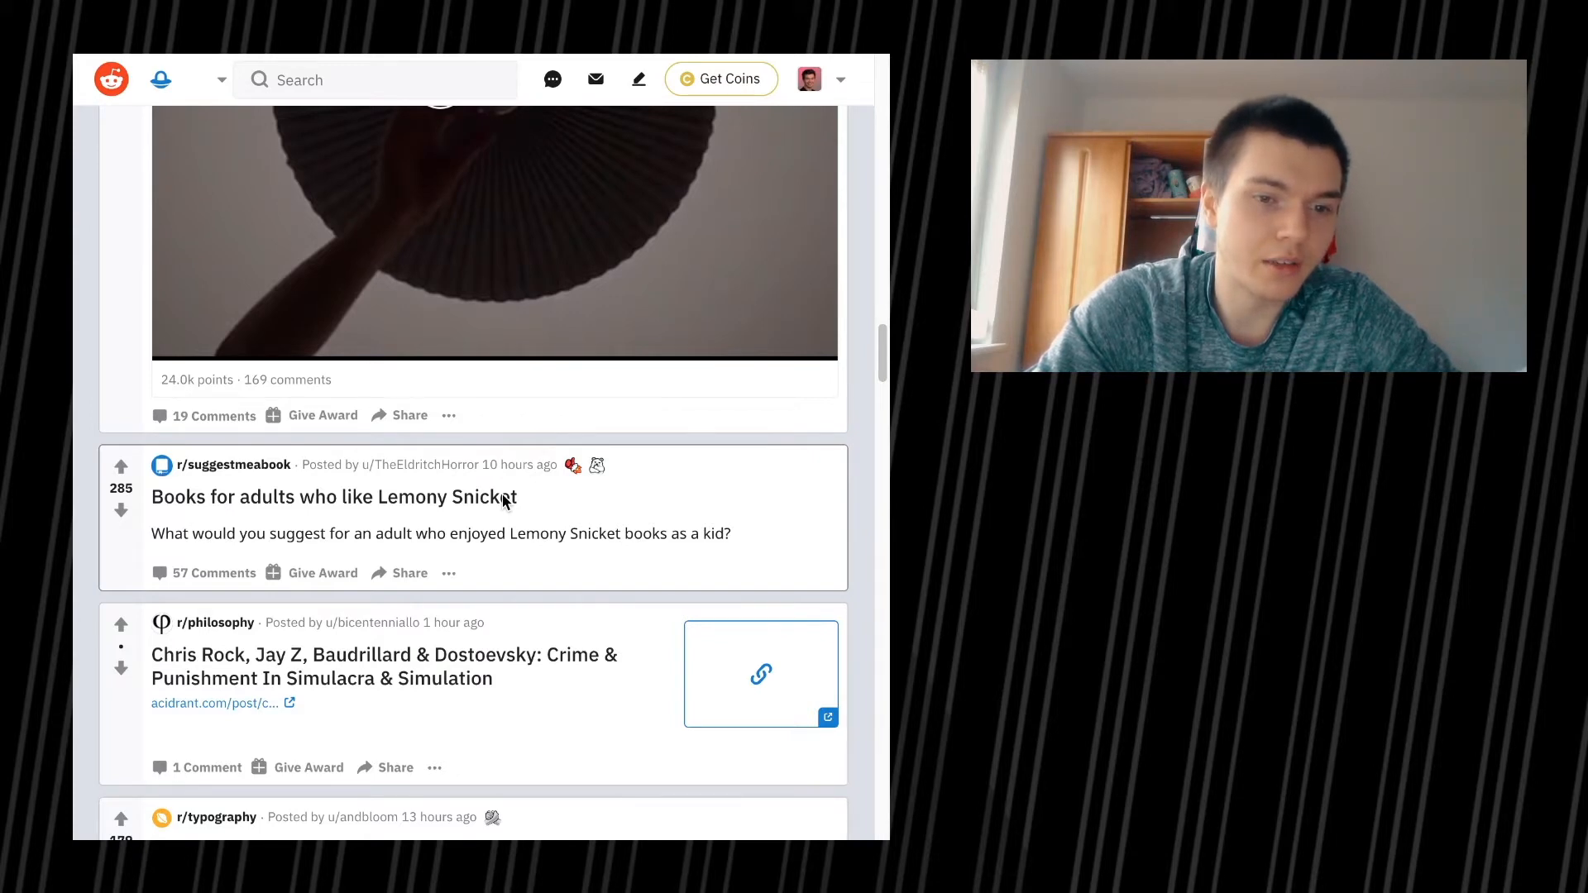
scroll("down", 3)
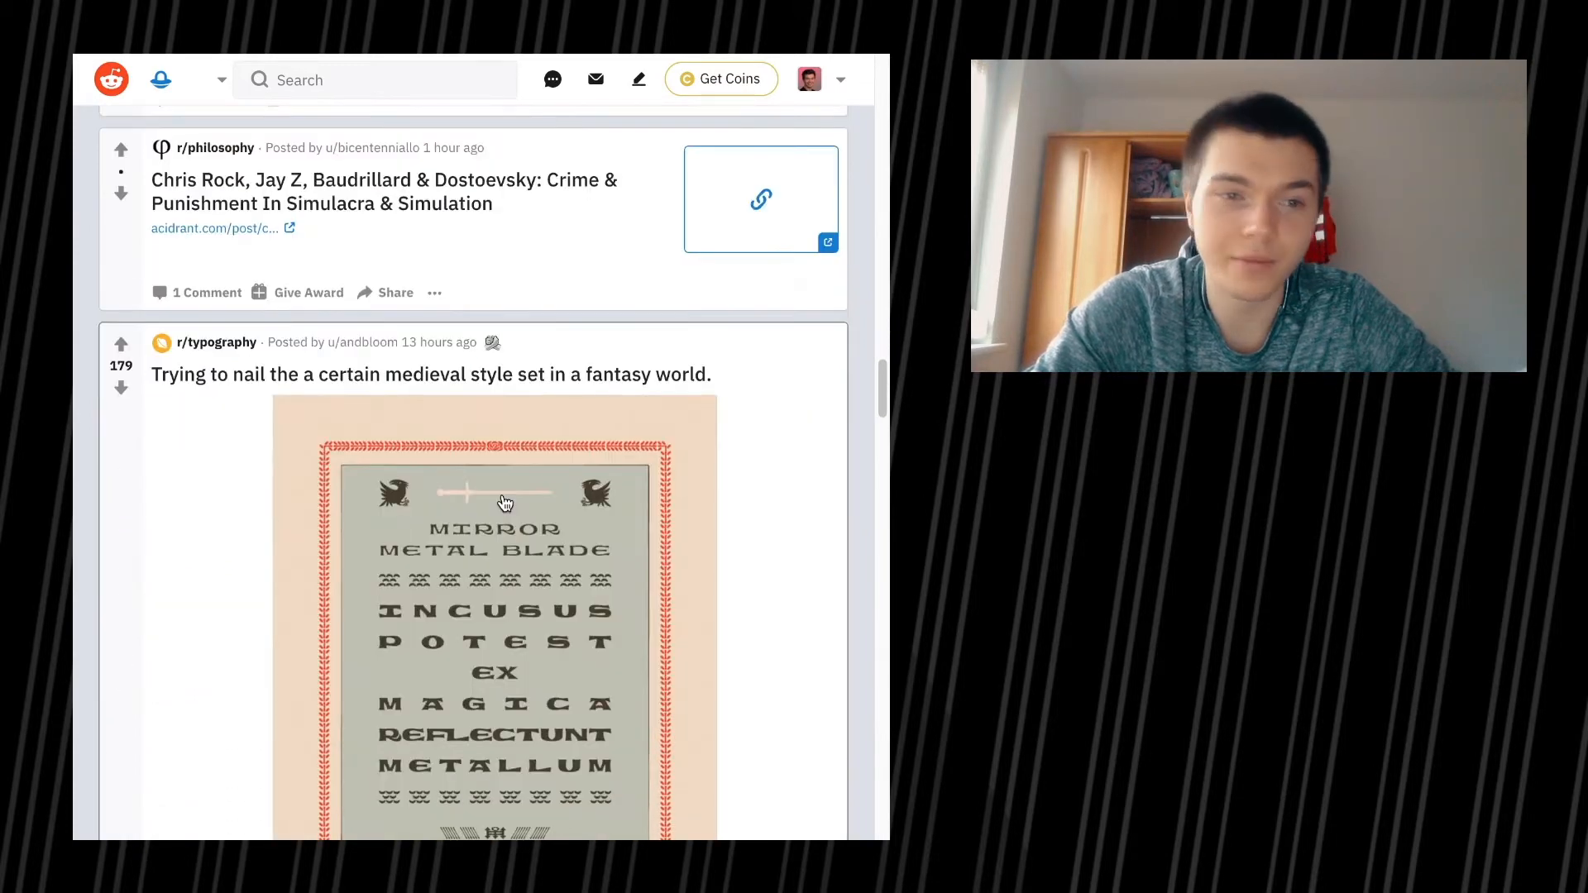
scroll("down", 3)
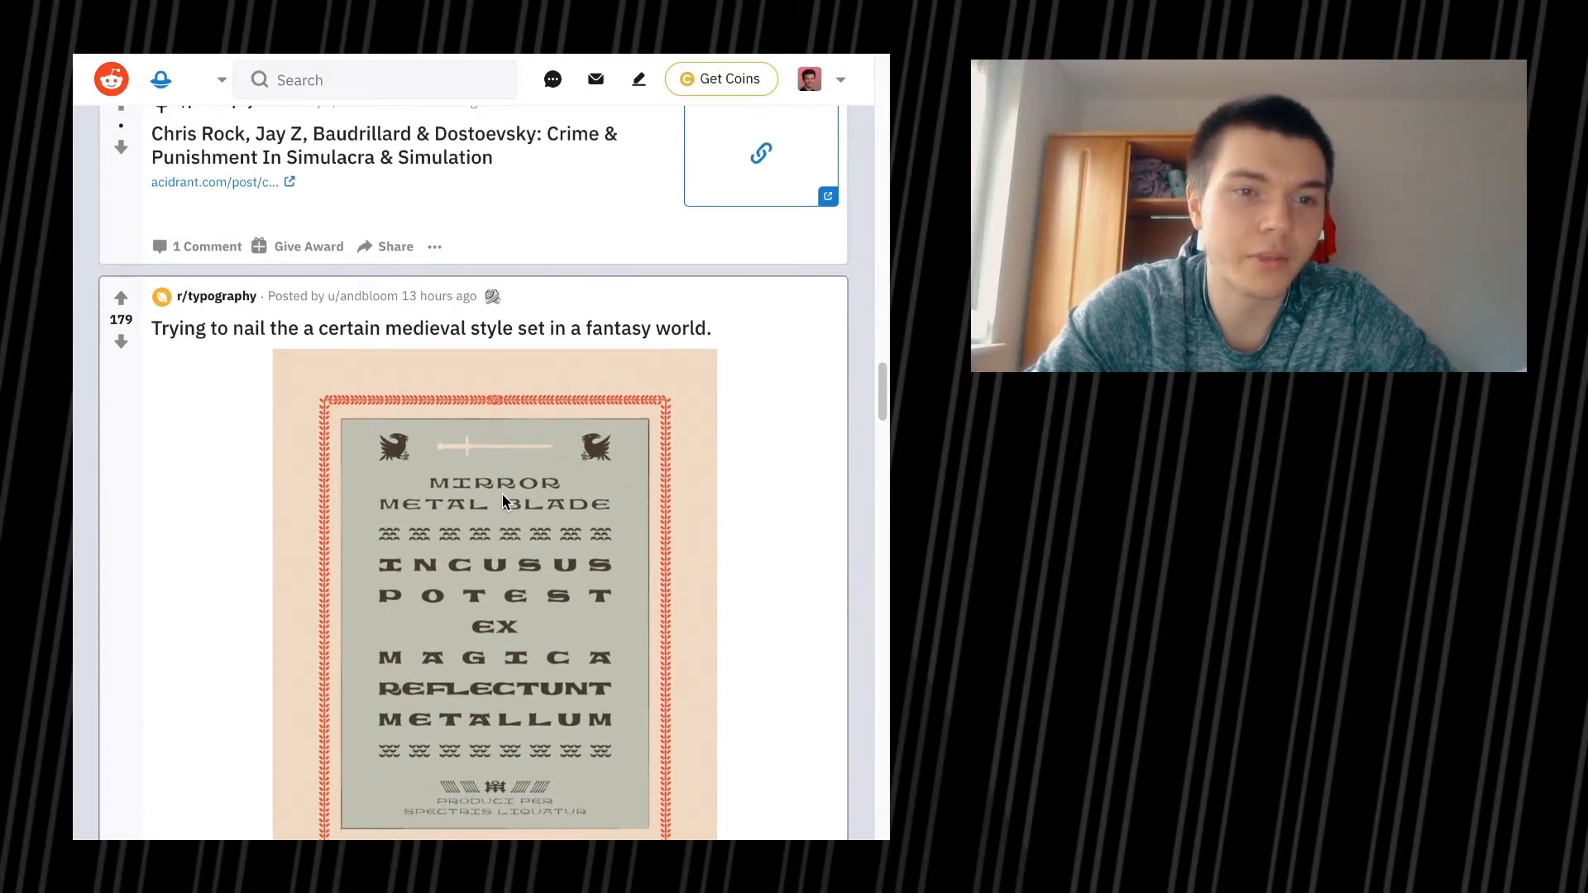
scroll("down", 3)
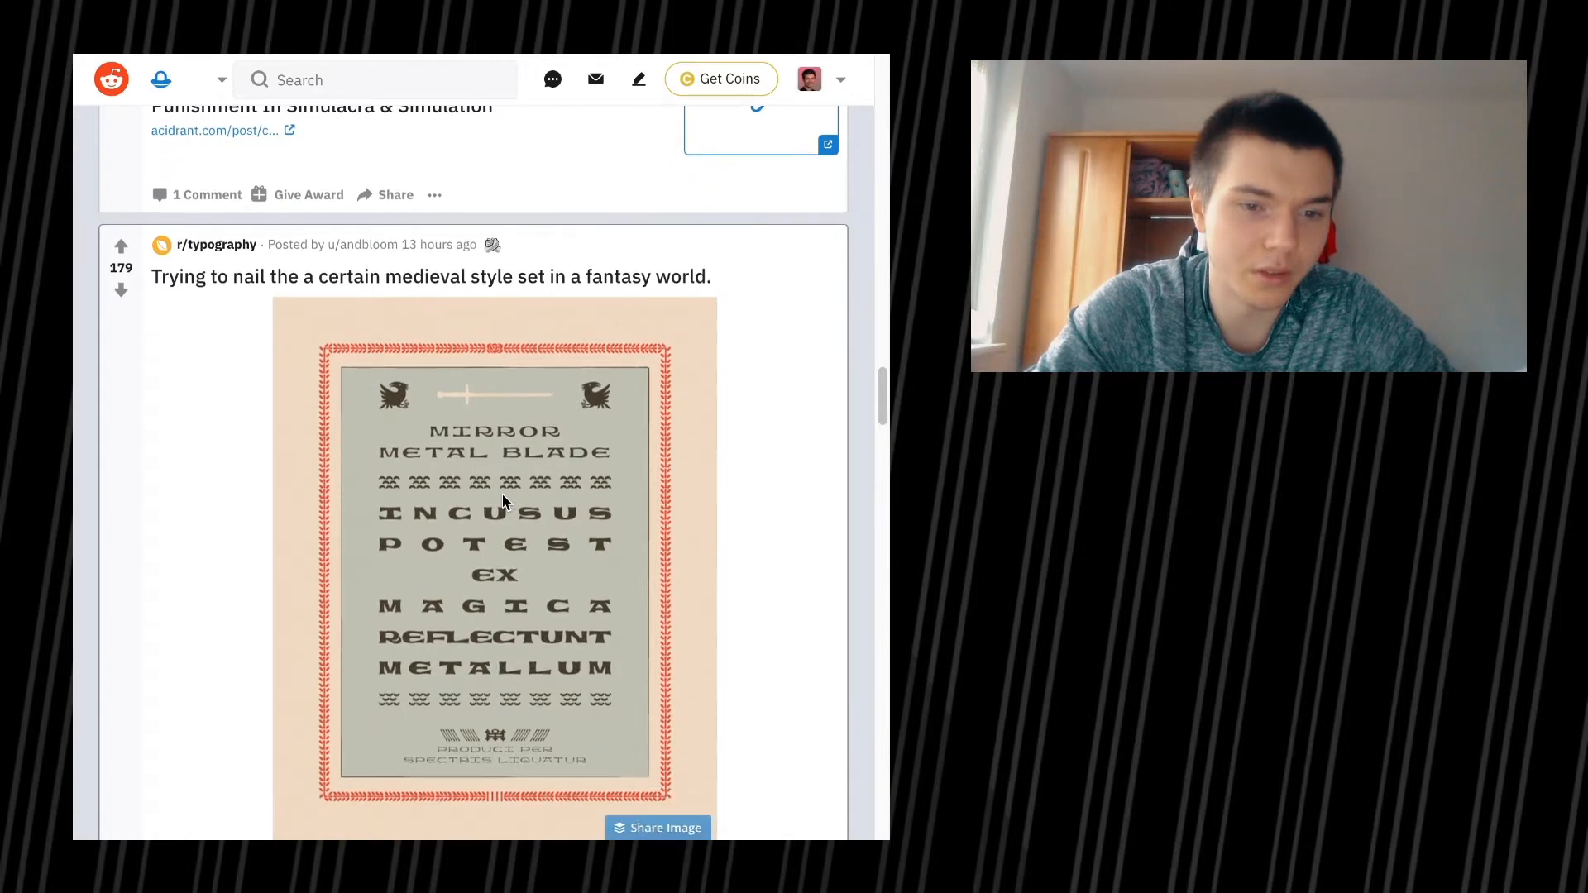
scroll("down", 3)
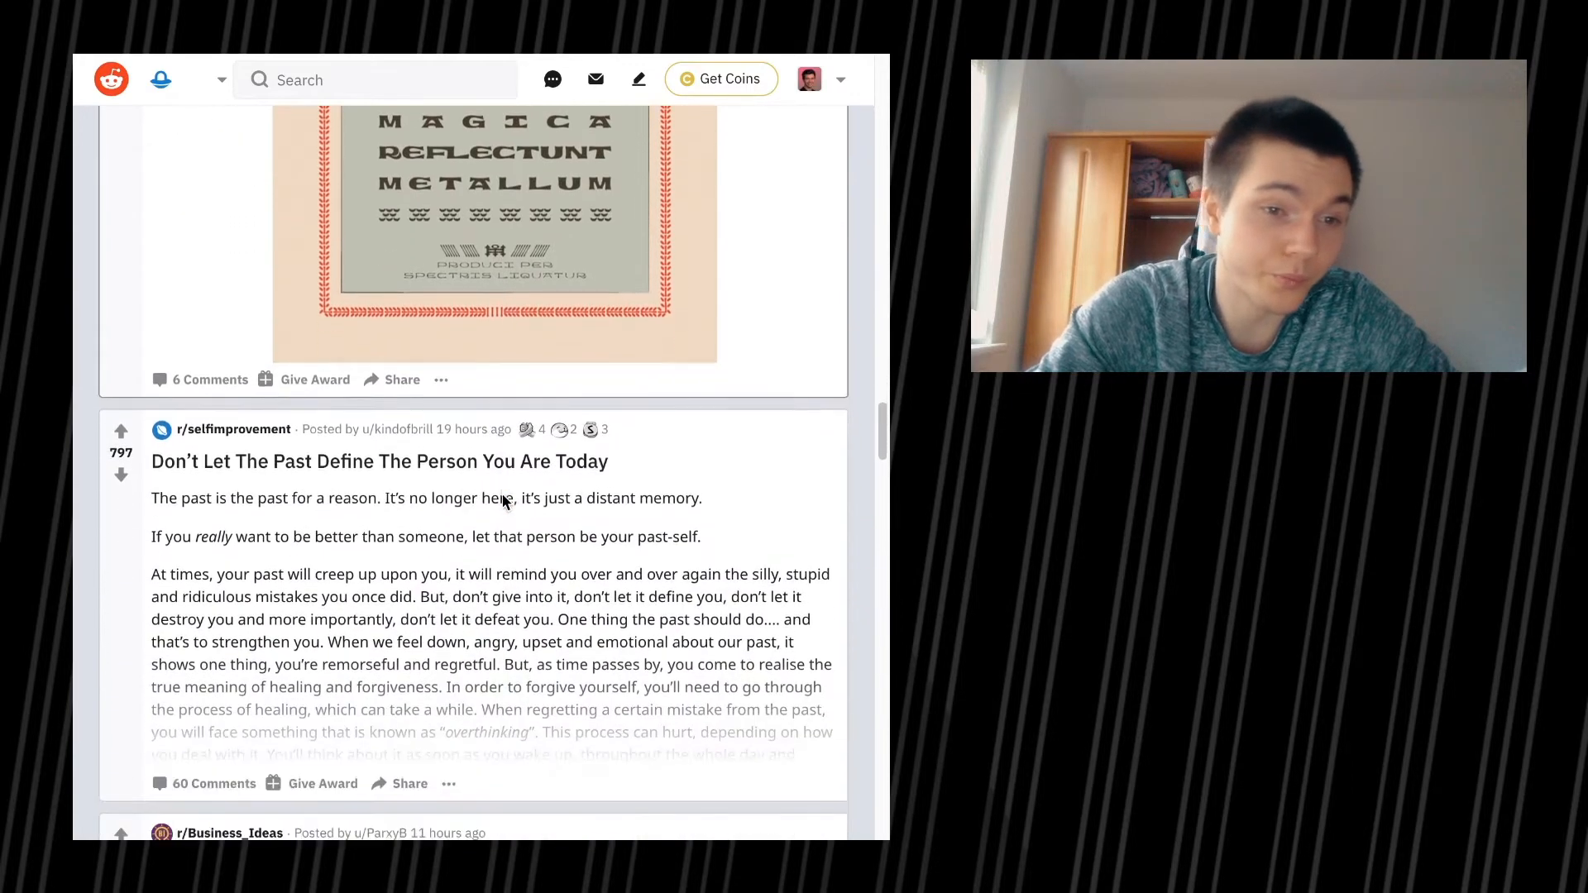
scroll("down", 3)
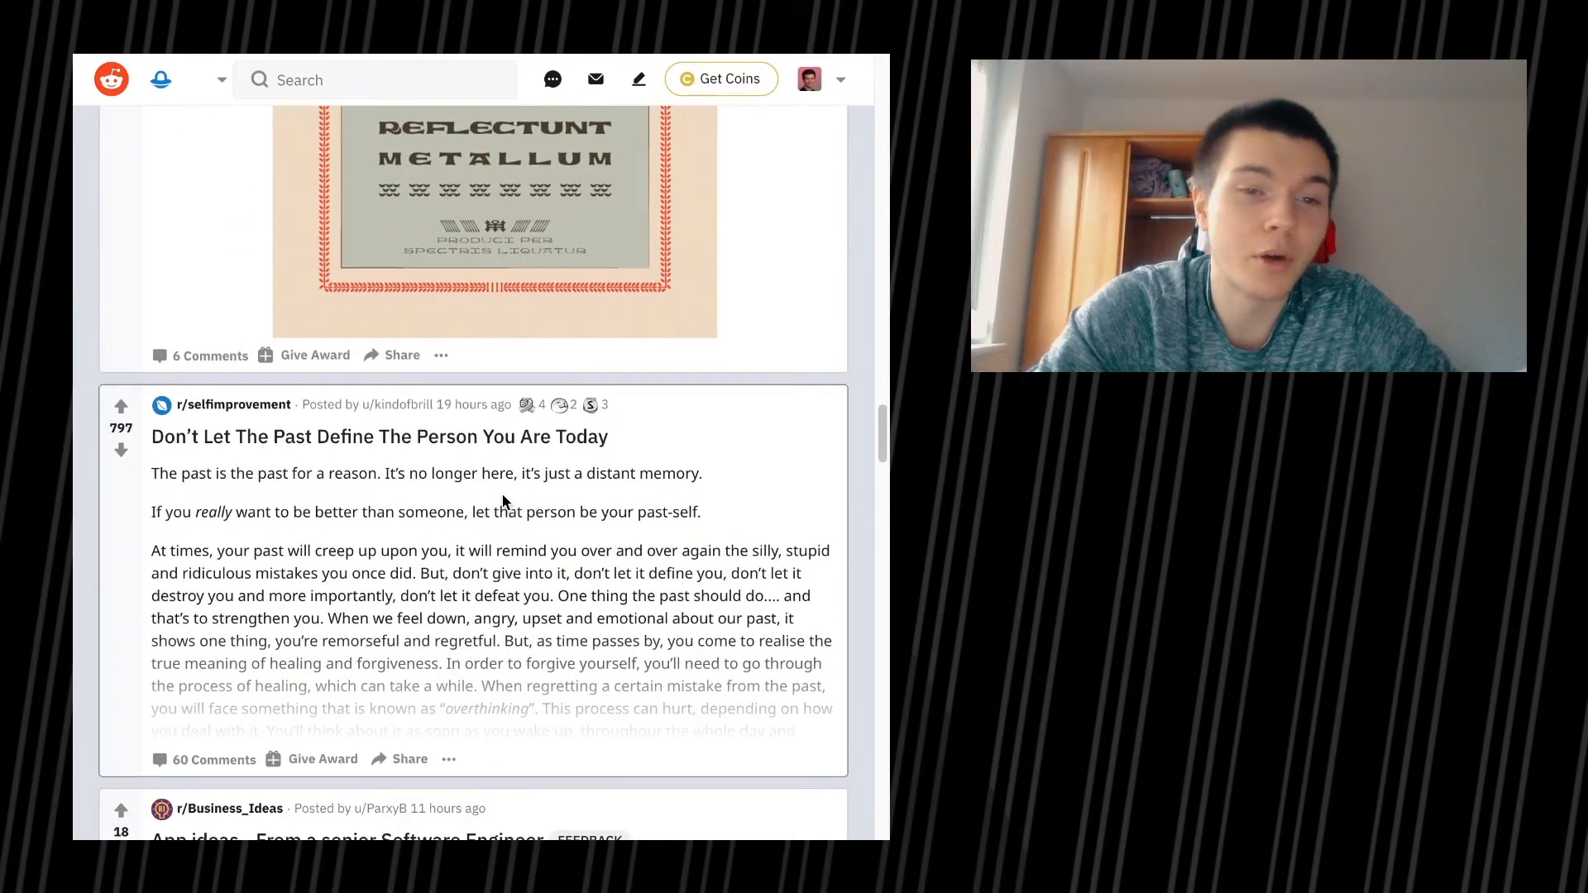
scroll("up", 3)
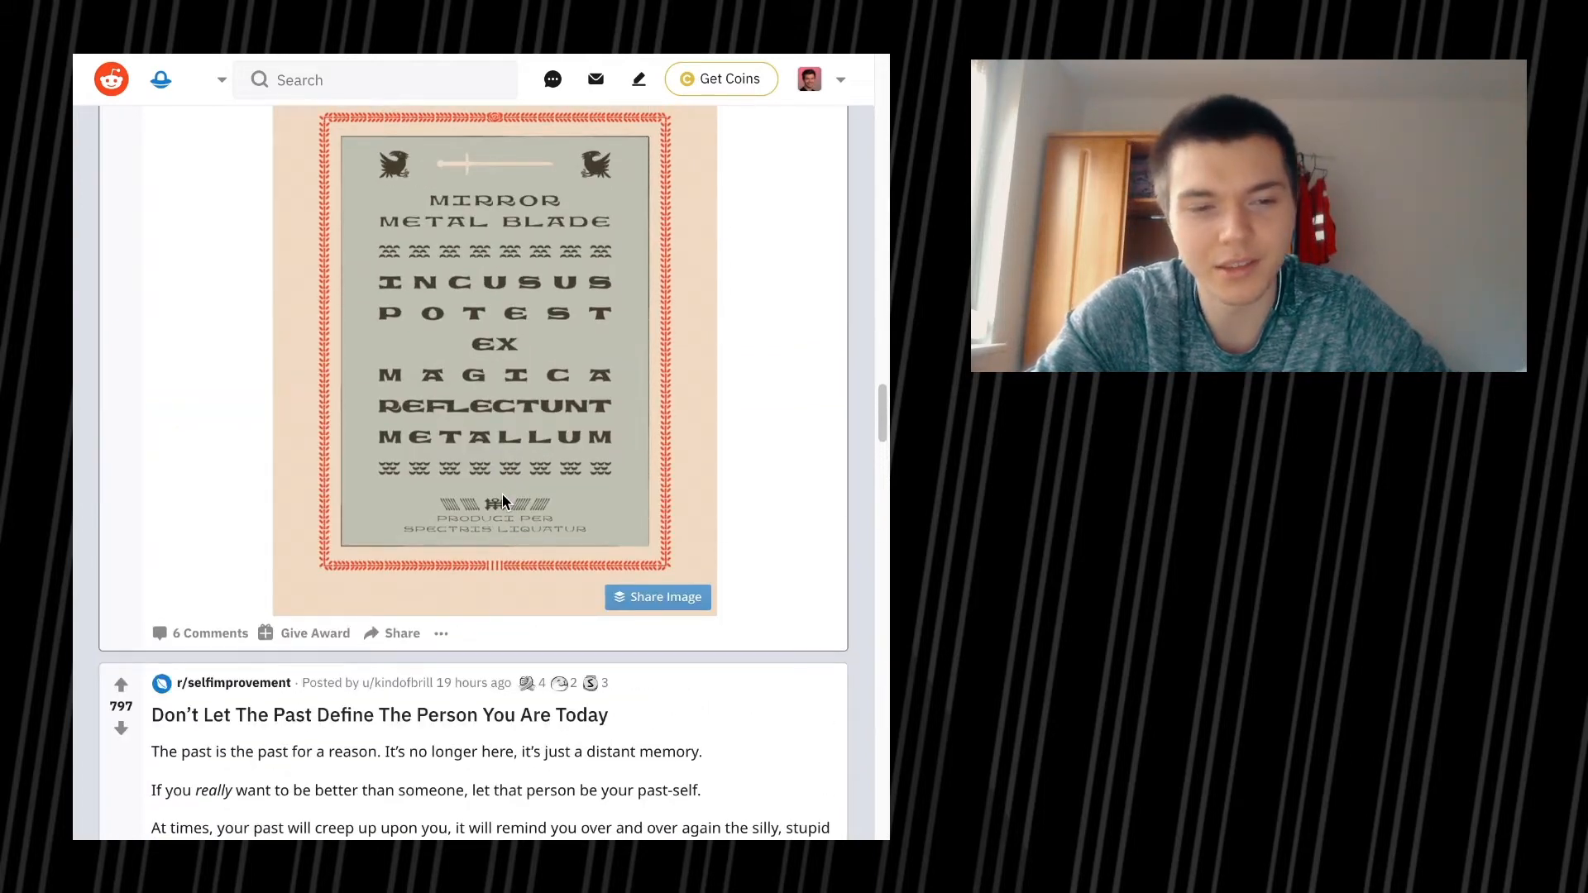
scroll("down", 3)
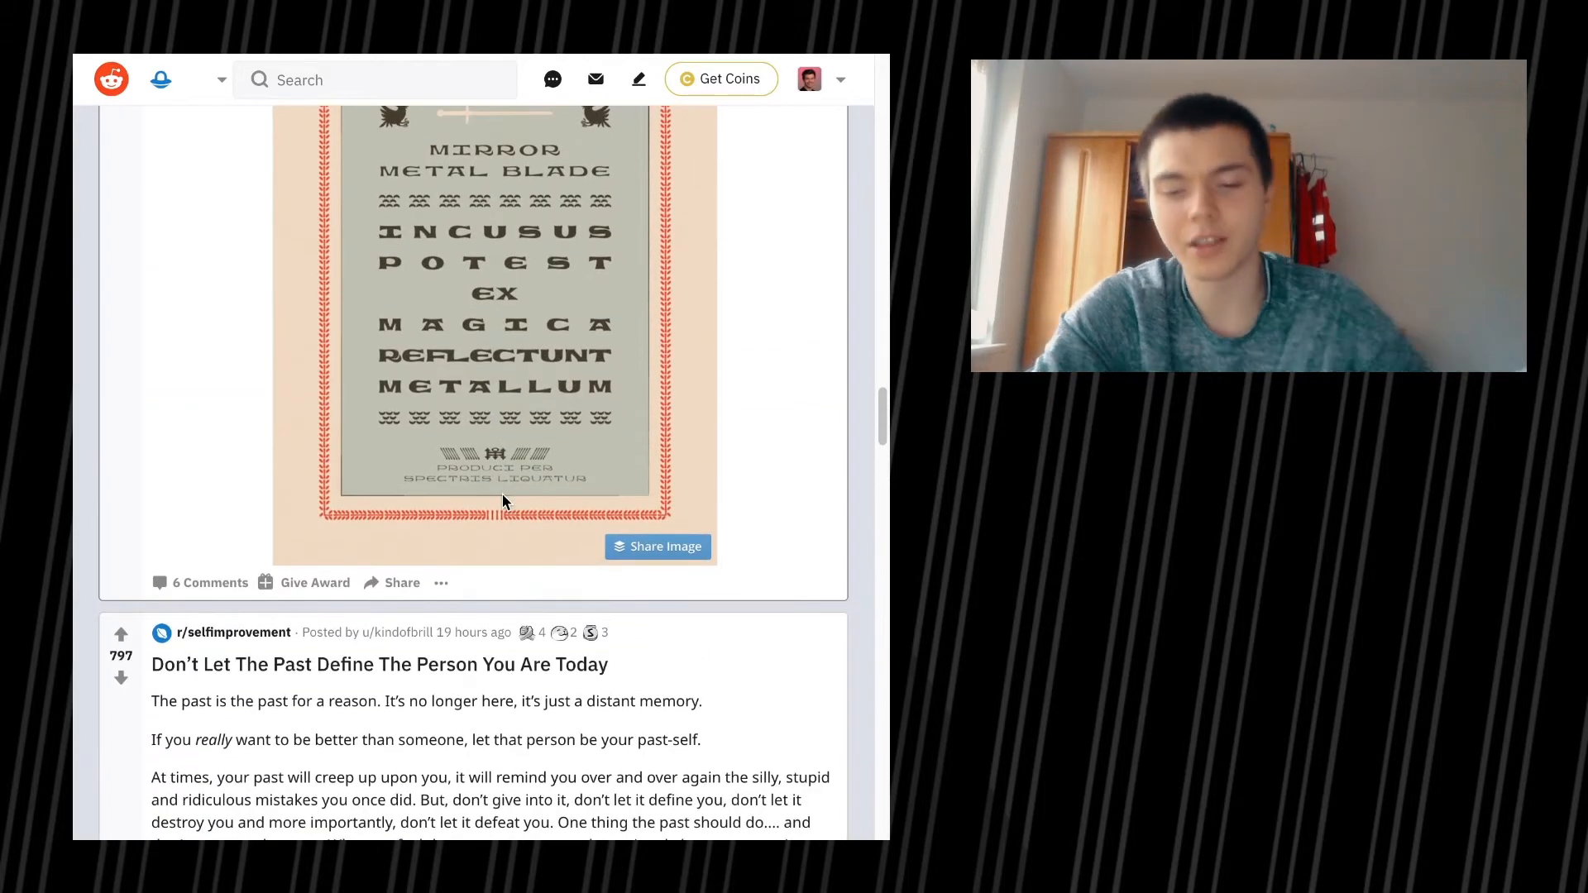
scroll("down", 3)
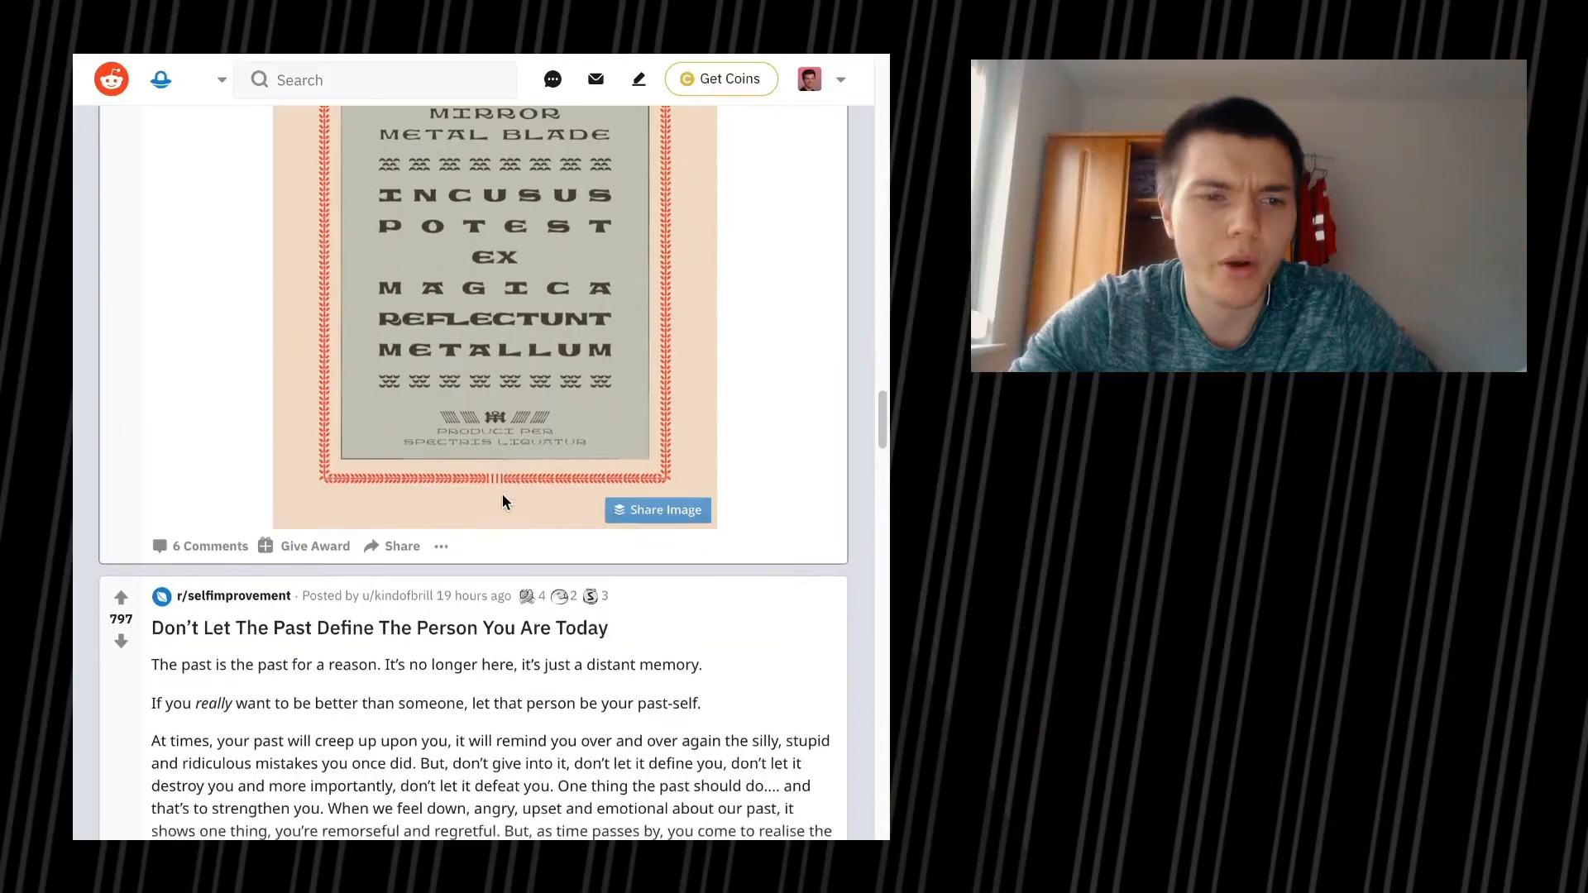
Step: Scroll past the Sophos ad, r/GetMotivated and r/marketing posts to the r/selfhelp 'Struggling' post
scroll("down", 3)
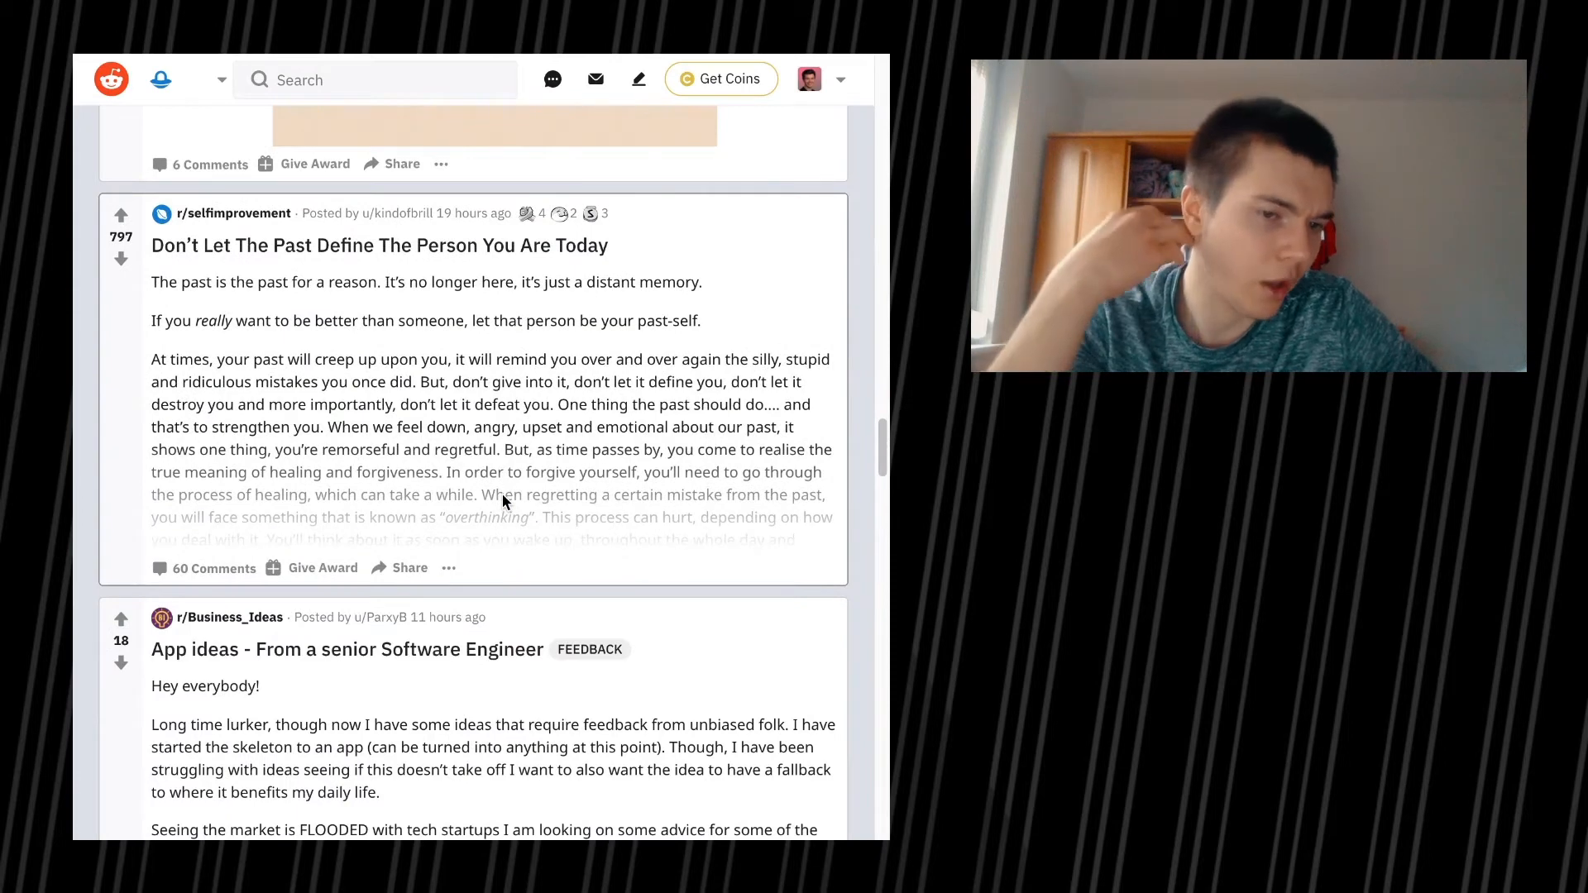
scroll("down", 3)
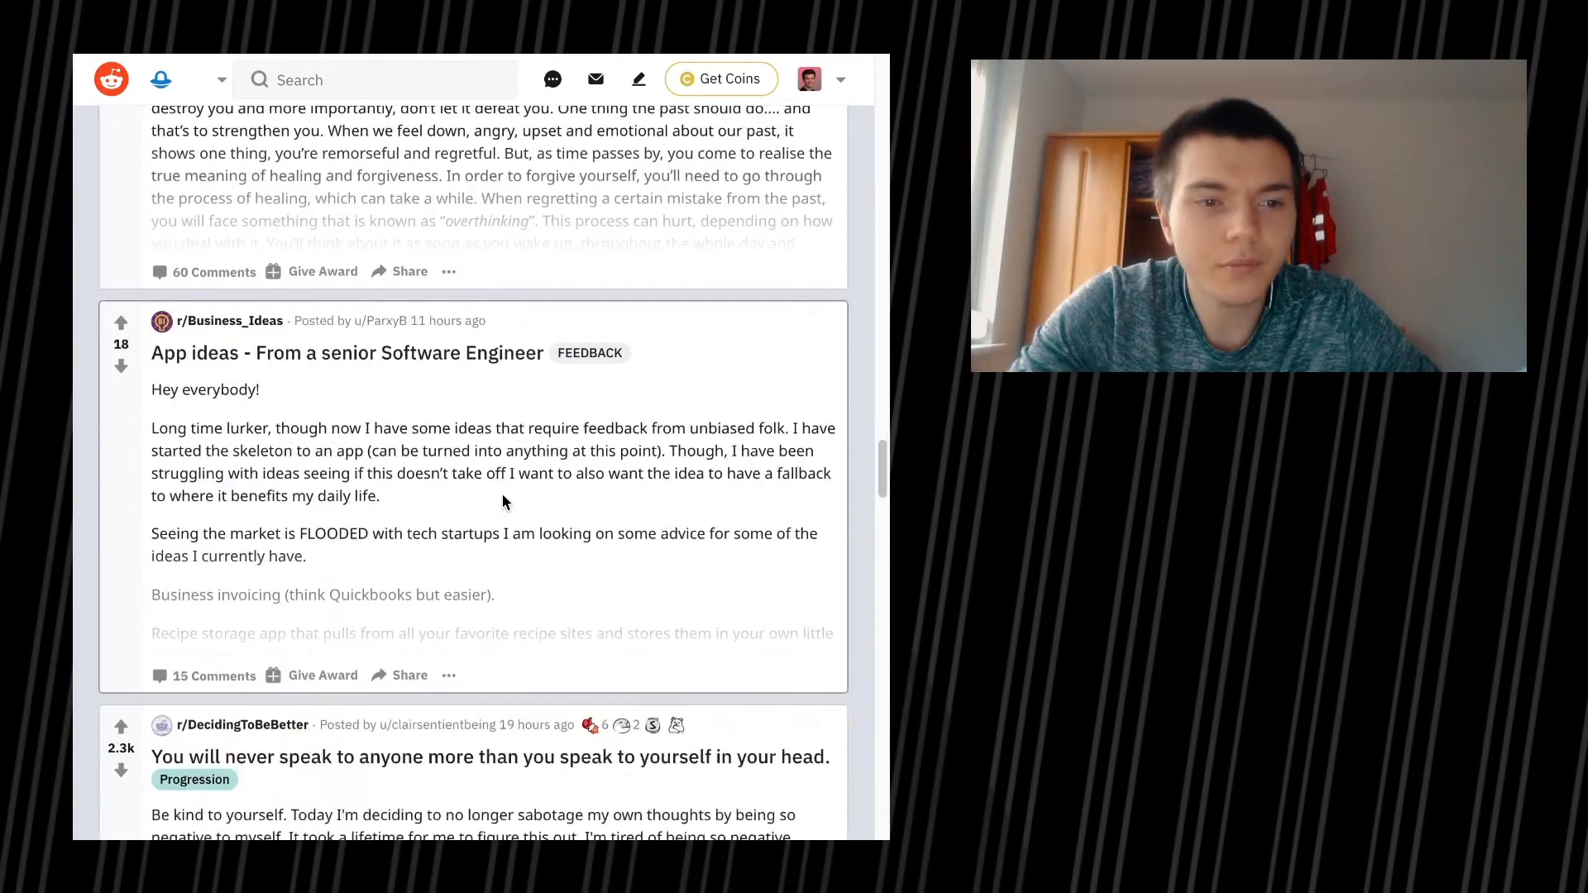
scroll("down", 3)
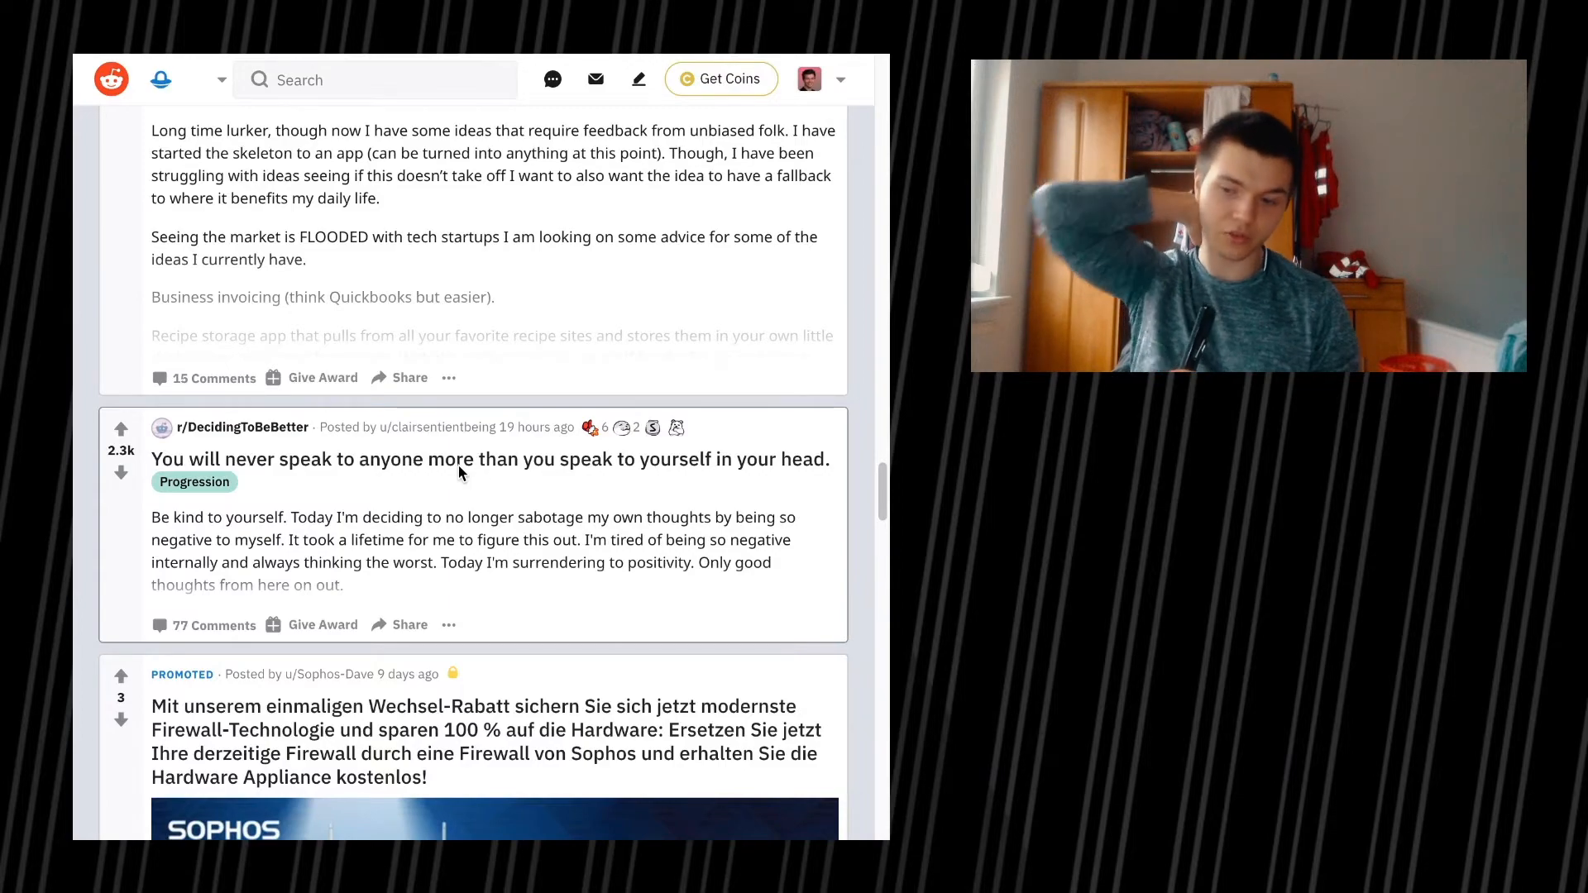
scroll("down", 3)
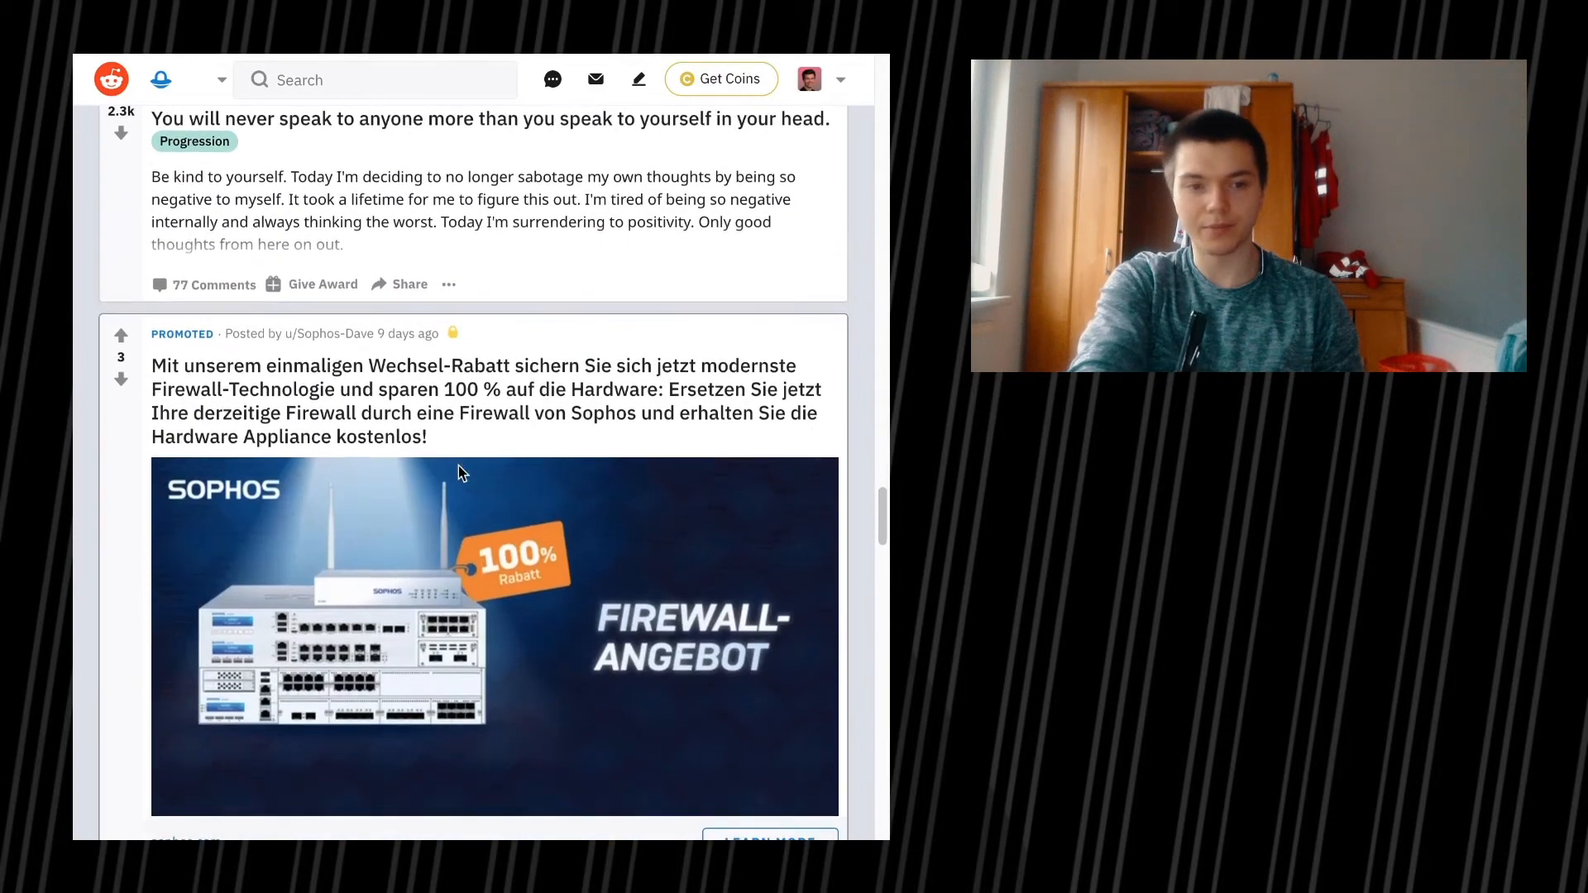
scroll("down", 3)
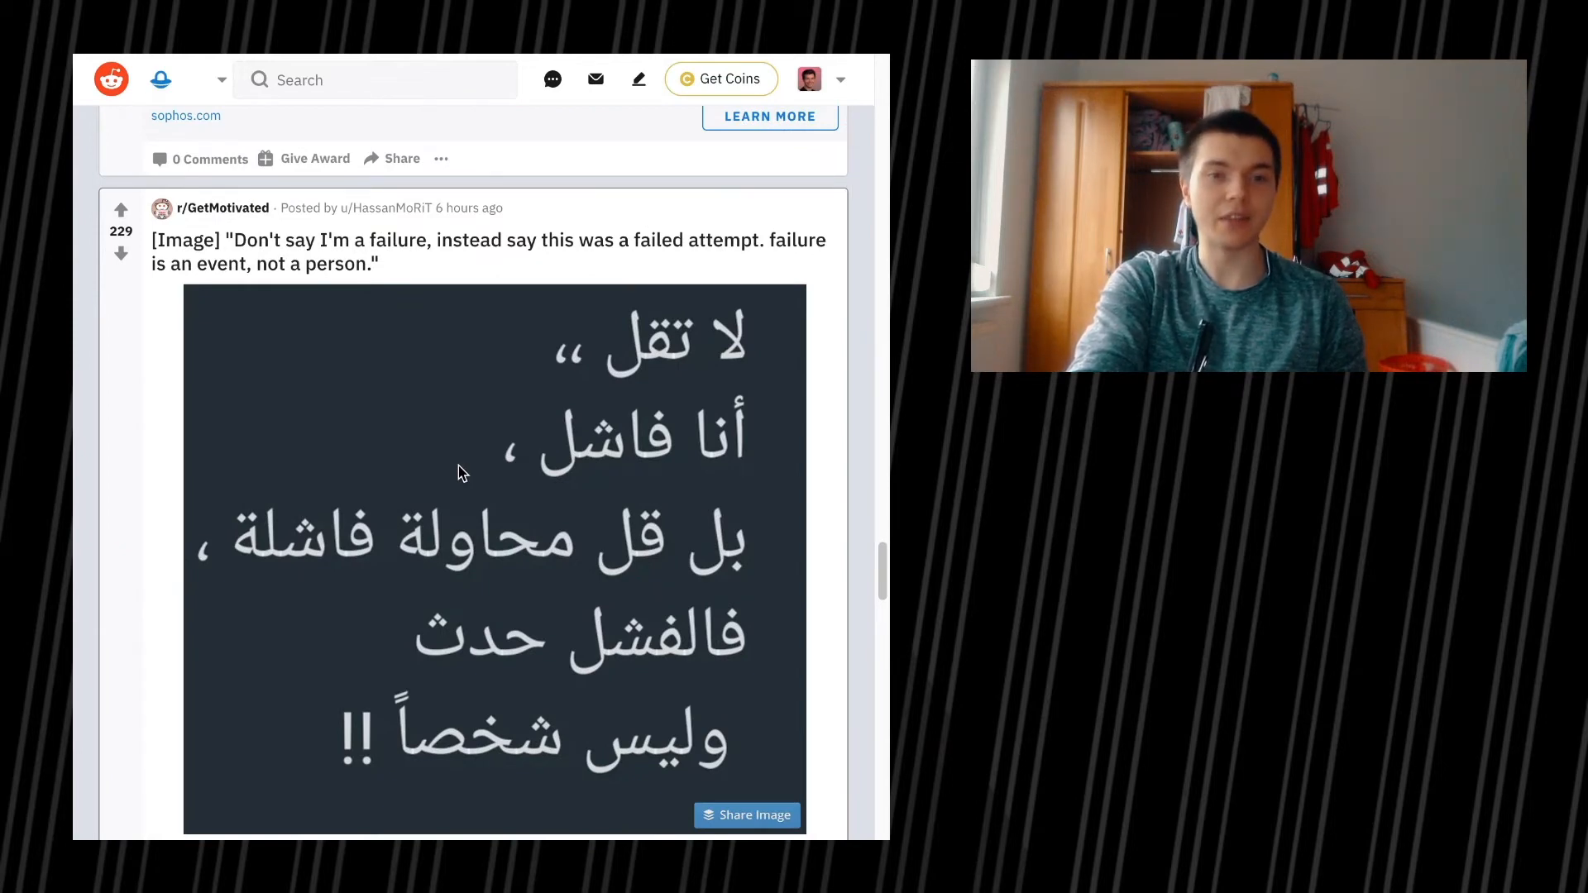
scroll("down", 3)
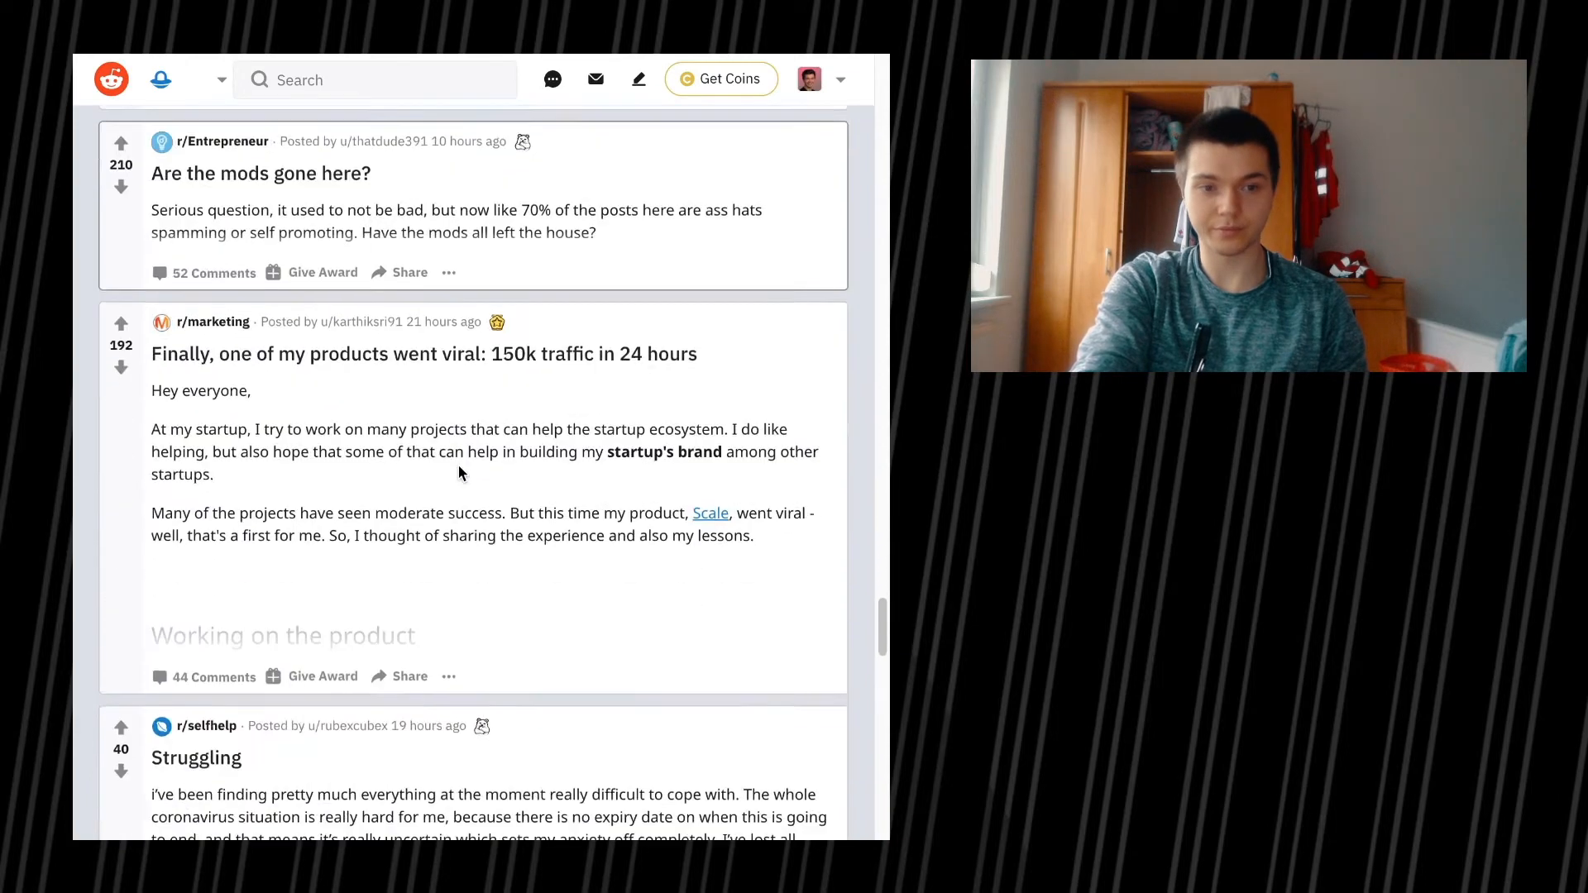
scroll("down", 3)
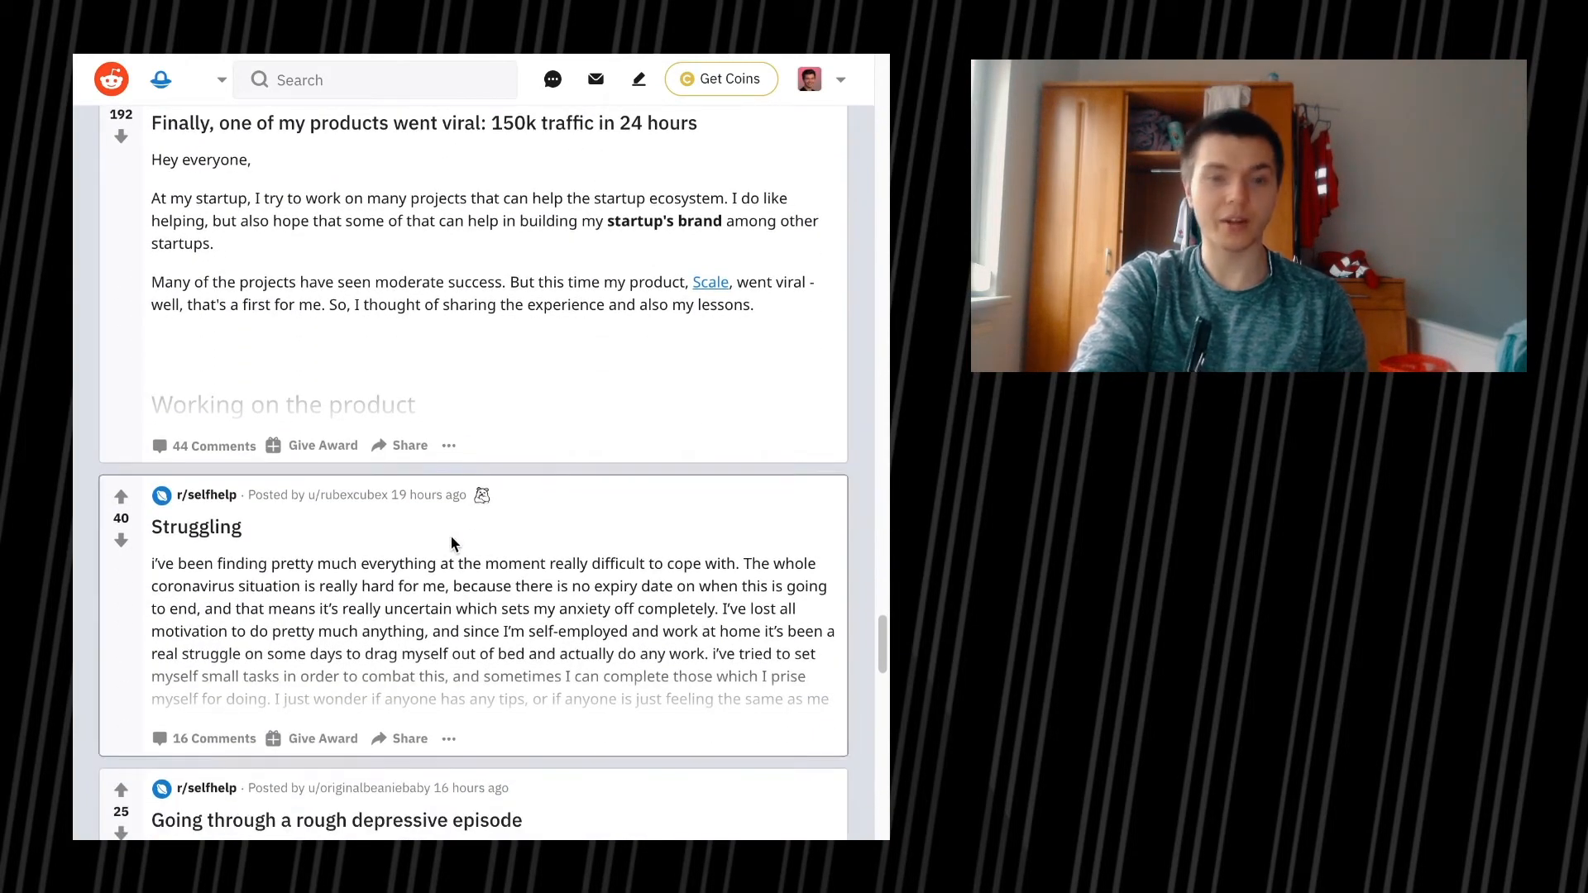
Step: Open the r/selfhelp 'Struggling' post in the overlay to read its full text
left_click(195, 526)
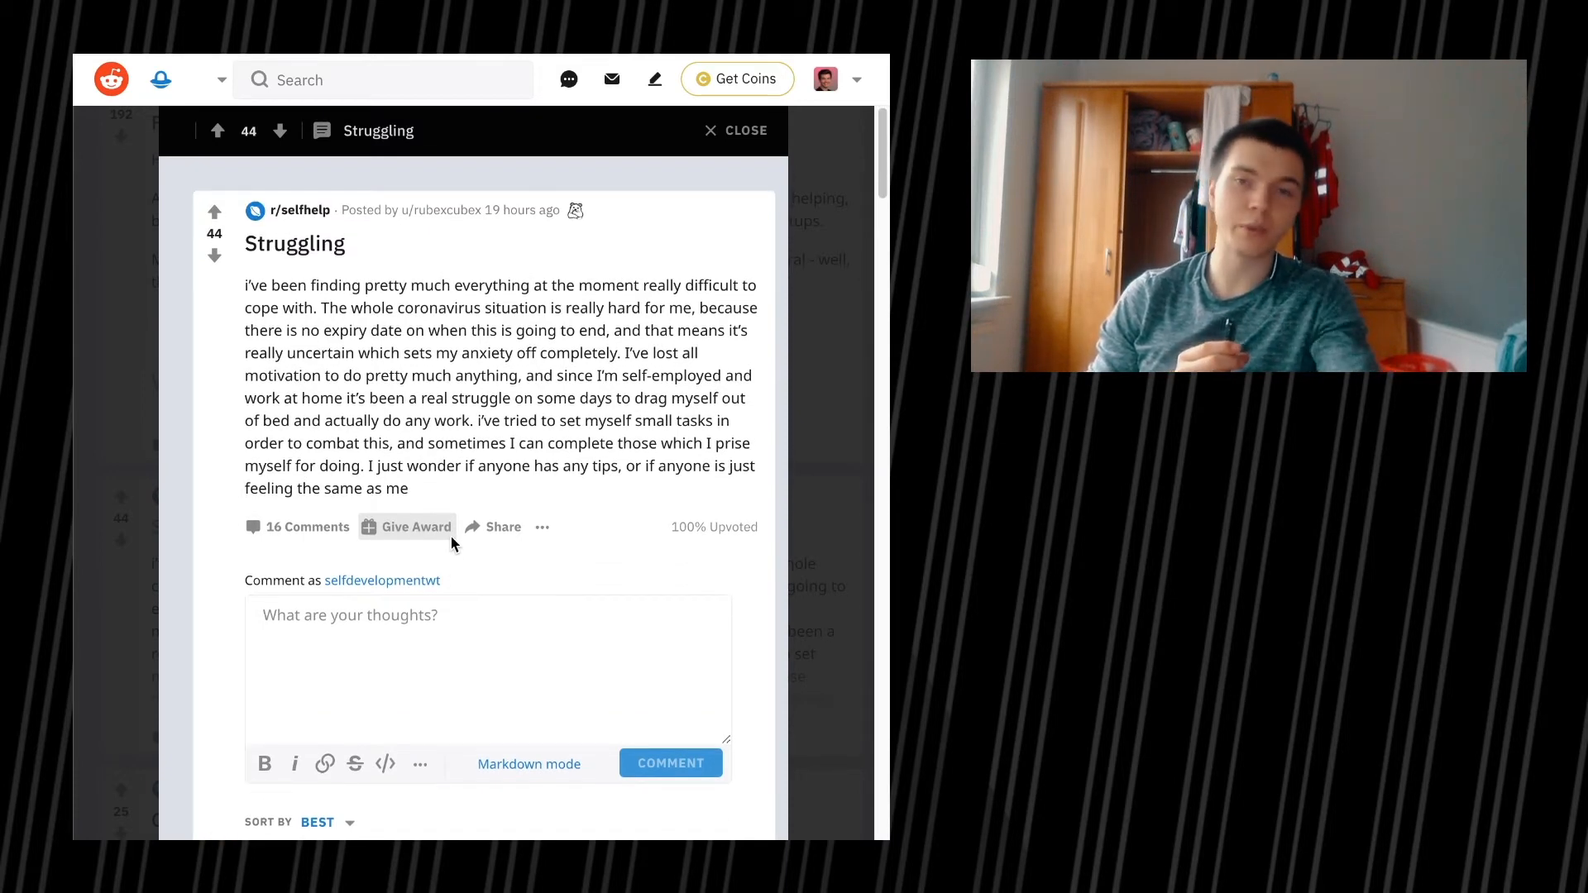
scroll("down", 3)
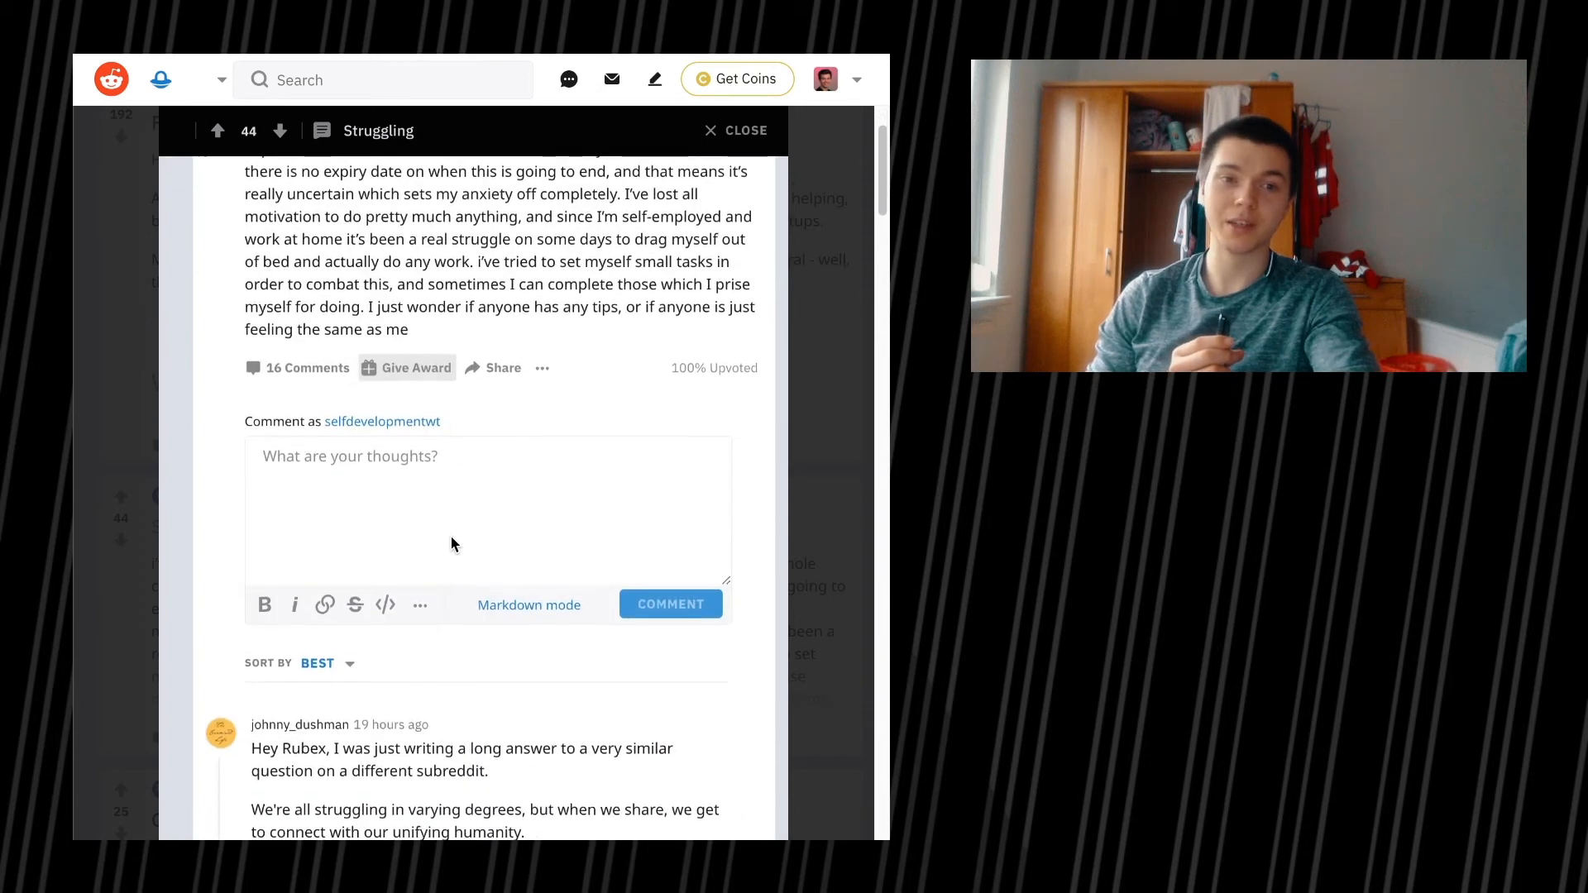
scroll("down", 3)
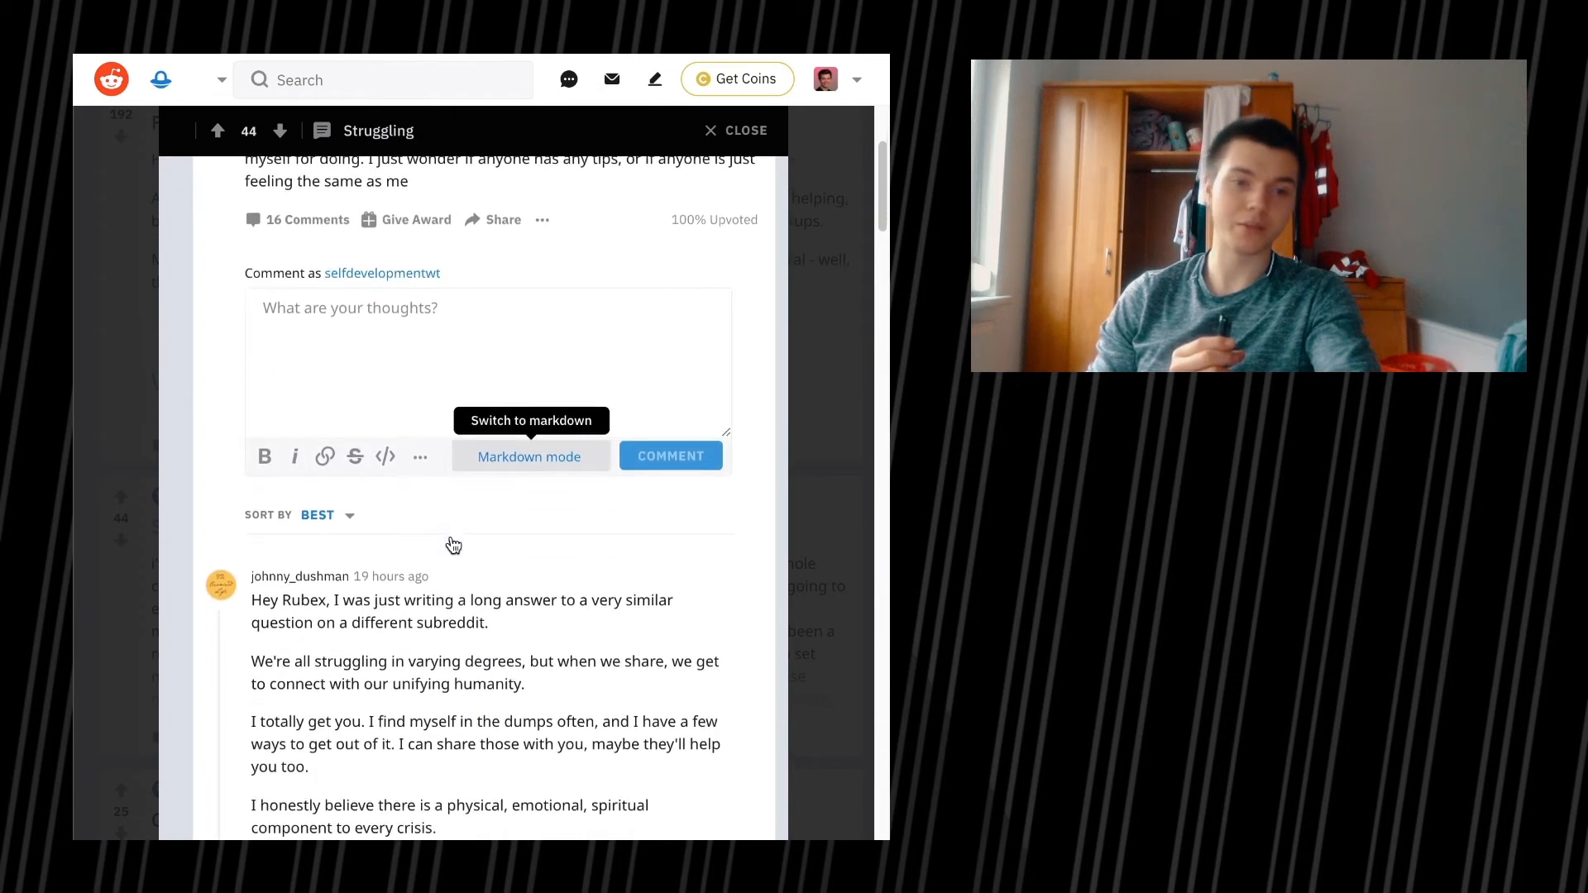
scroll("down", 3)
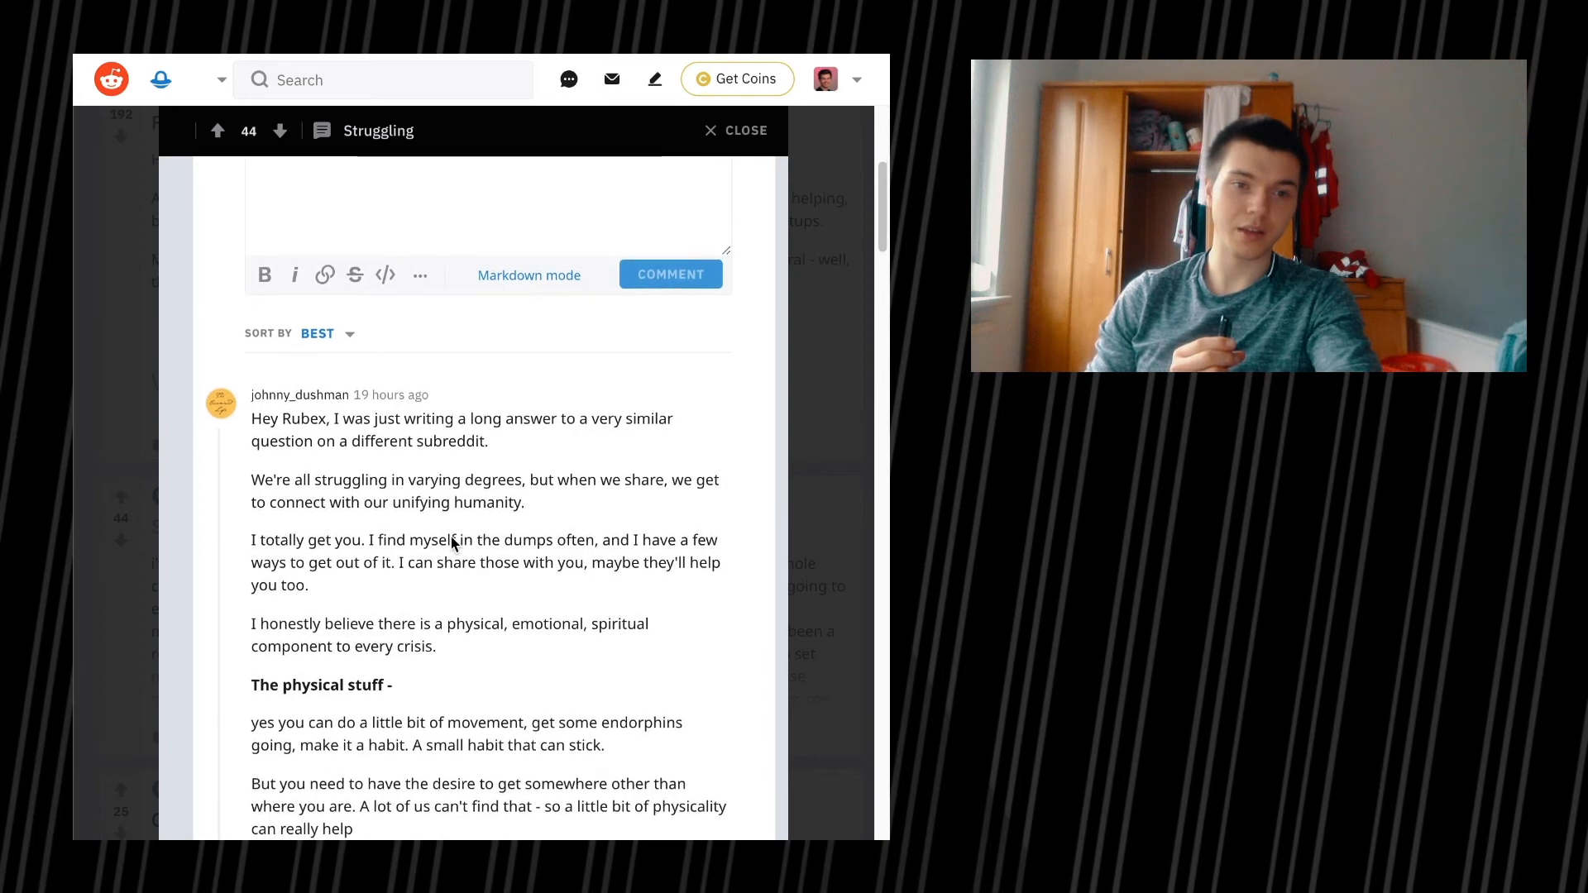
scroll("down", 3)
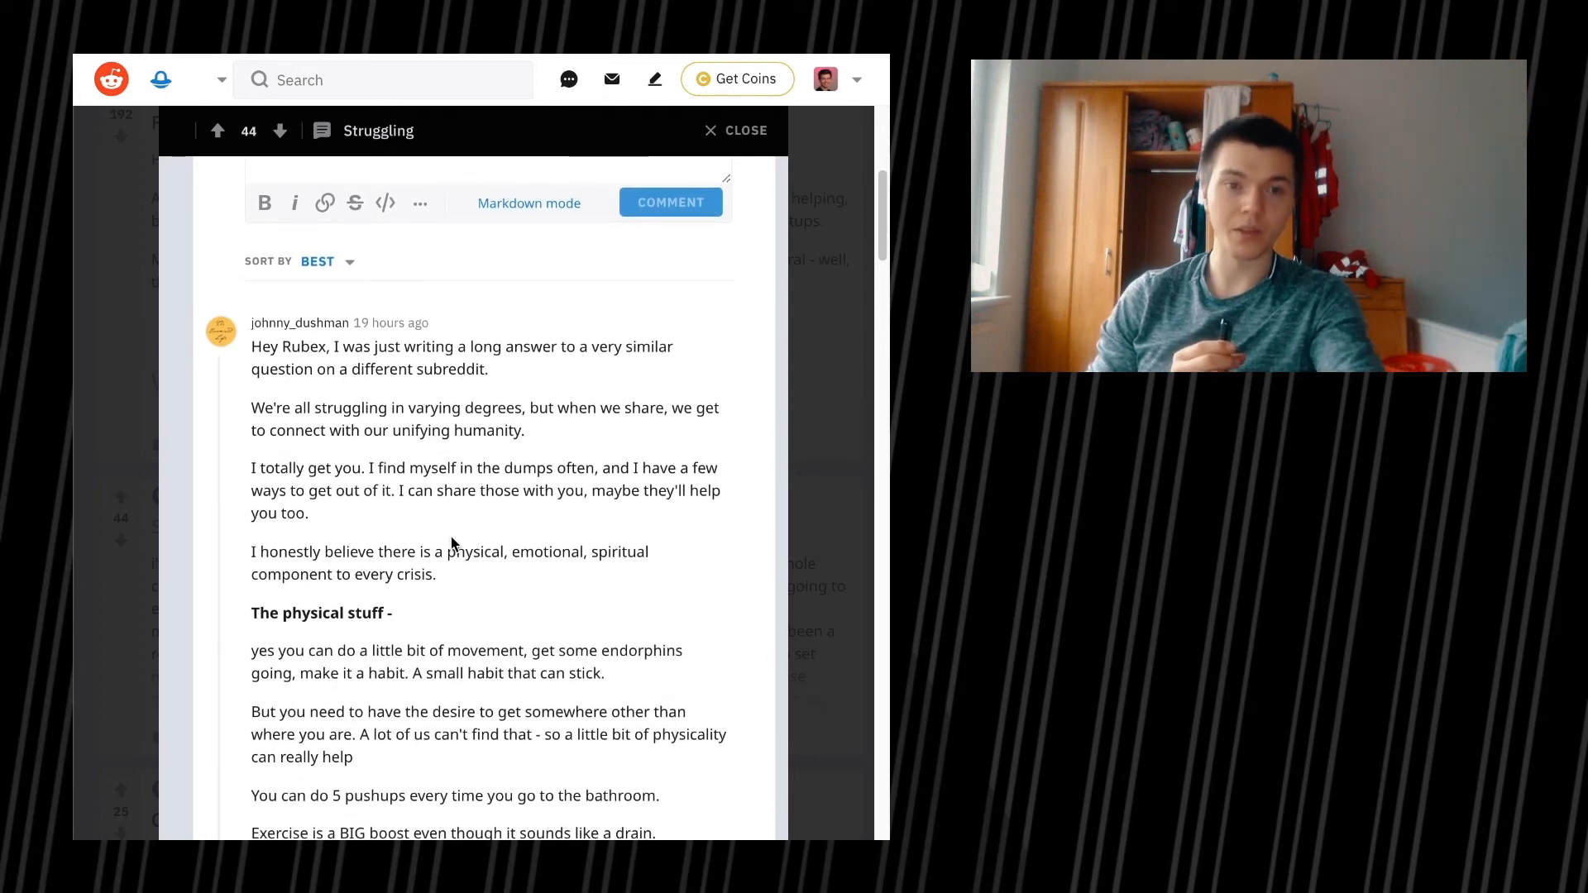
scroll("down", 3)
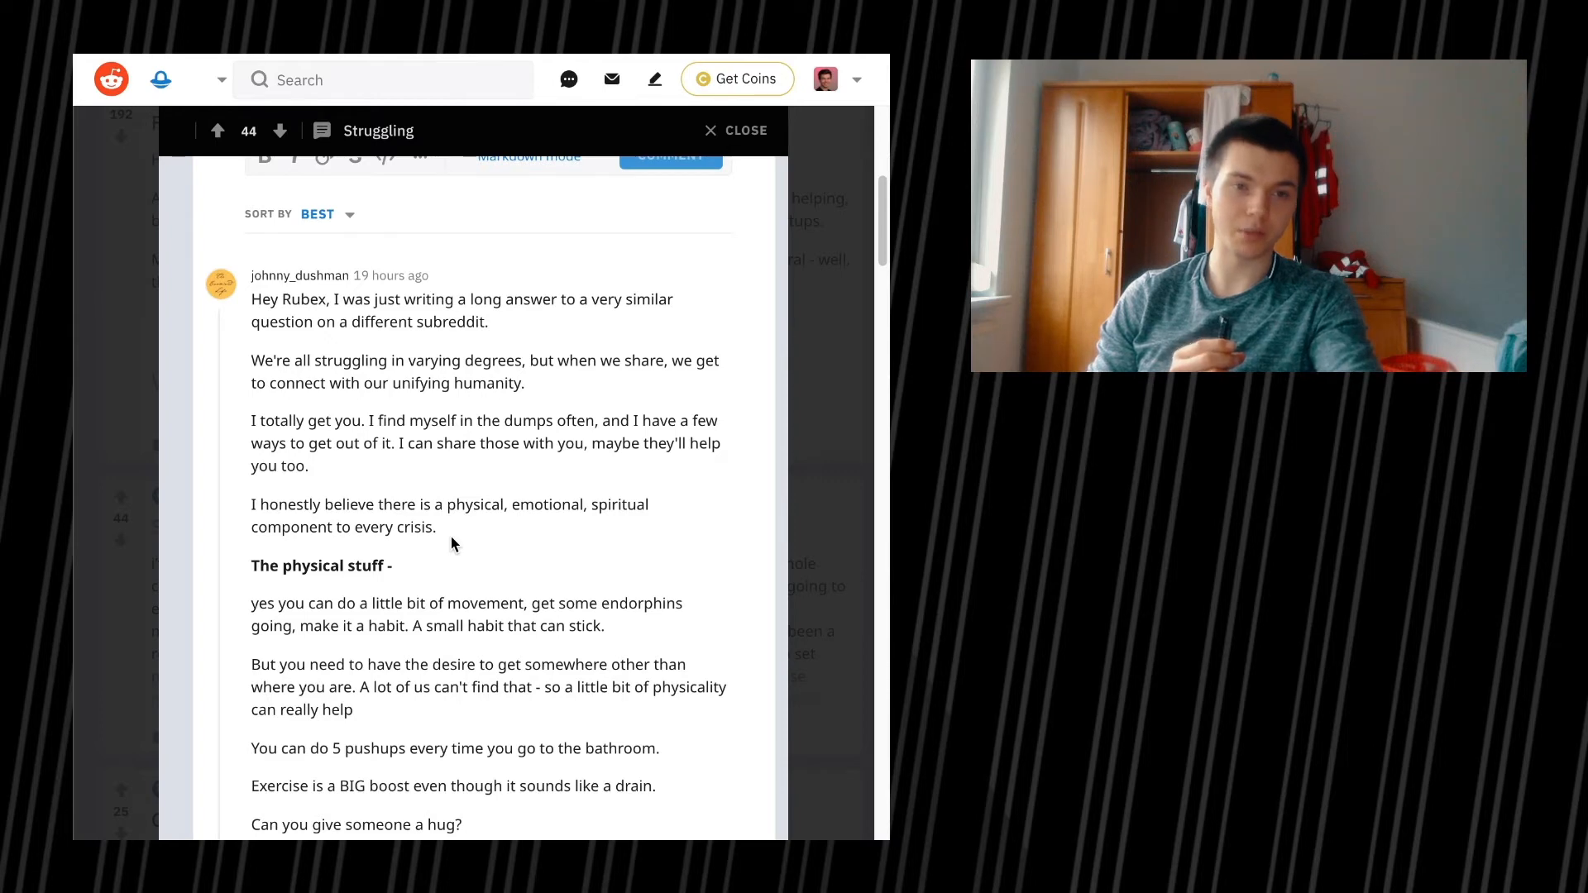
scroll("up", 3)
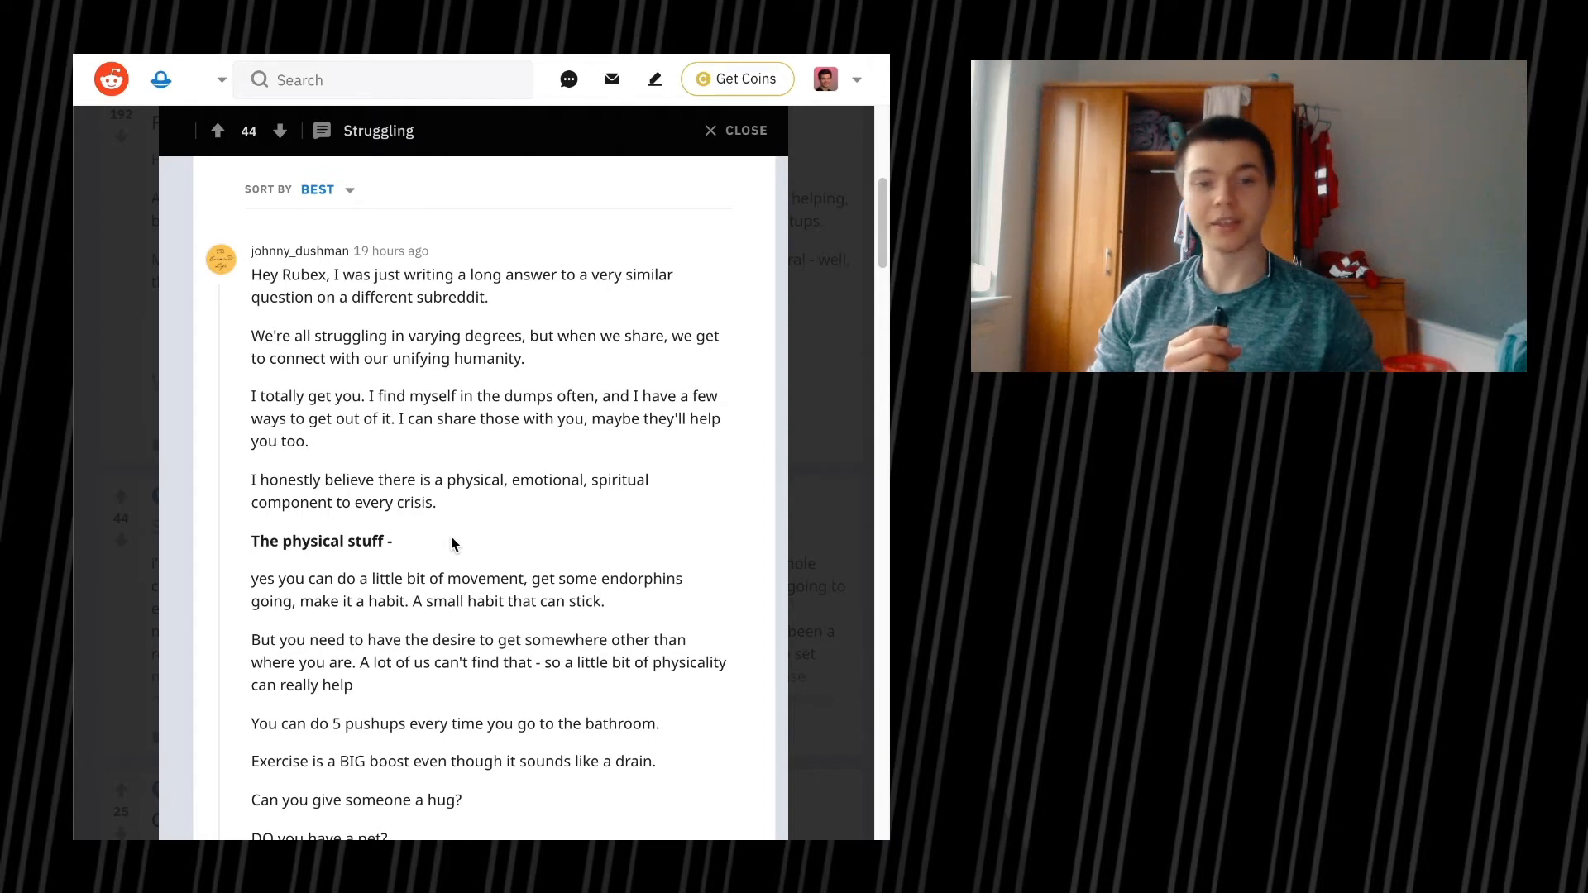
Step: Read on to the comment's emotional-side section on distractions and street photography
scroll("down", 3)
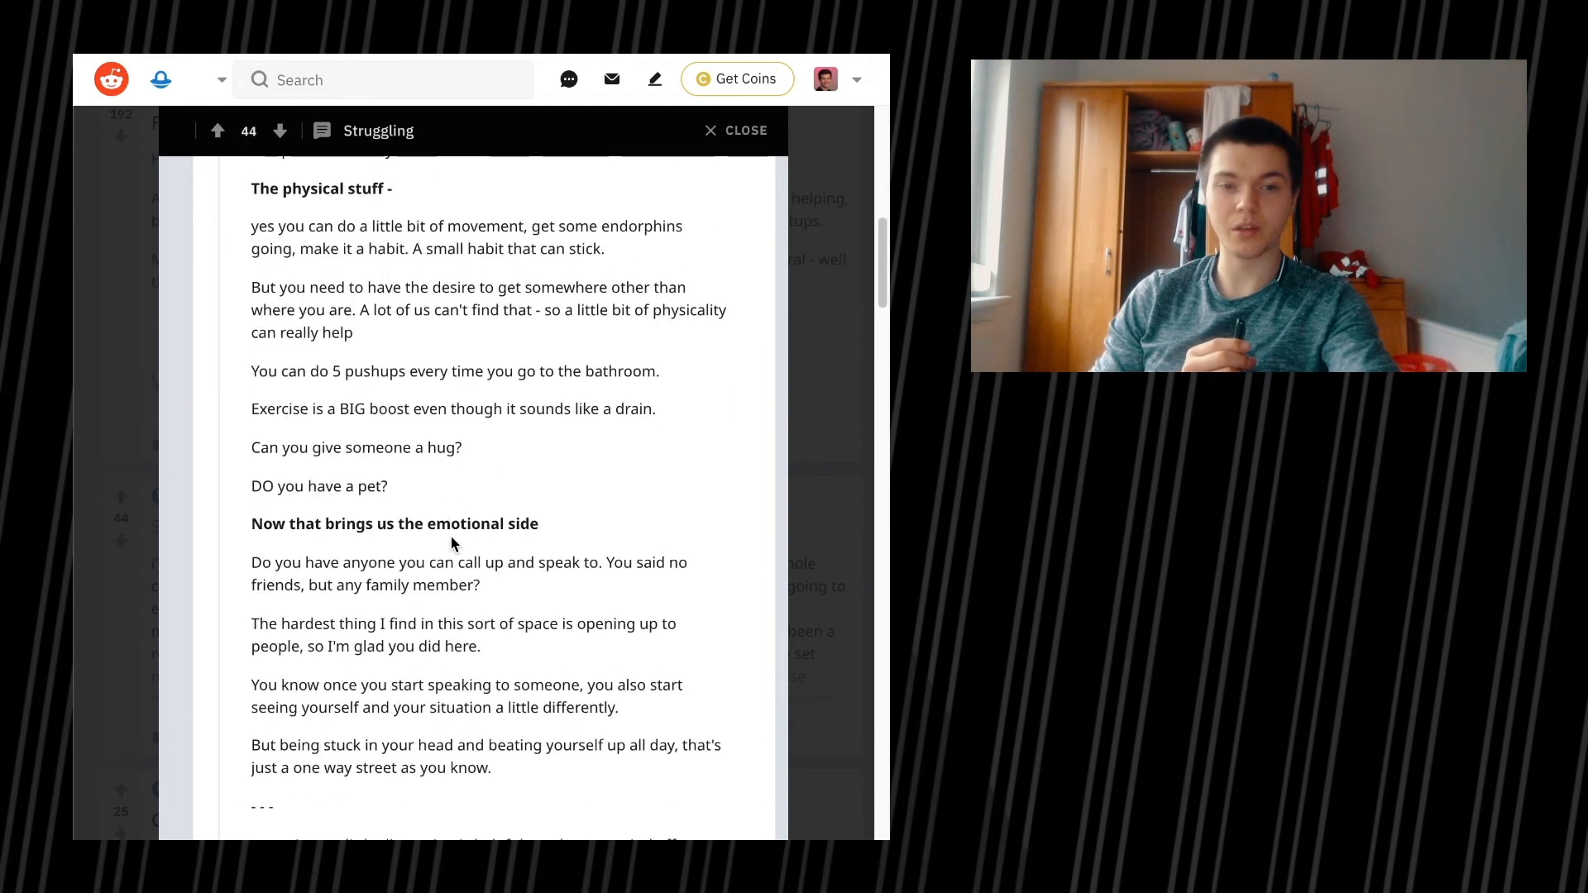
scroll("down", 3)
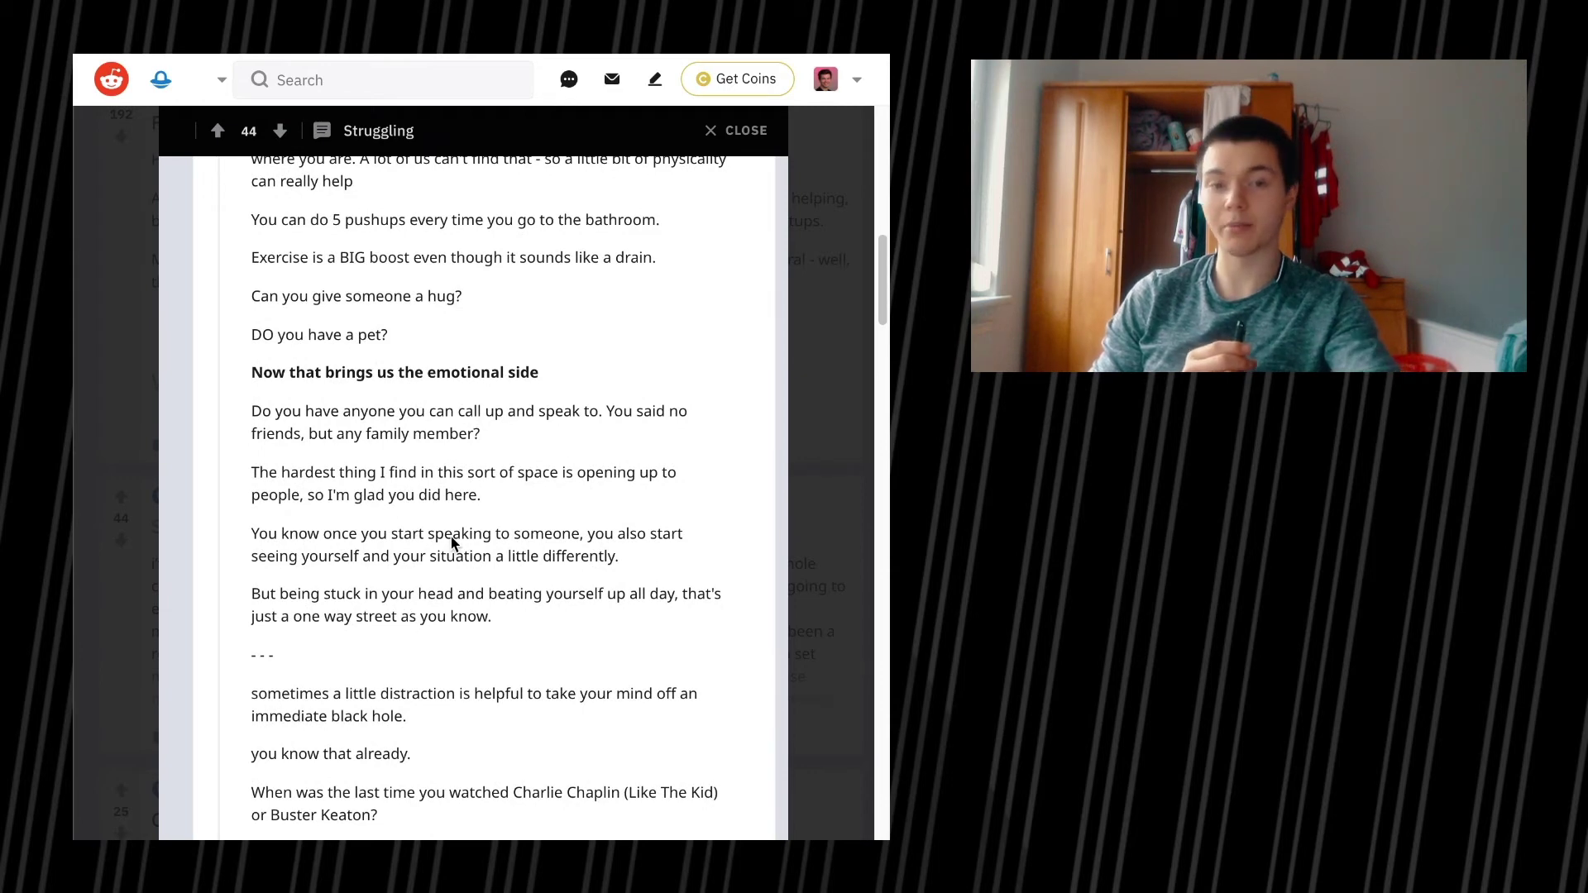
scroll("down", 3)
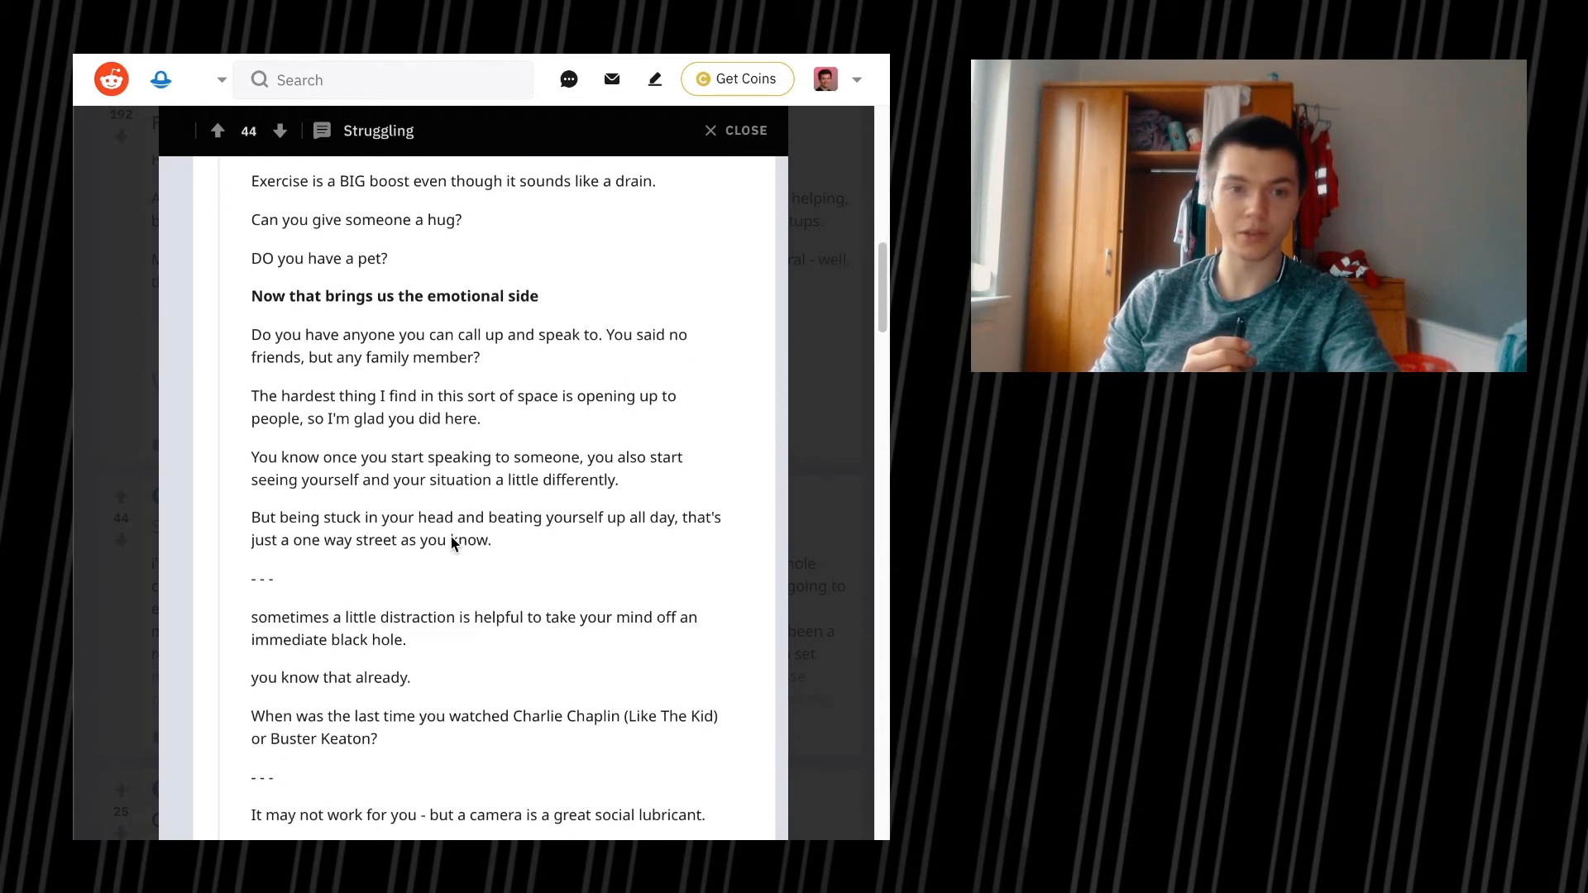
scroll("down", 3)
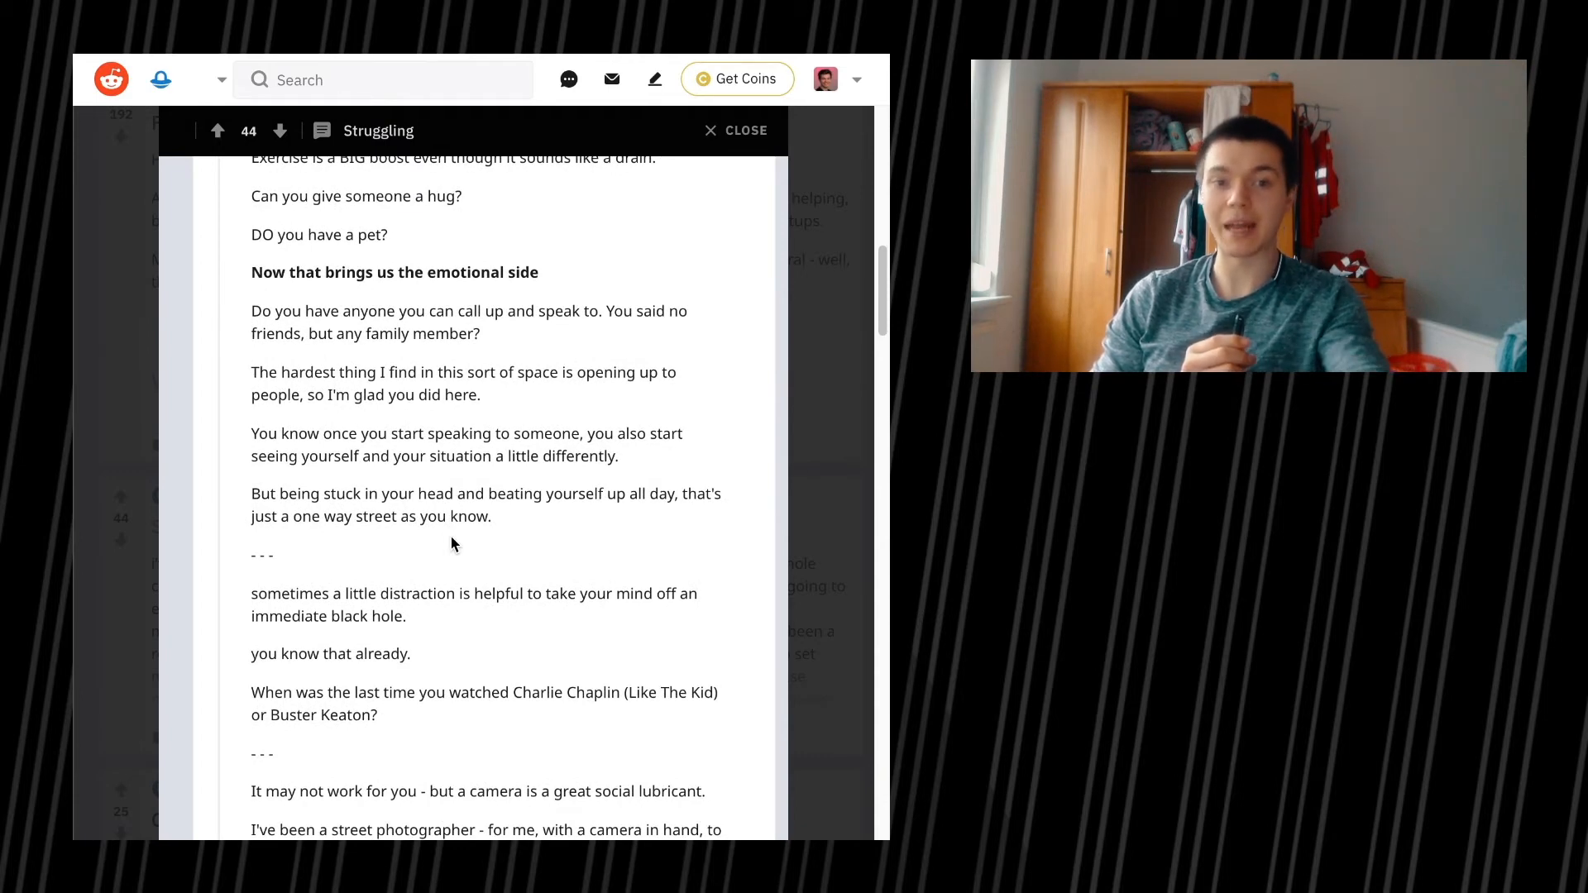
scroll("down", 3)
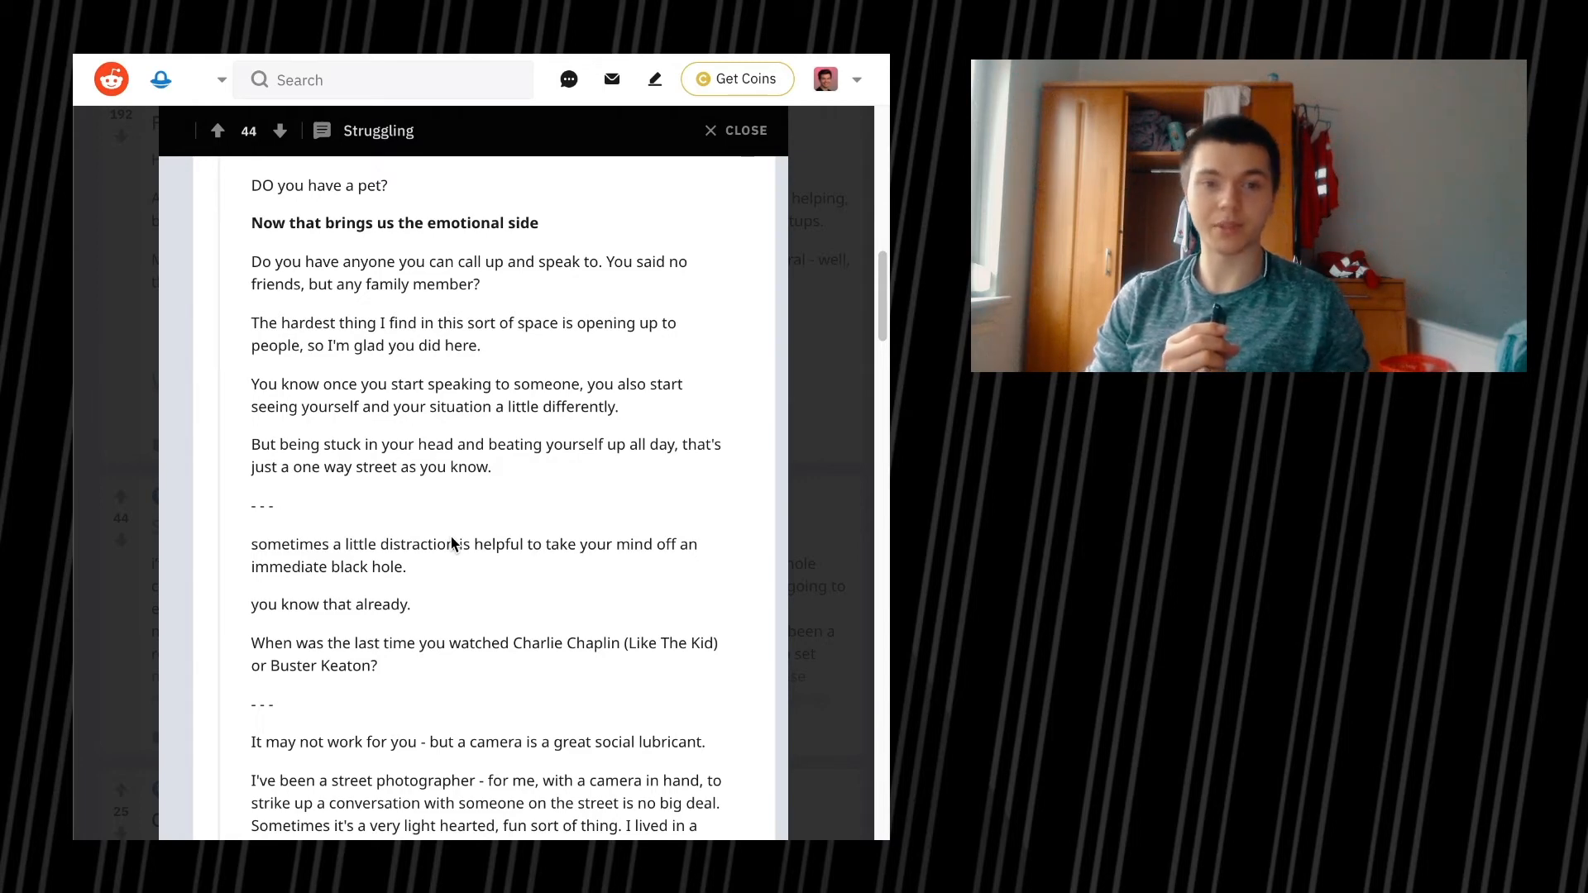
Step: Read through the camera and writing suggestions to the 'Now to the spiritual side' heading
scroll("down", 3)
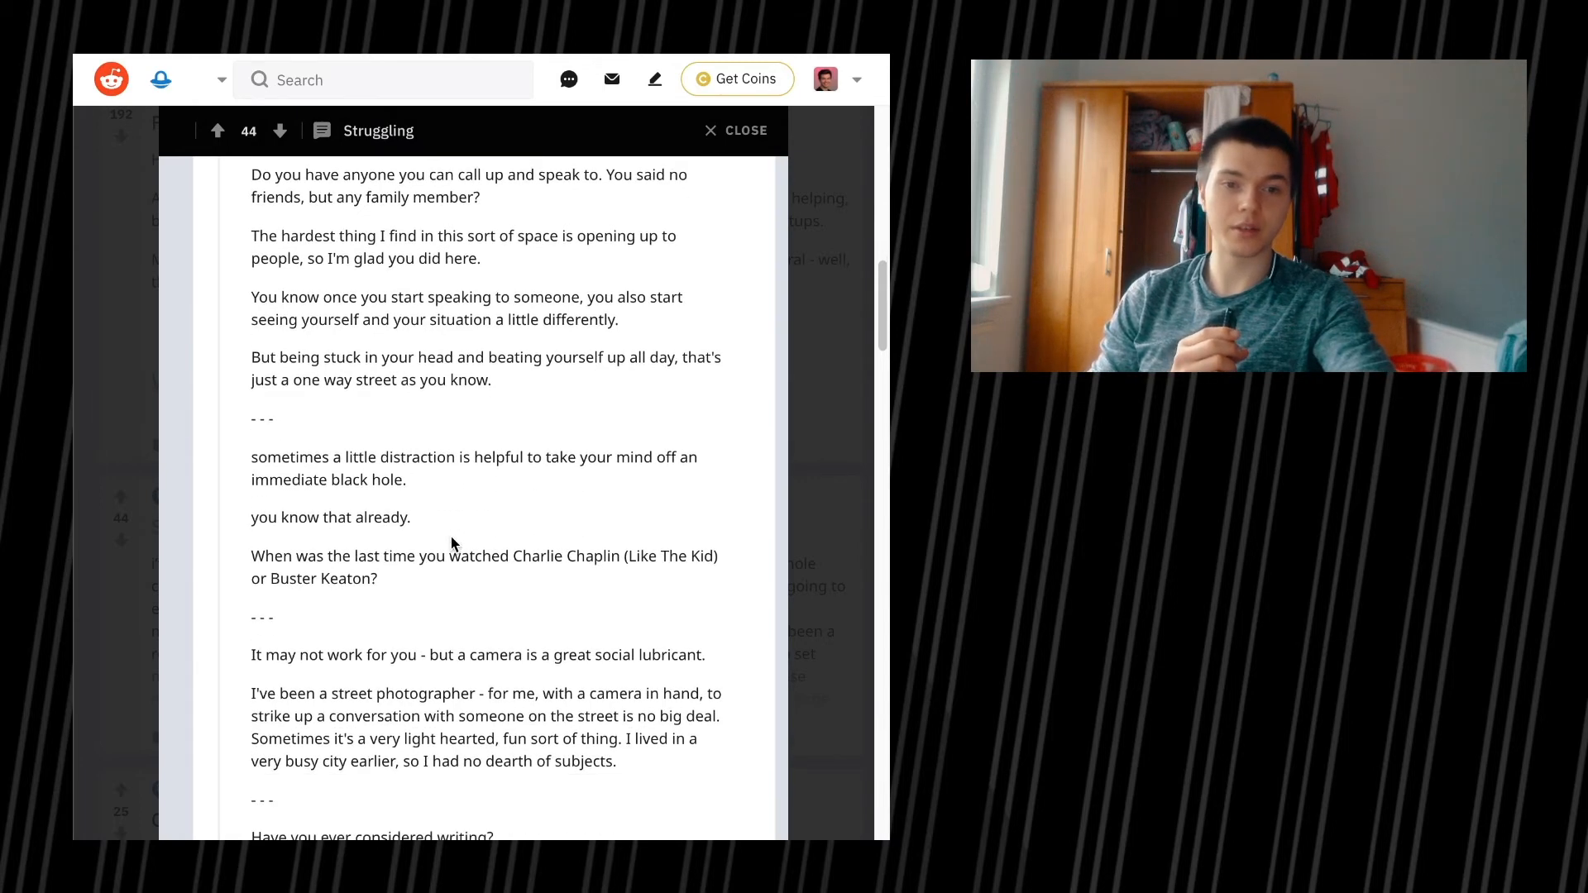
scroll("down", 3)
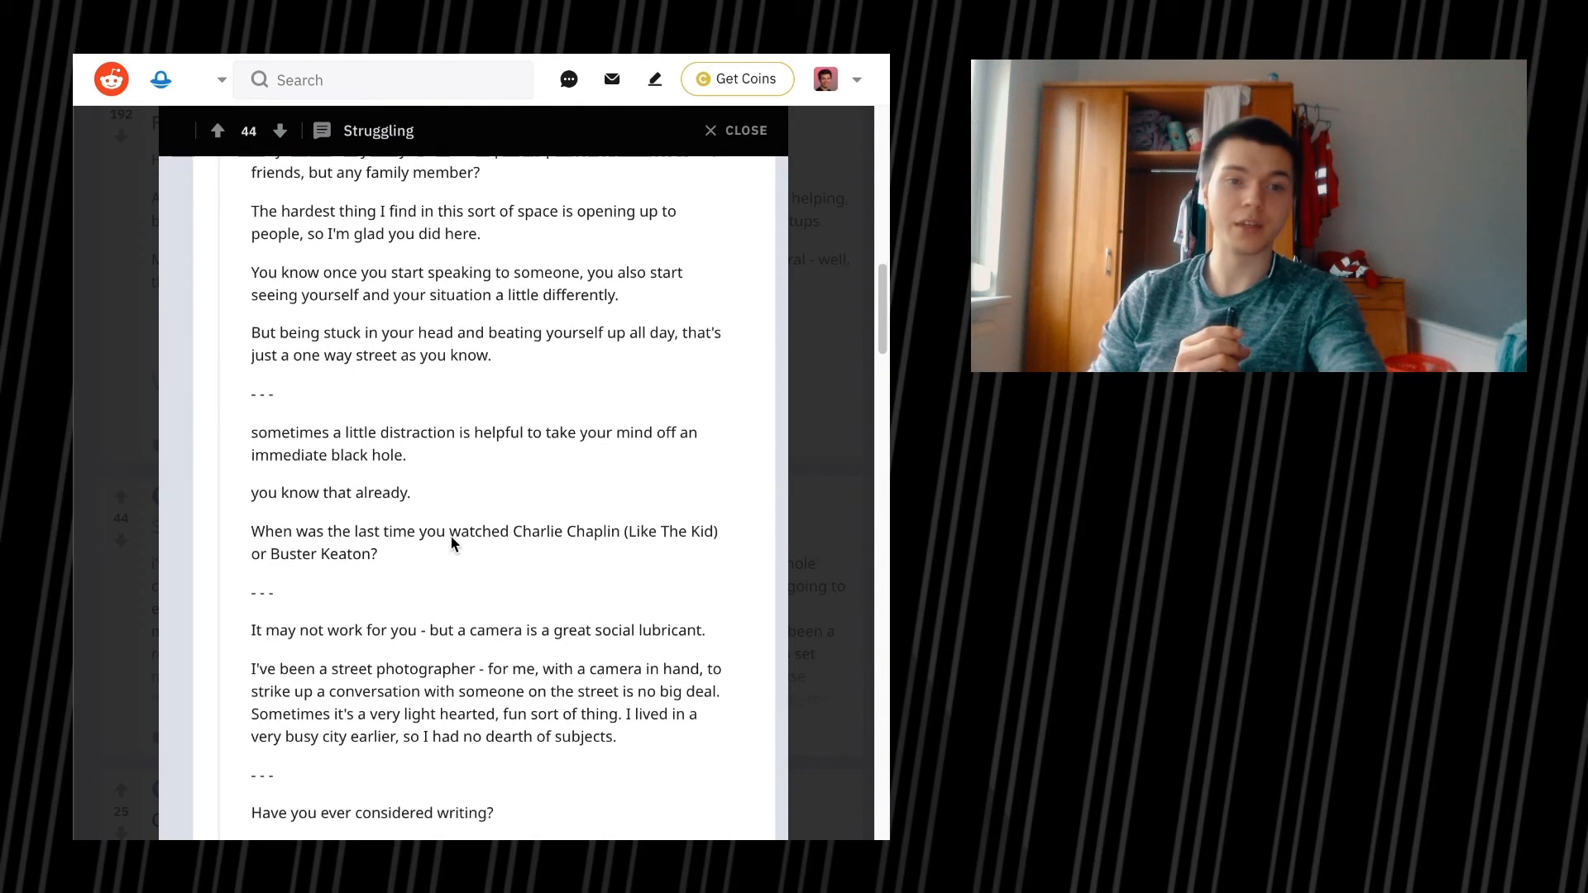
scroll("down", 3)
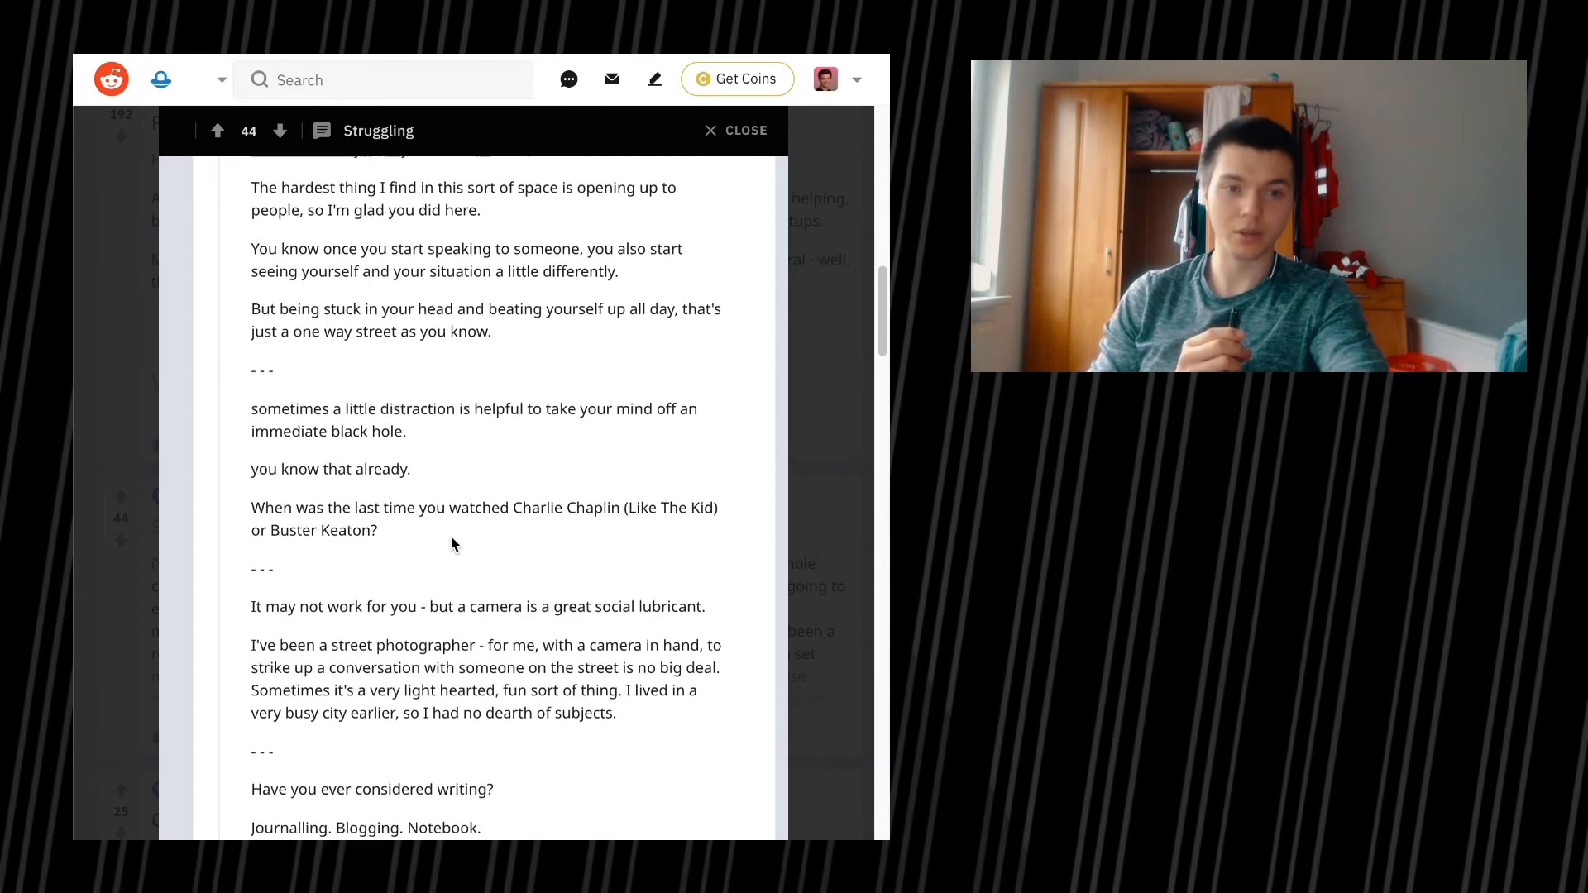
scroll("down", 3)
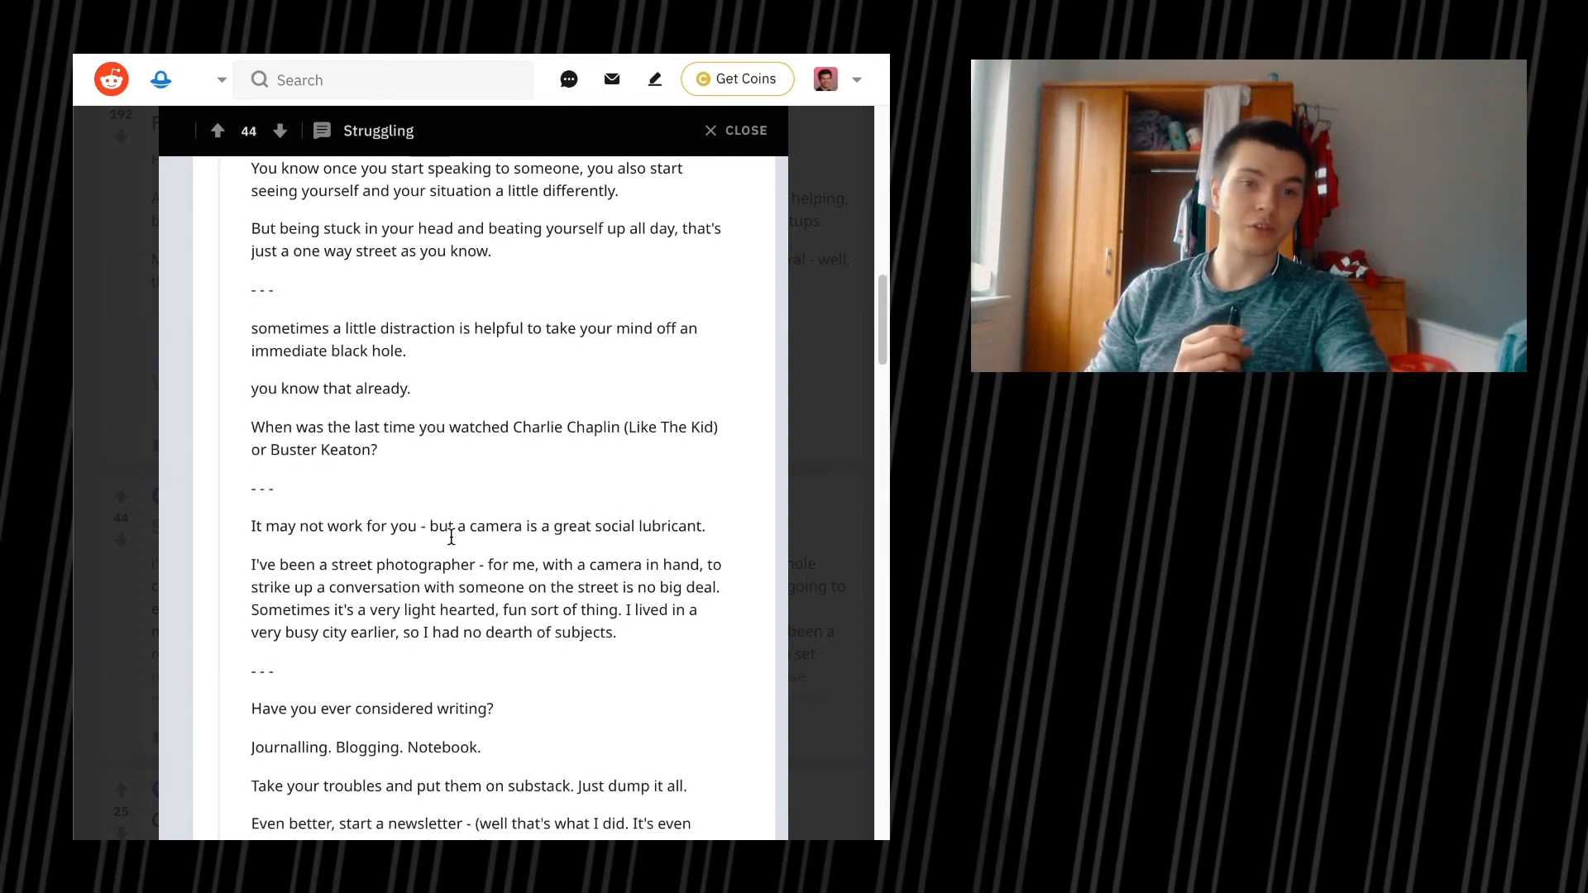
scroll("down", 3)
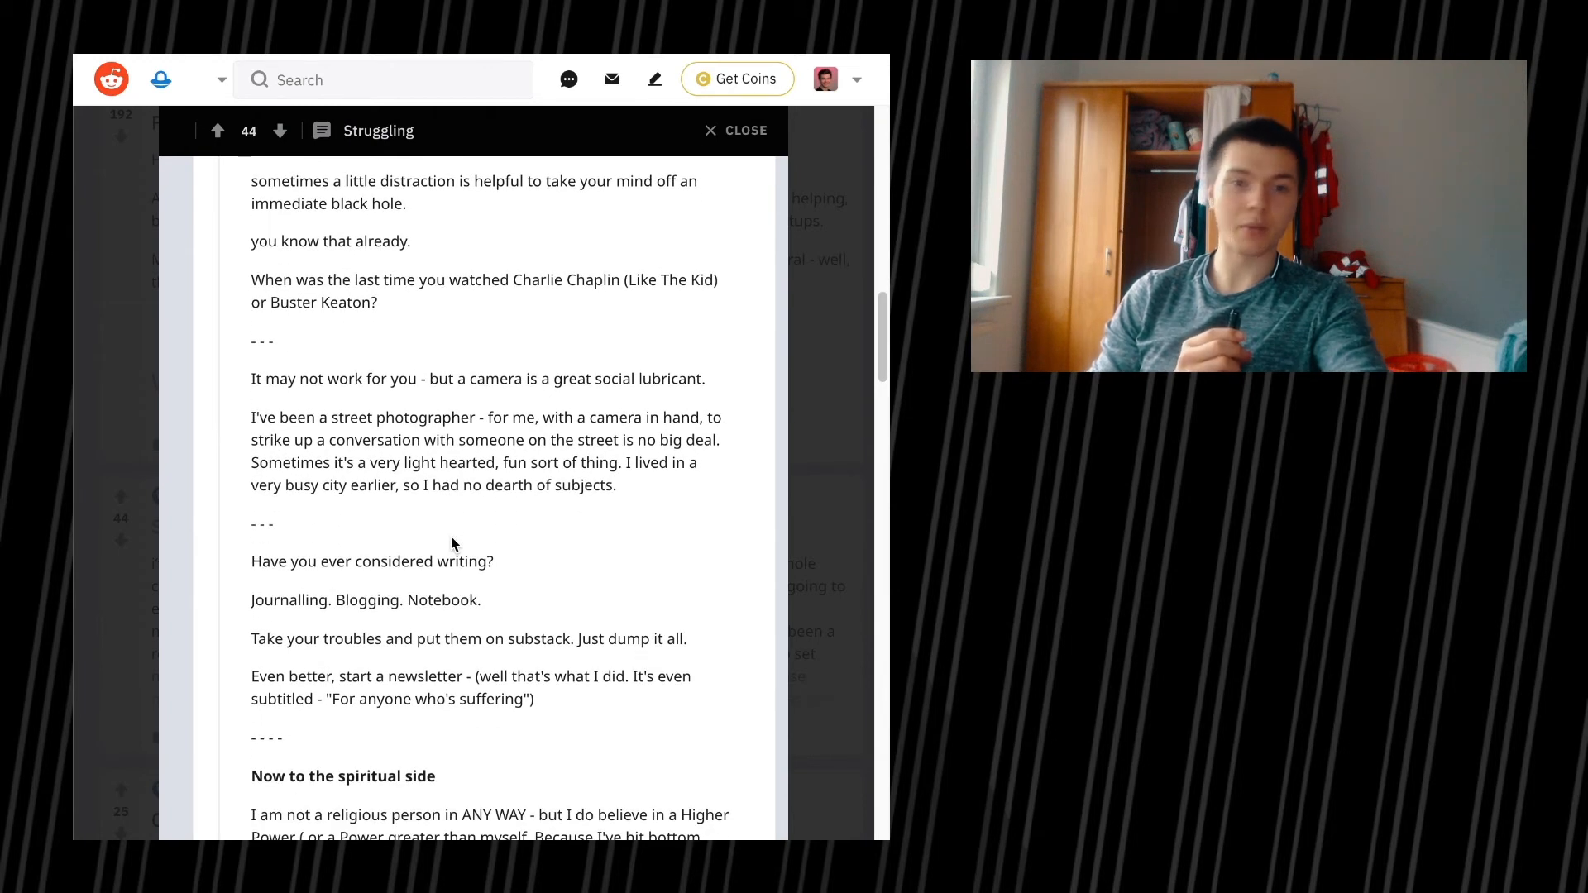
scroll("down", 3)
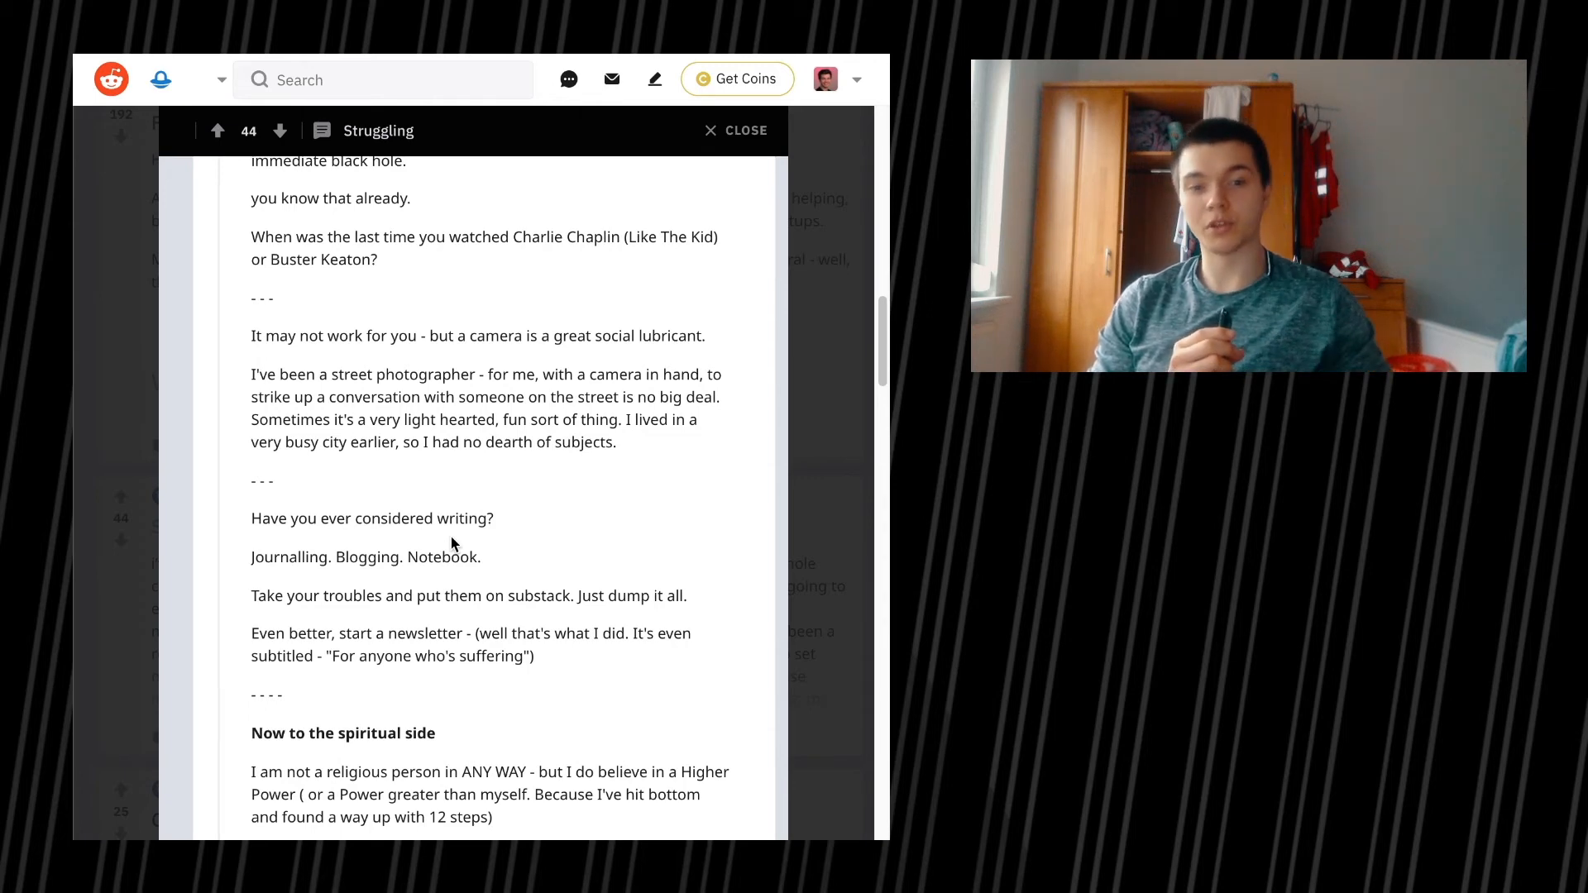
Step: Read the spiritual-side section through the serenity prayer and Inner Child Workbook suggestion
scroll("down", 3)
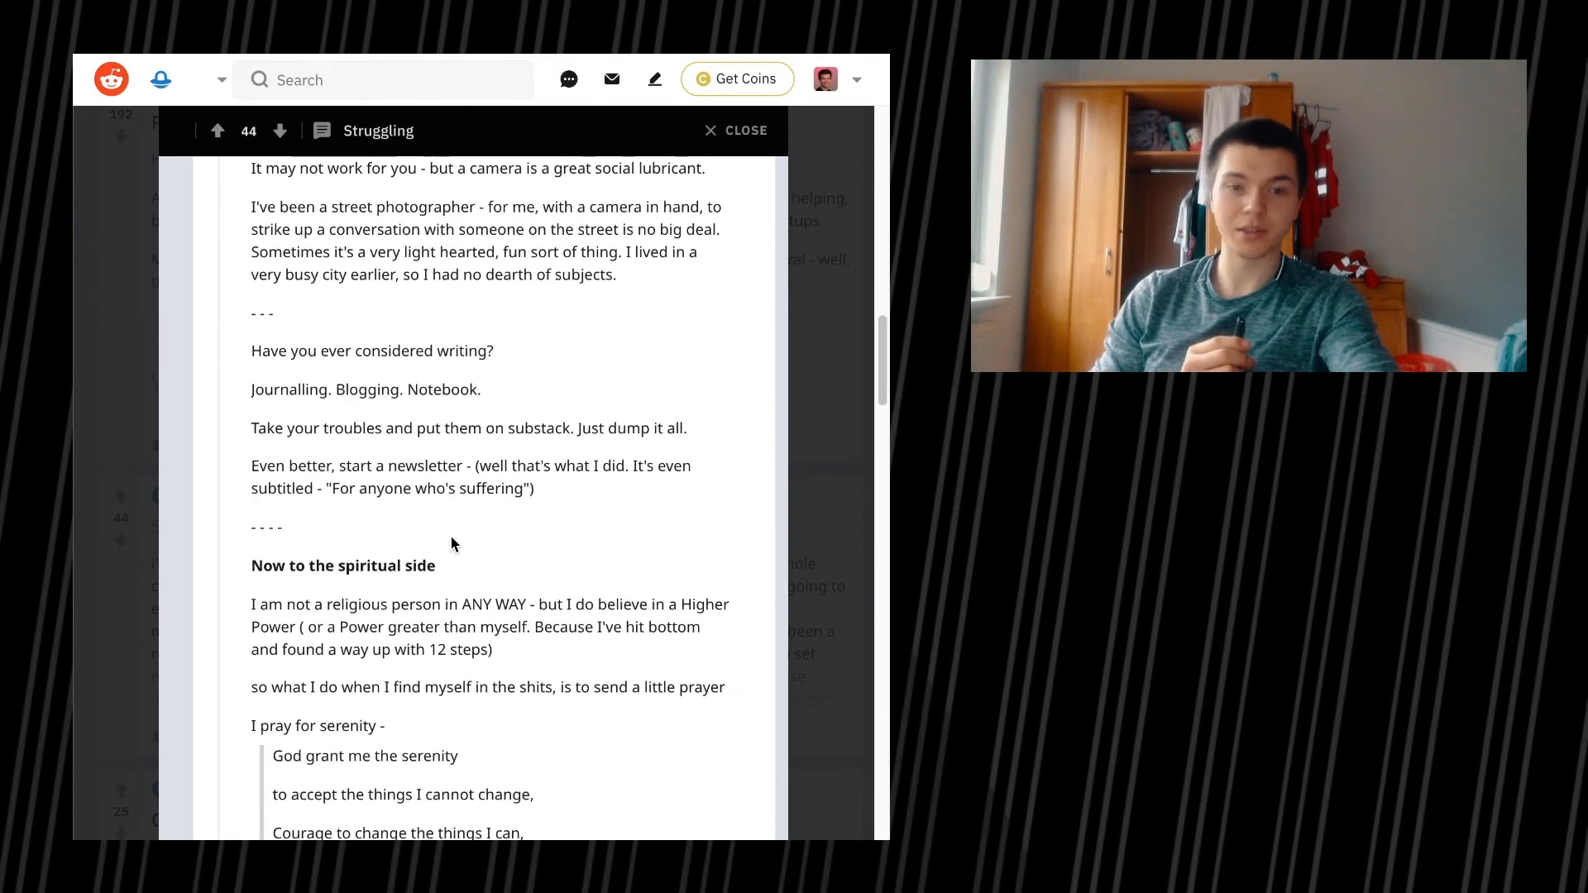
scroll("down", 3)
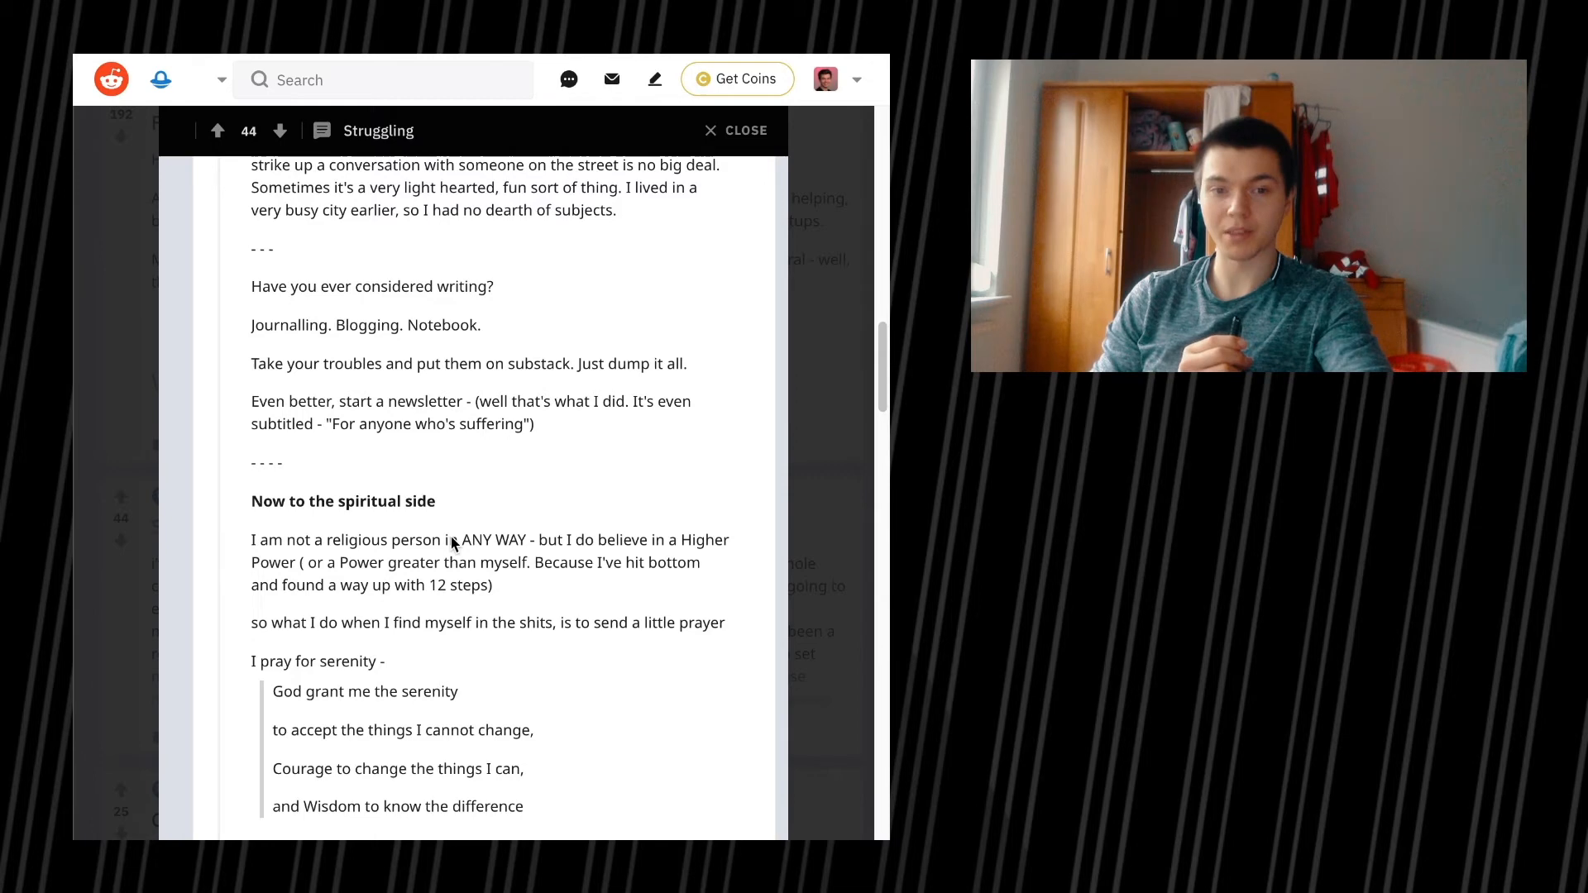
scroll("down", 3)
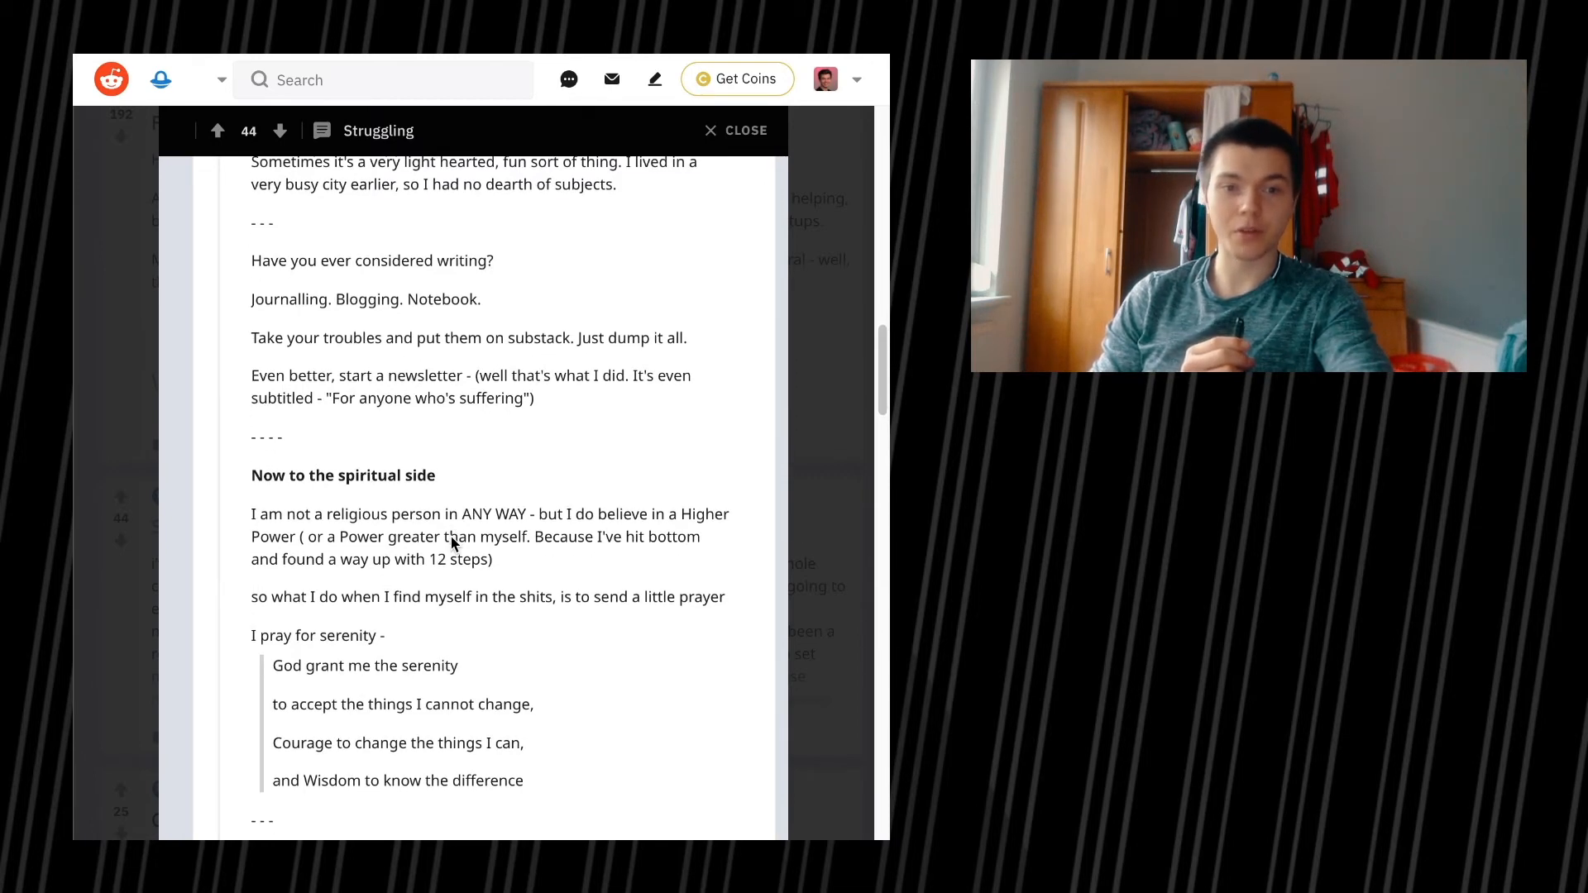
scroll("down", 3)
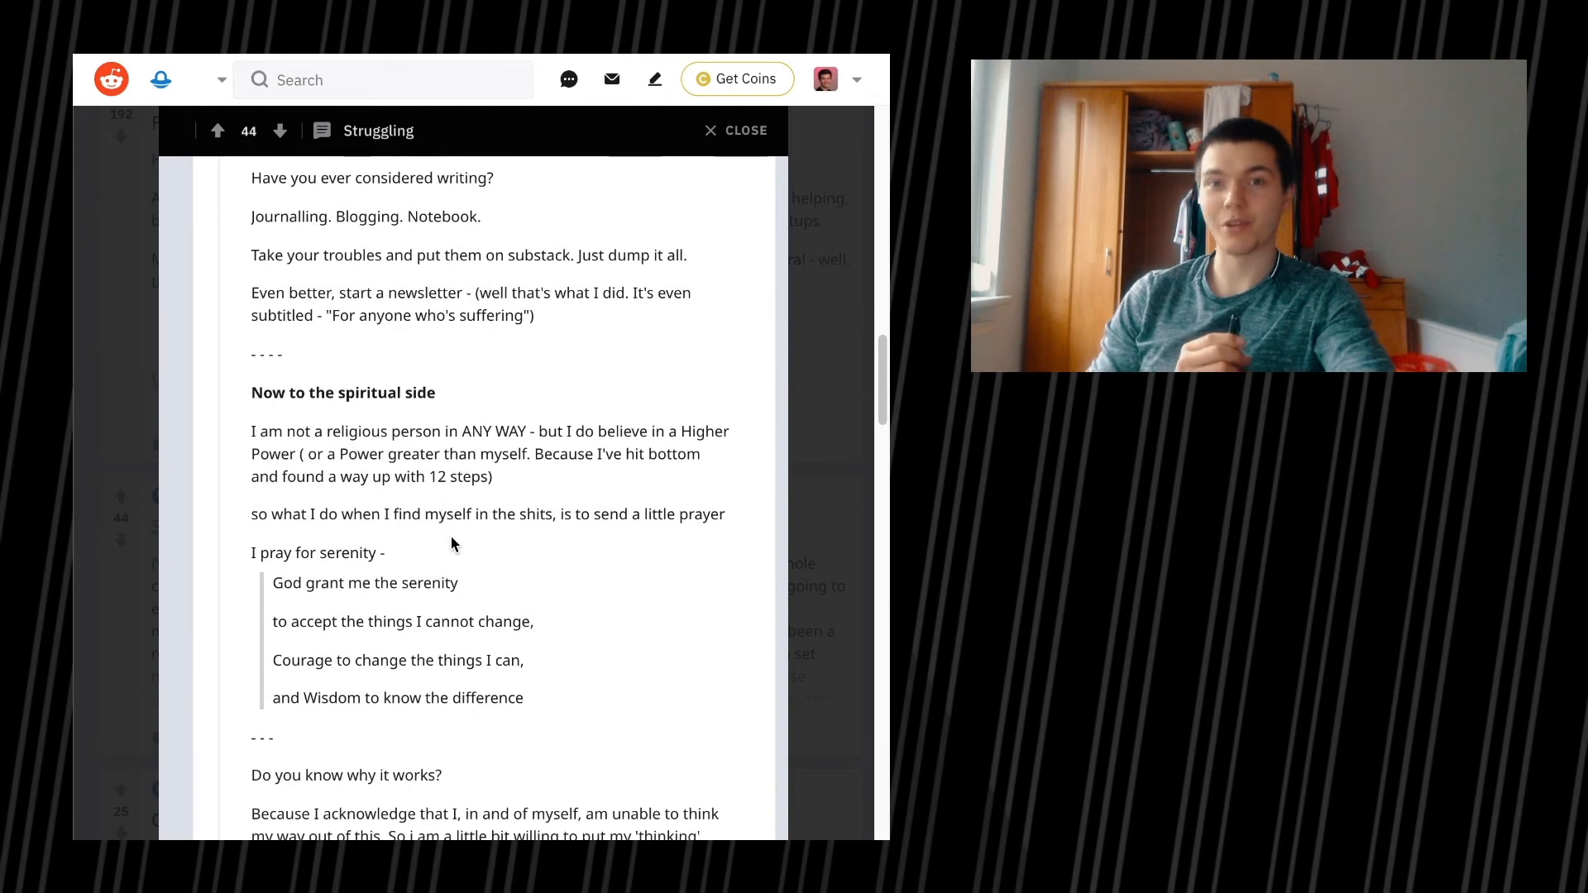
scroll("down", 3)
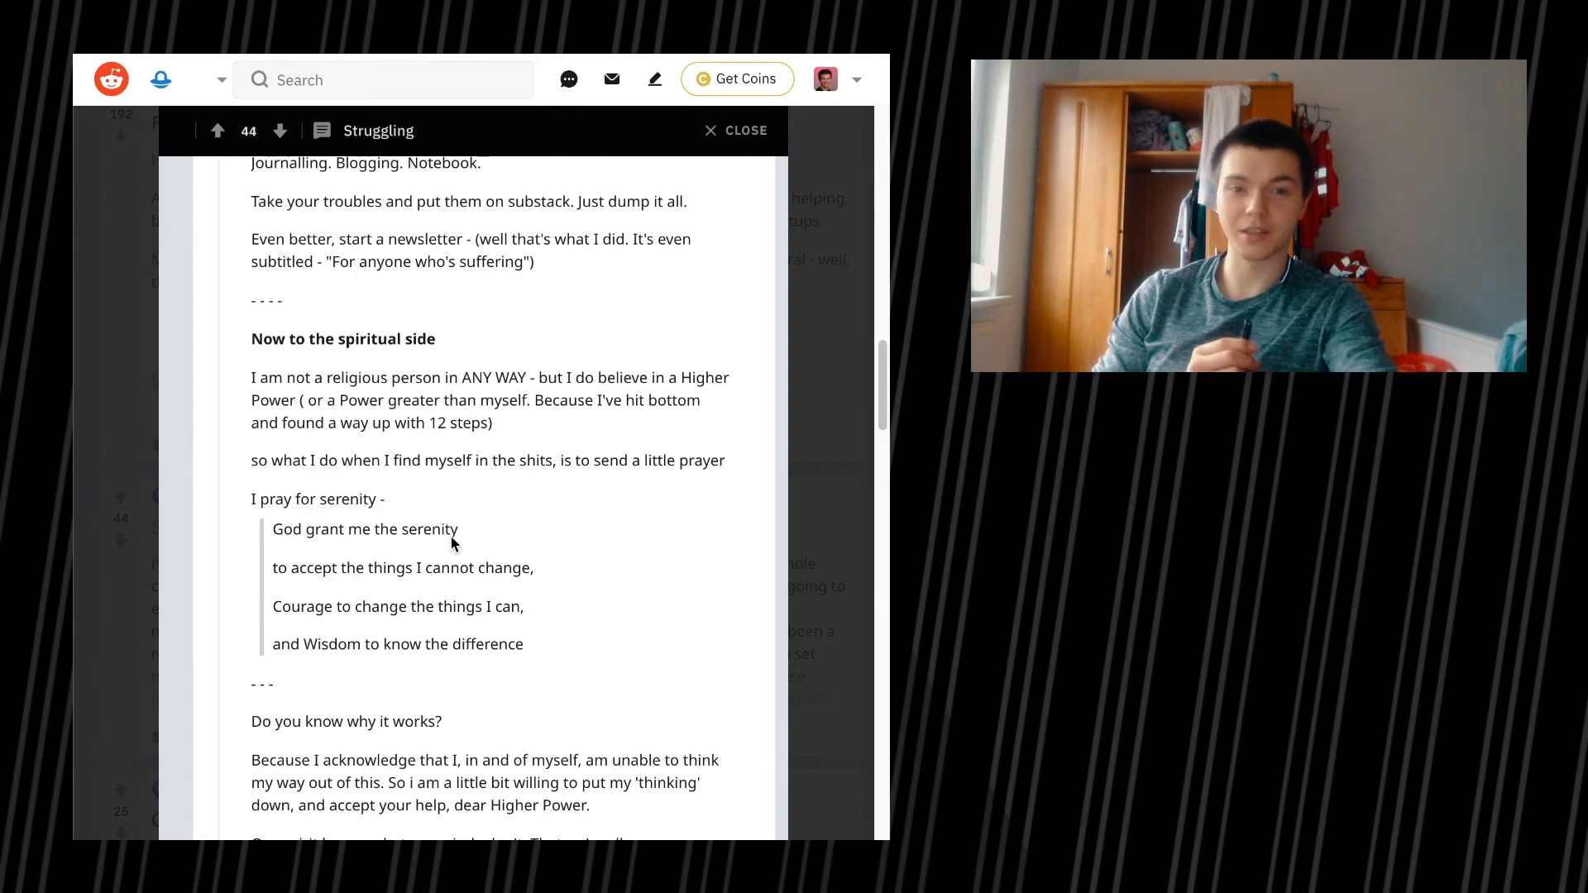
scroll("down", 3)
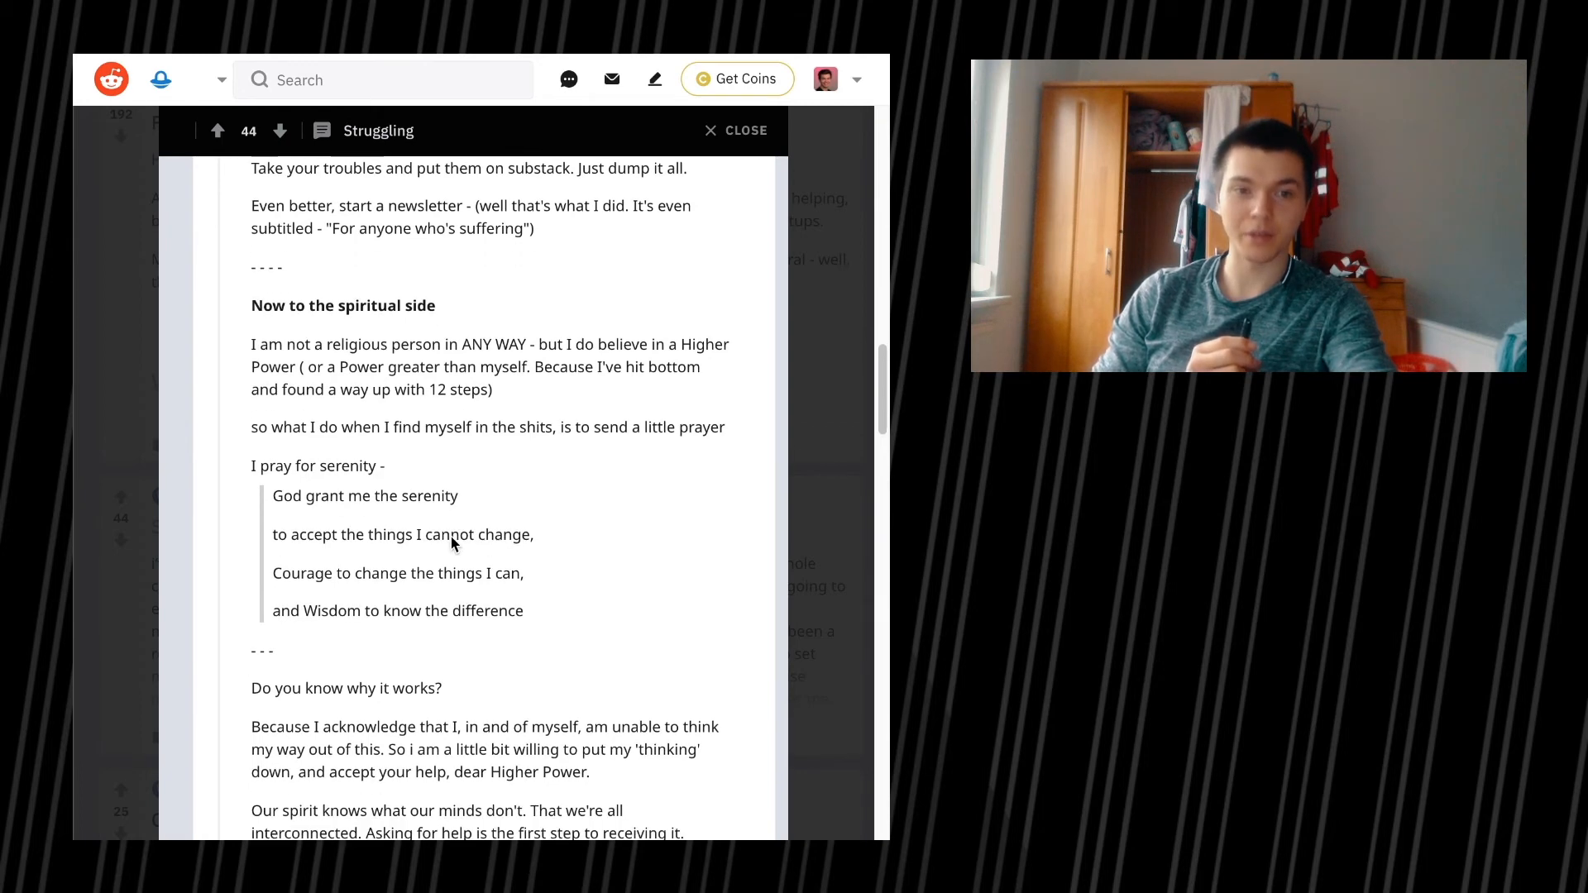
Step: Continue to the comment's closing 'Finally,' breathing-exercise instructions
scroll("down", 3)
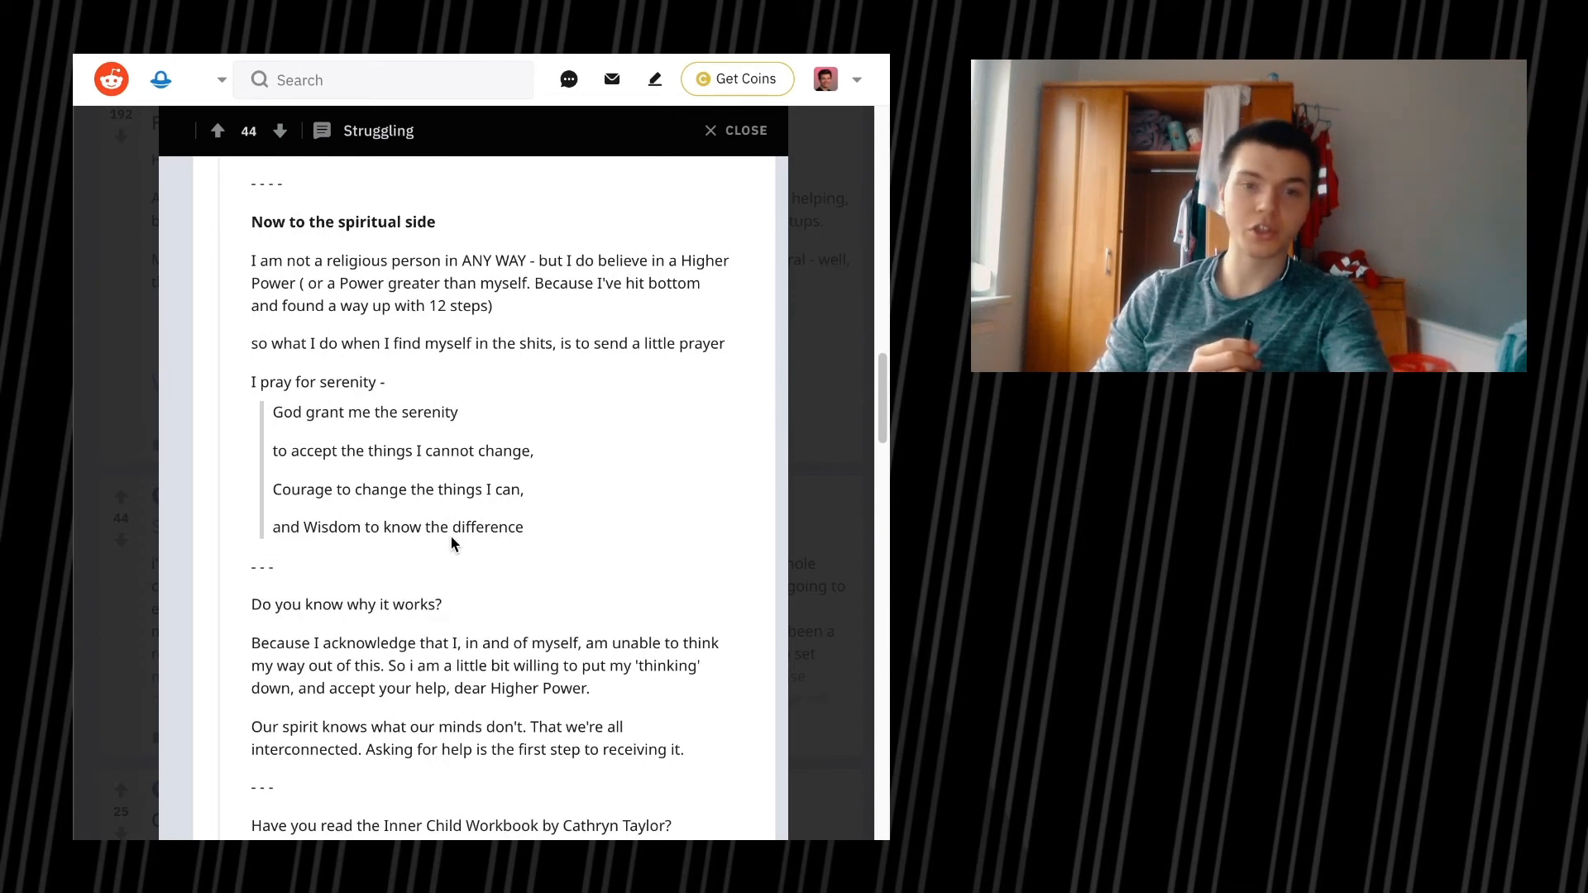
scroll("down", 3)
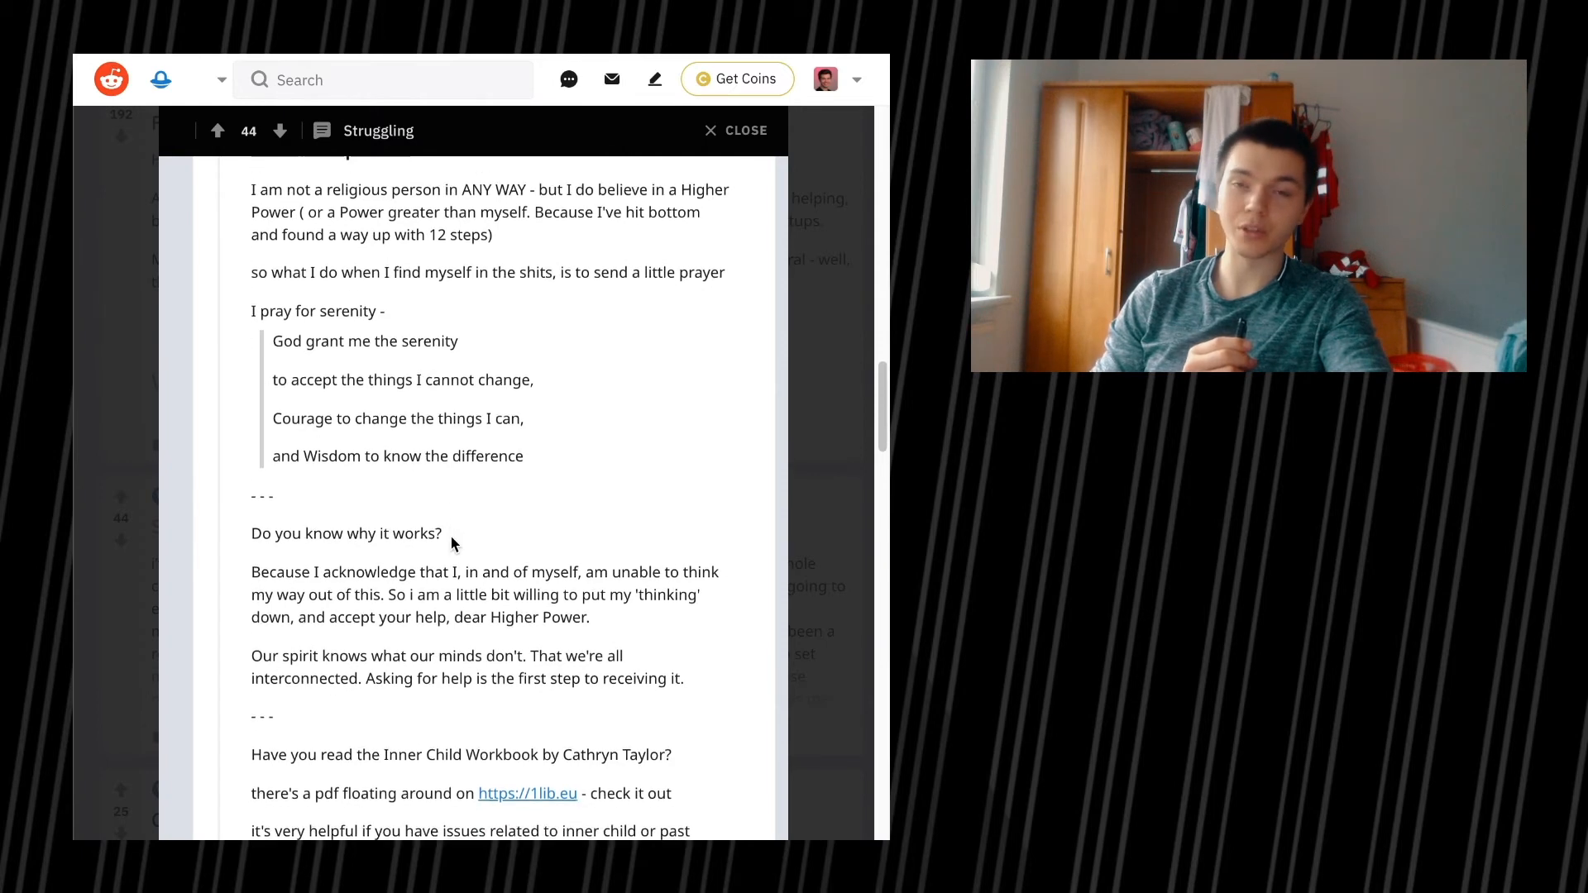
scroll("down", 3)
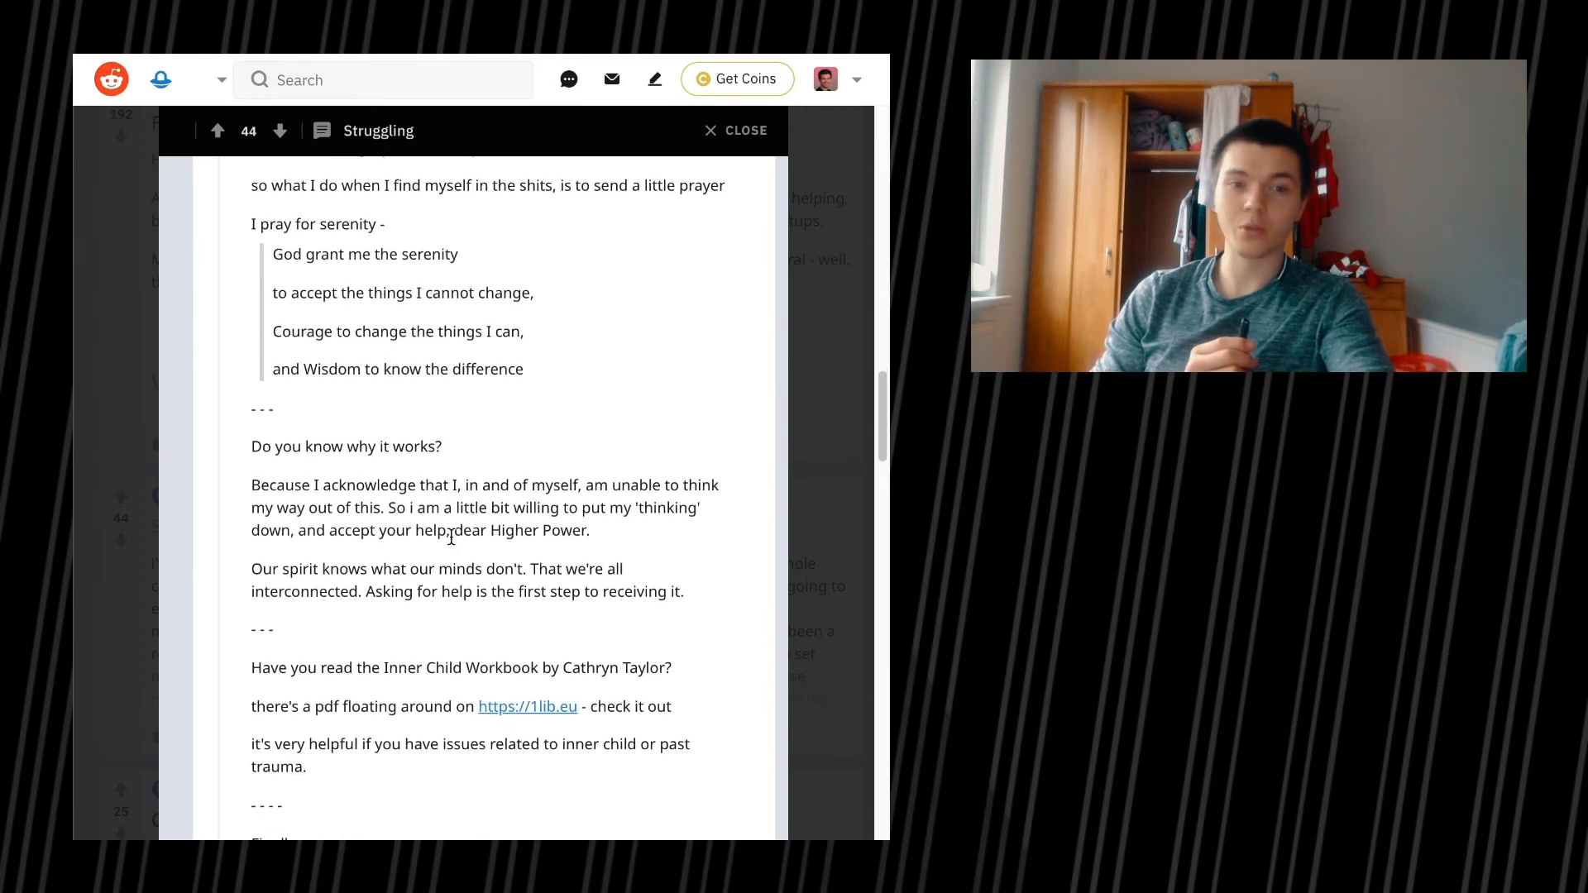
scroll("down", 3)
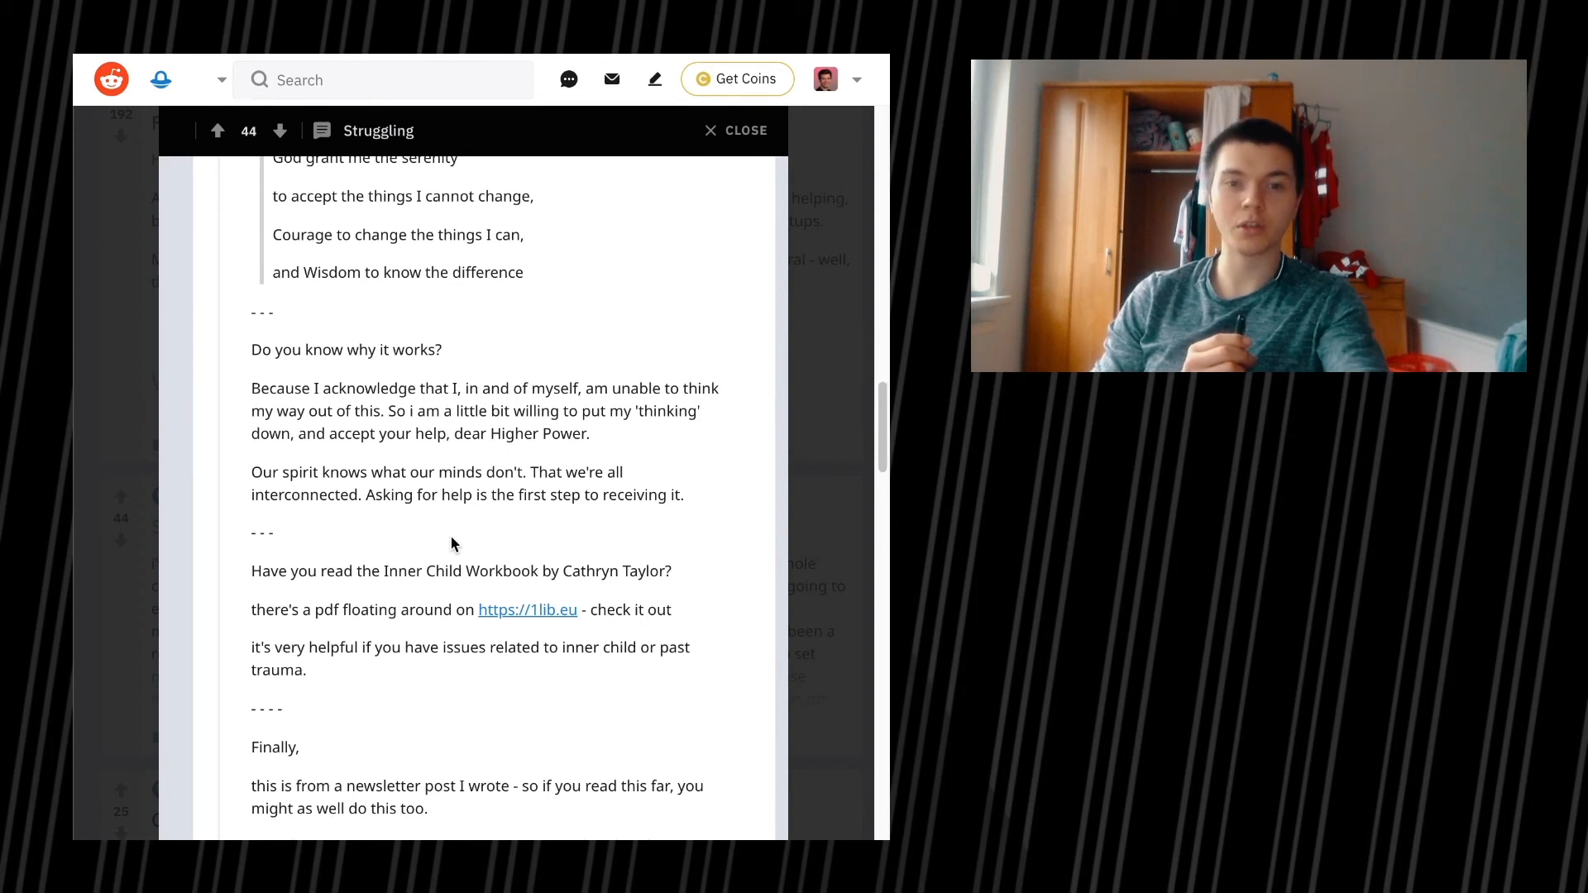
scroll("down", 3)
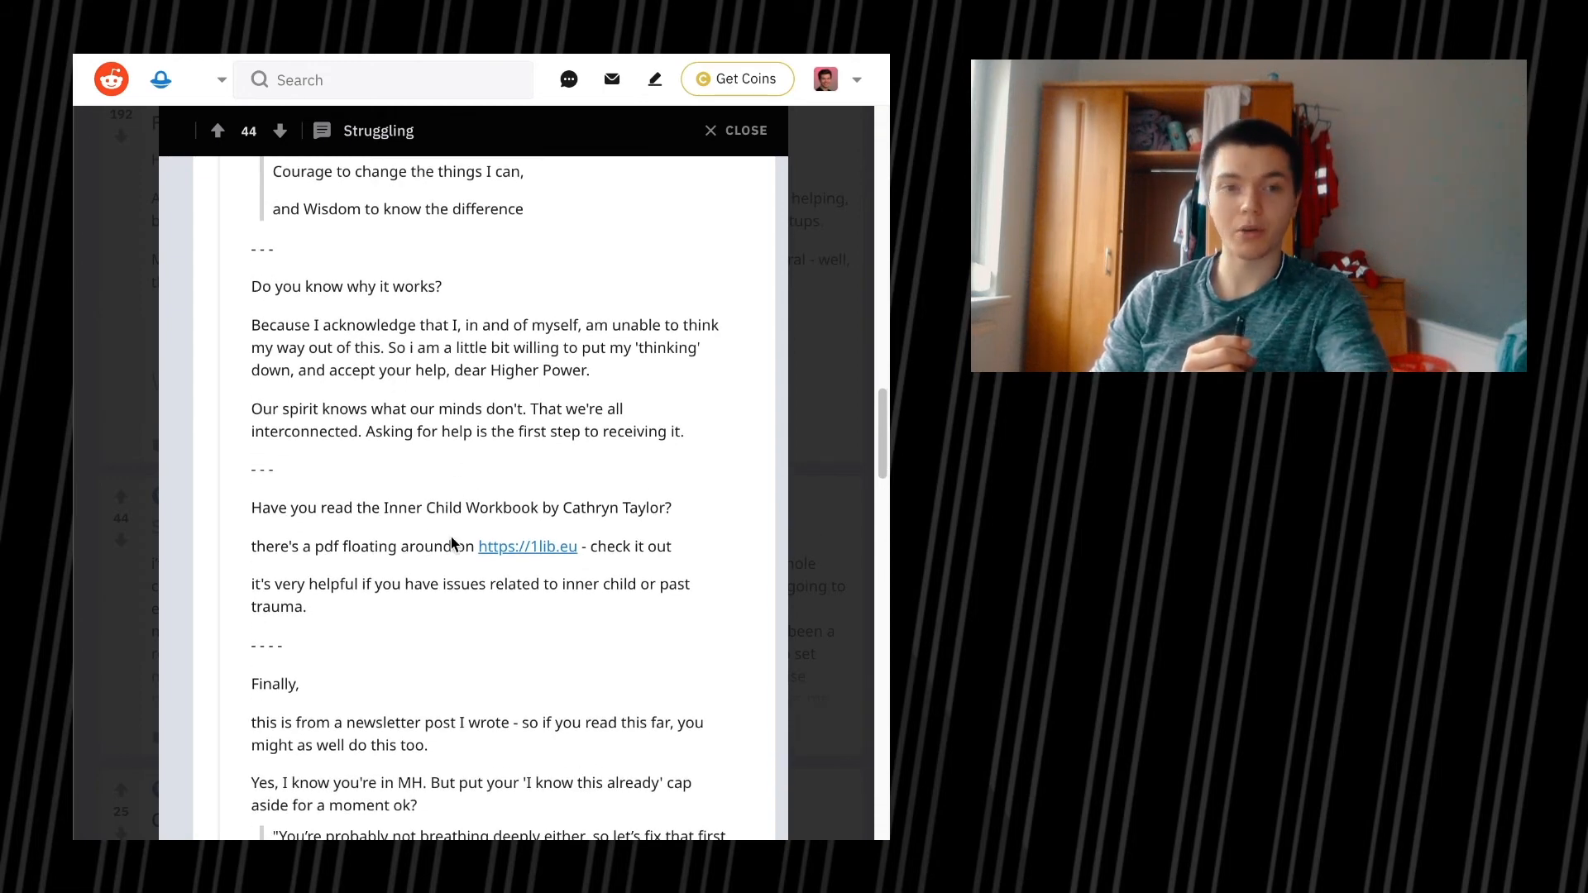
scroll("down", 3)
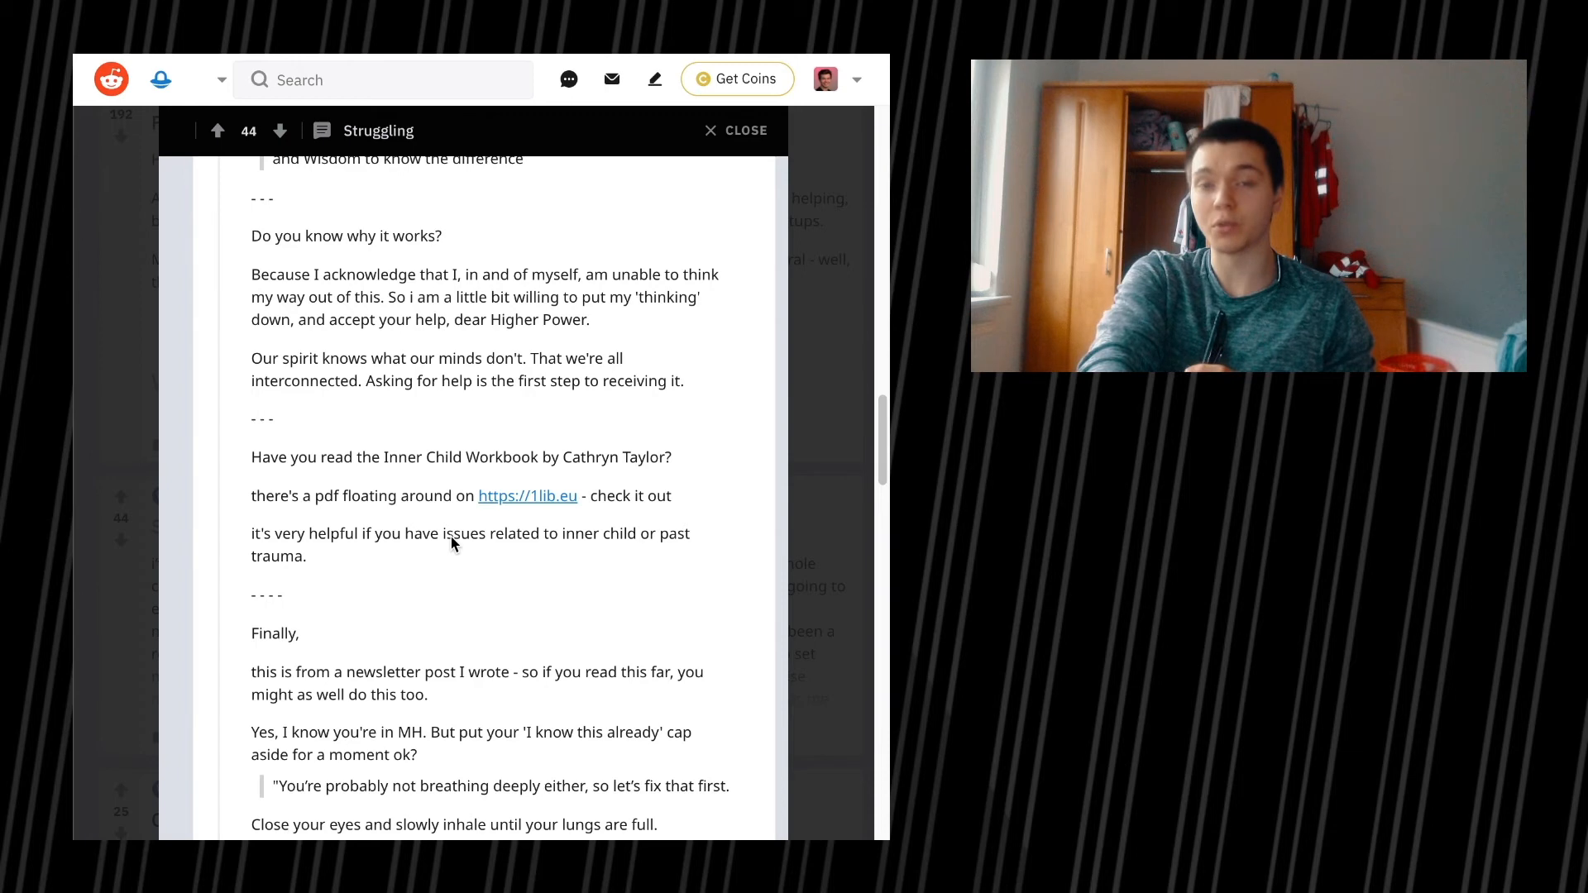
scroll("down", 3)
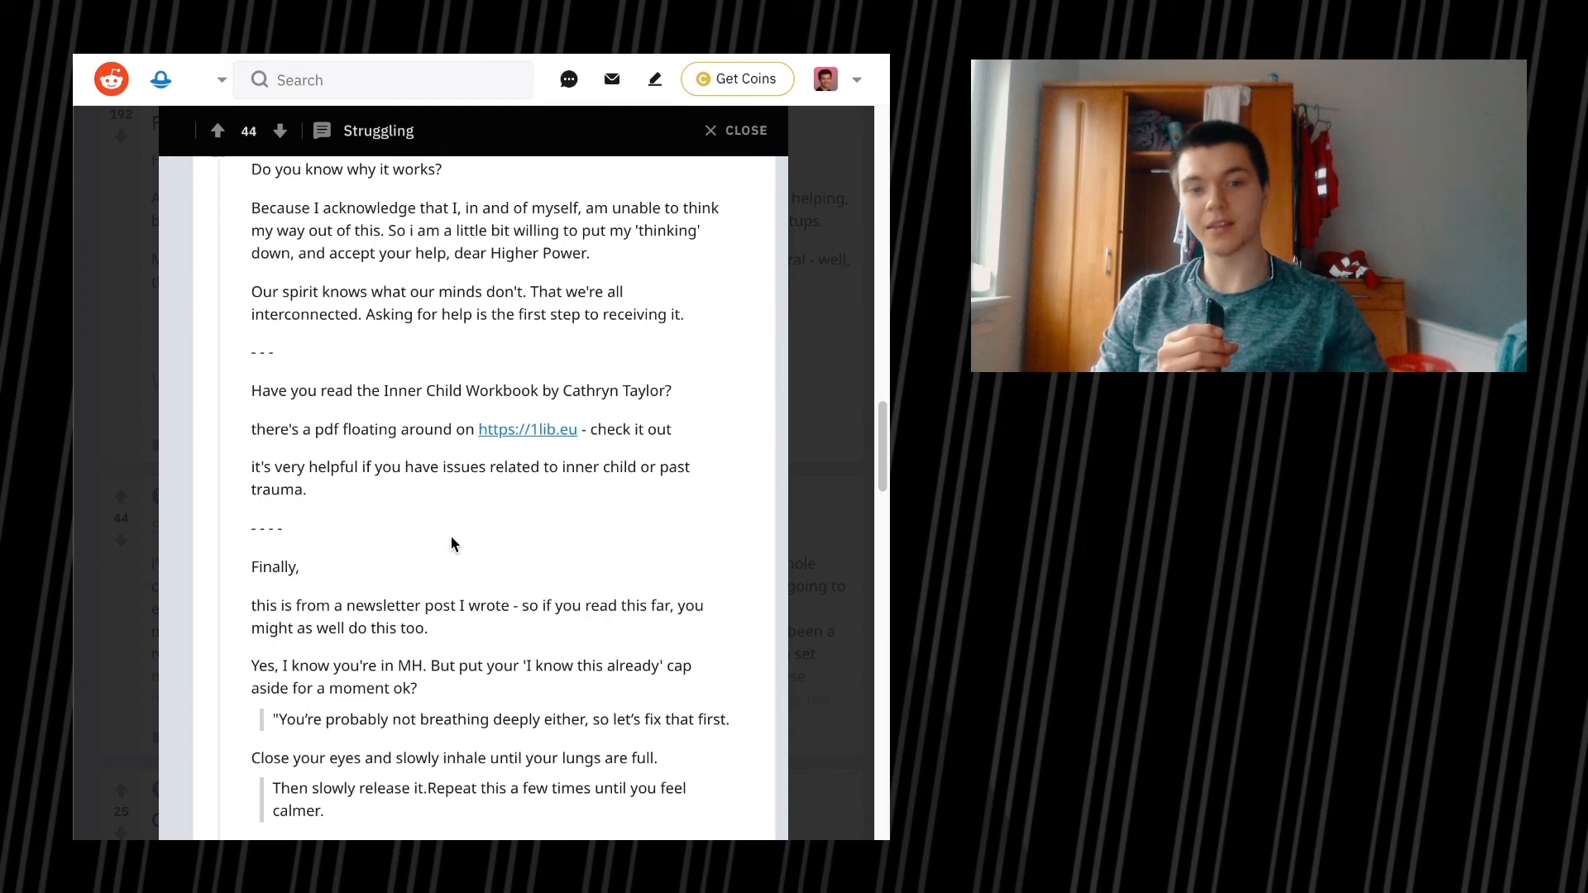
Step: Scroll the top comment to its 'Focus on sensations' and 'Welcome the sensation(s) without resisting' steps
scroll("down", 3)
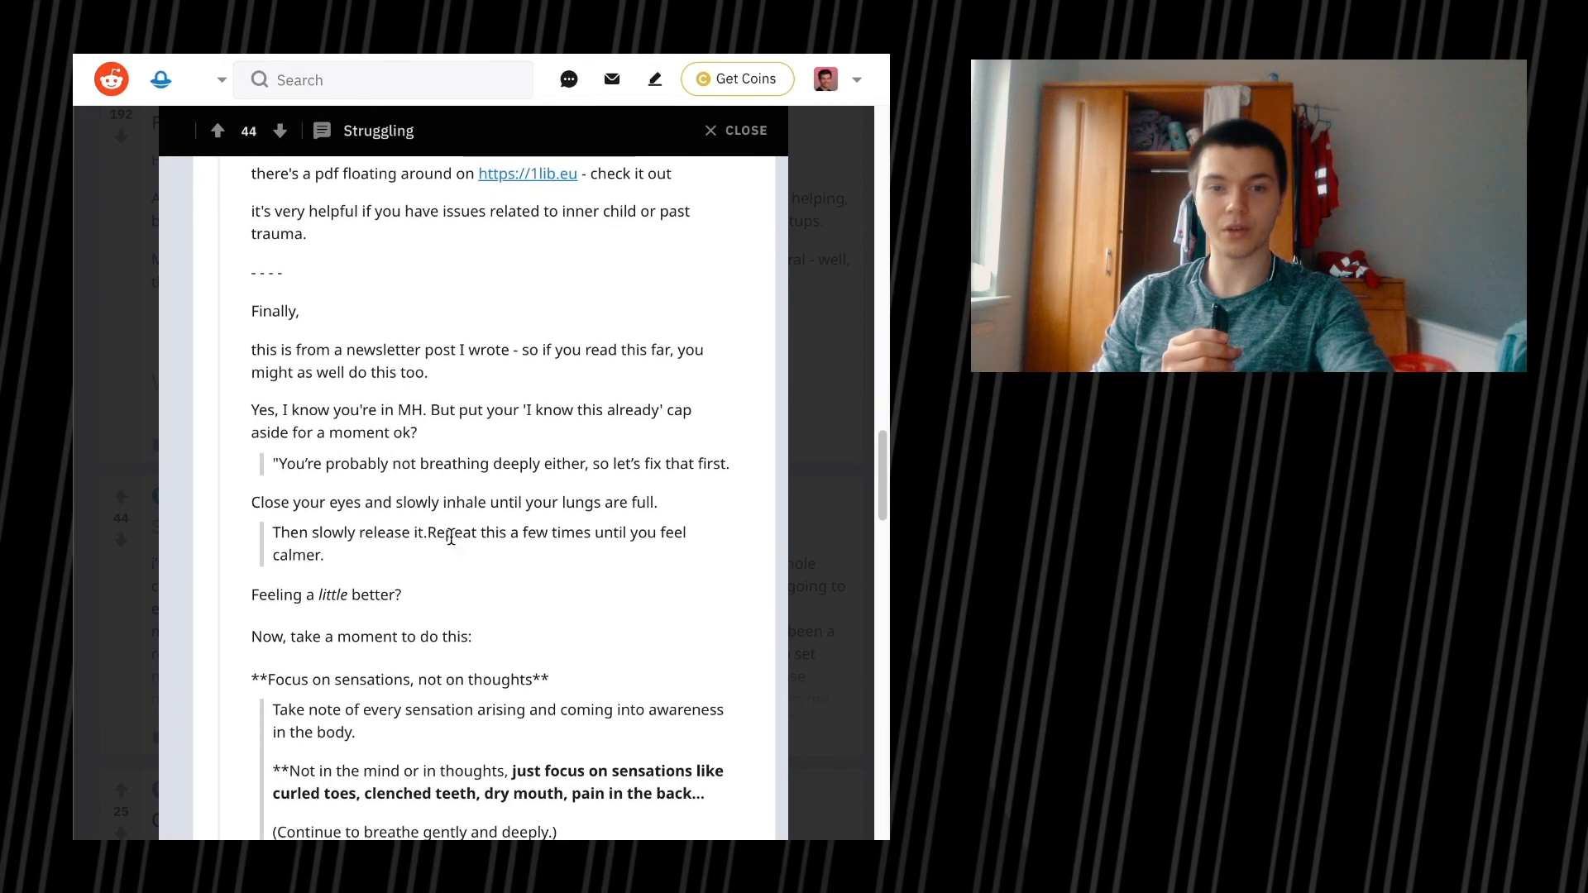
scroll("down", 3)
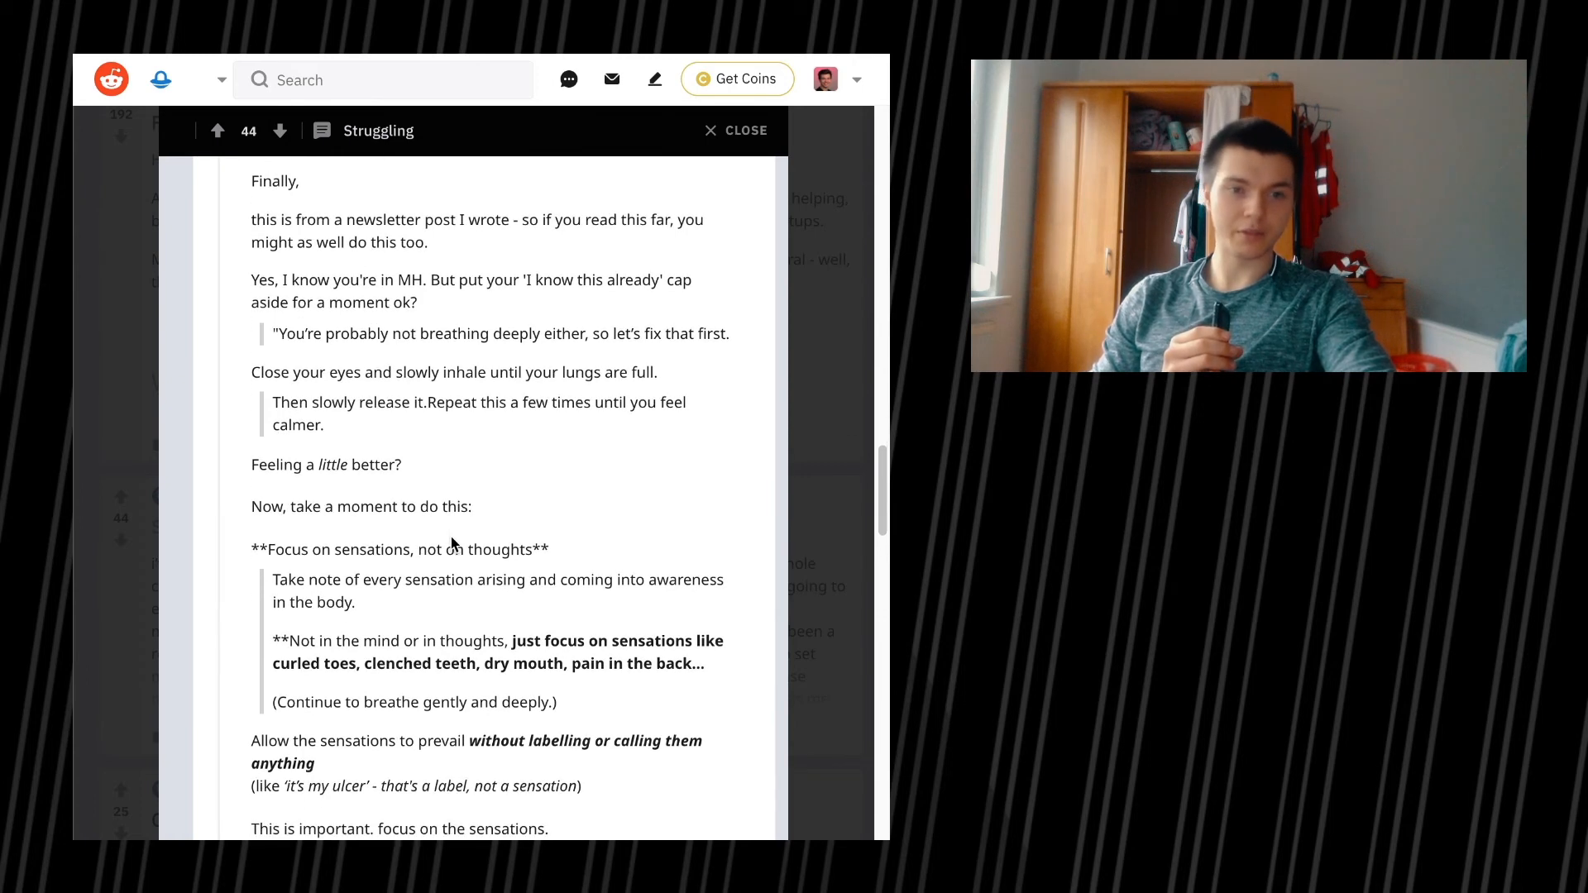
scroll("down", 3)
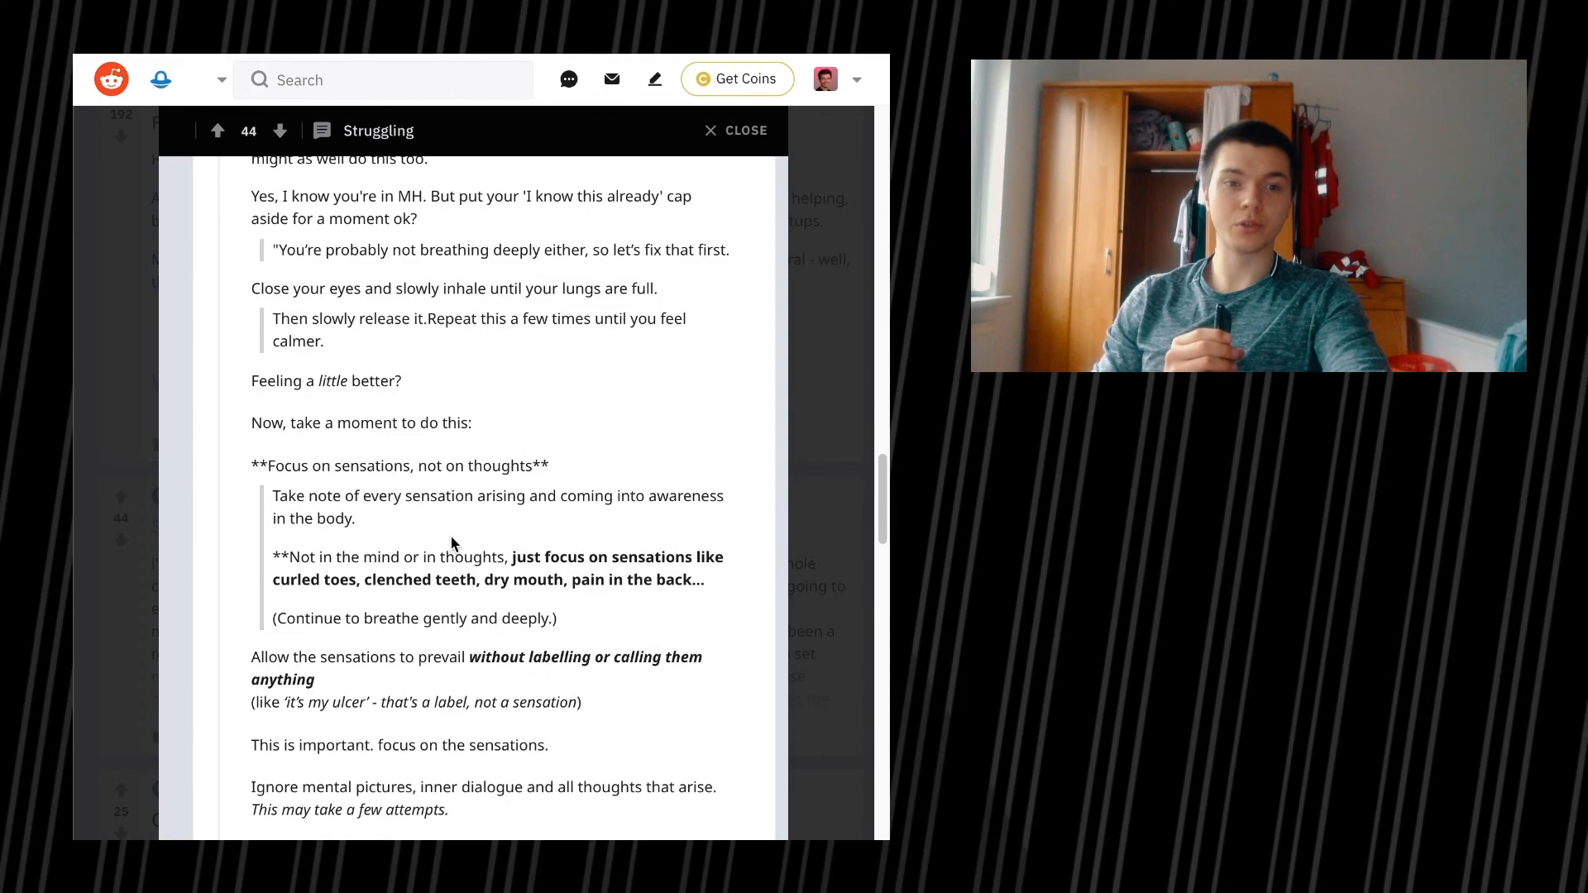
scroll("down", 3)
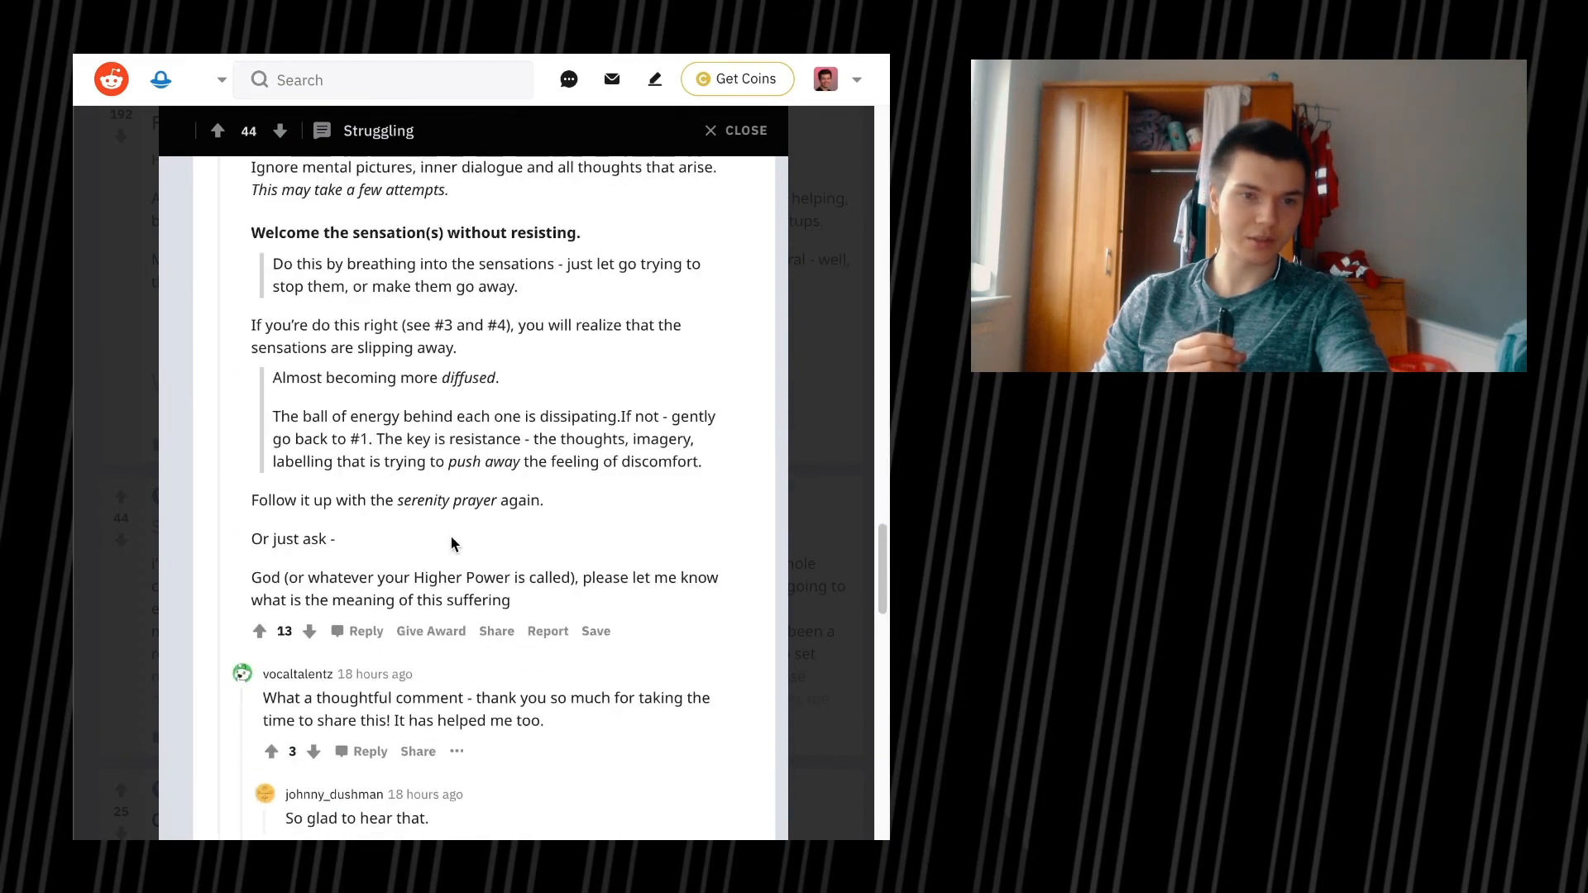
scroll("up", 3)
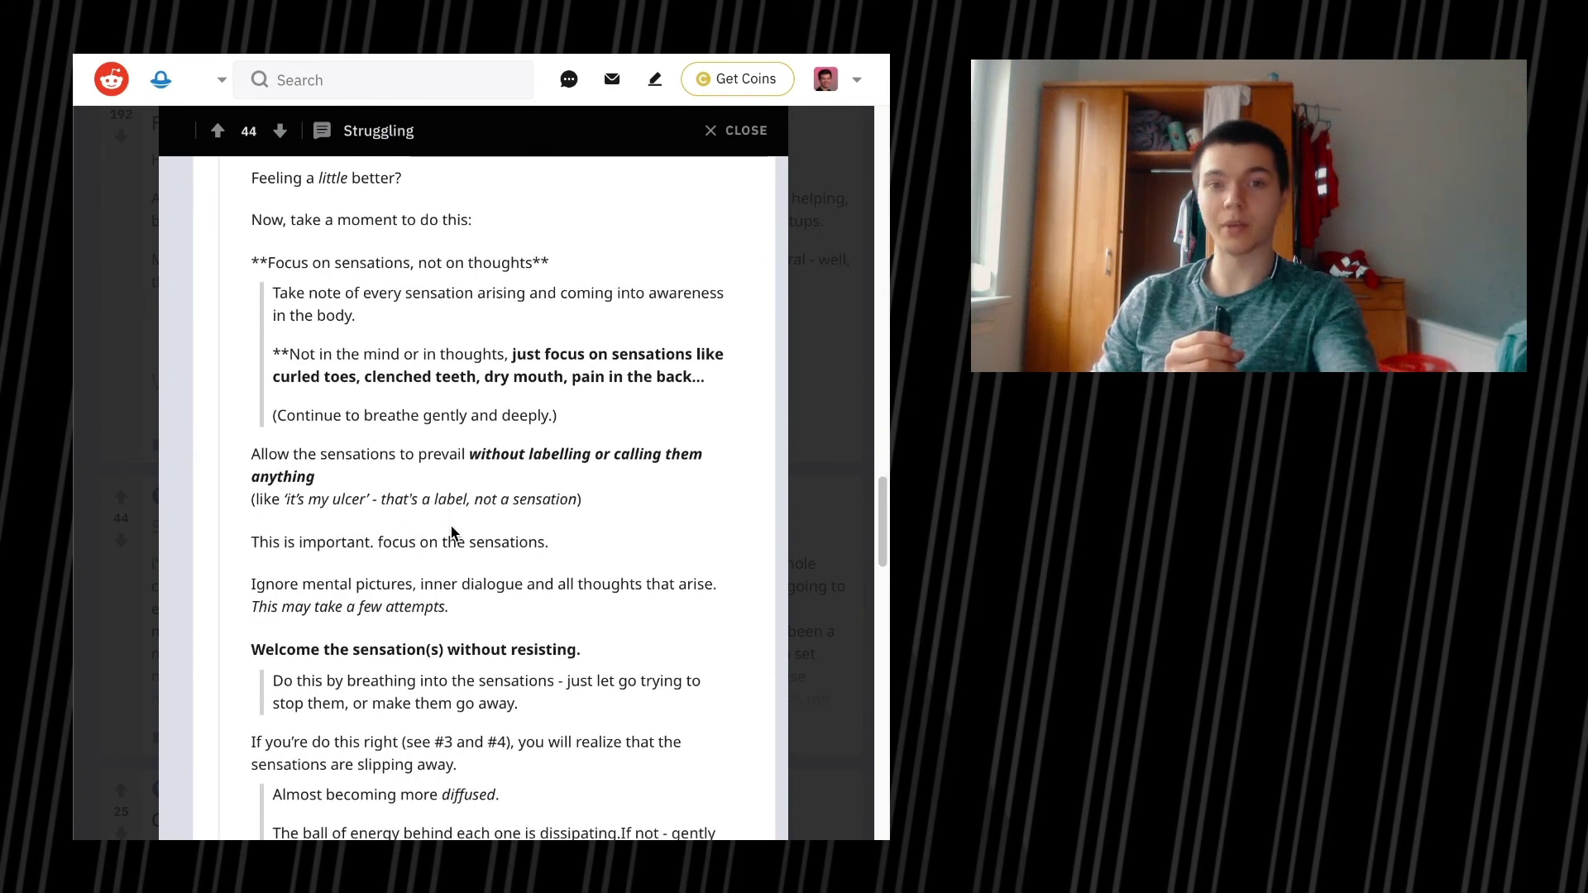
scroll("down", 3)
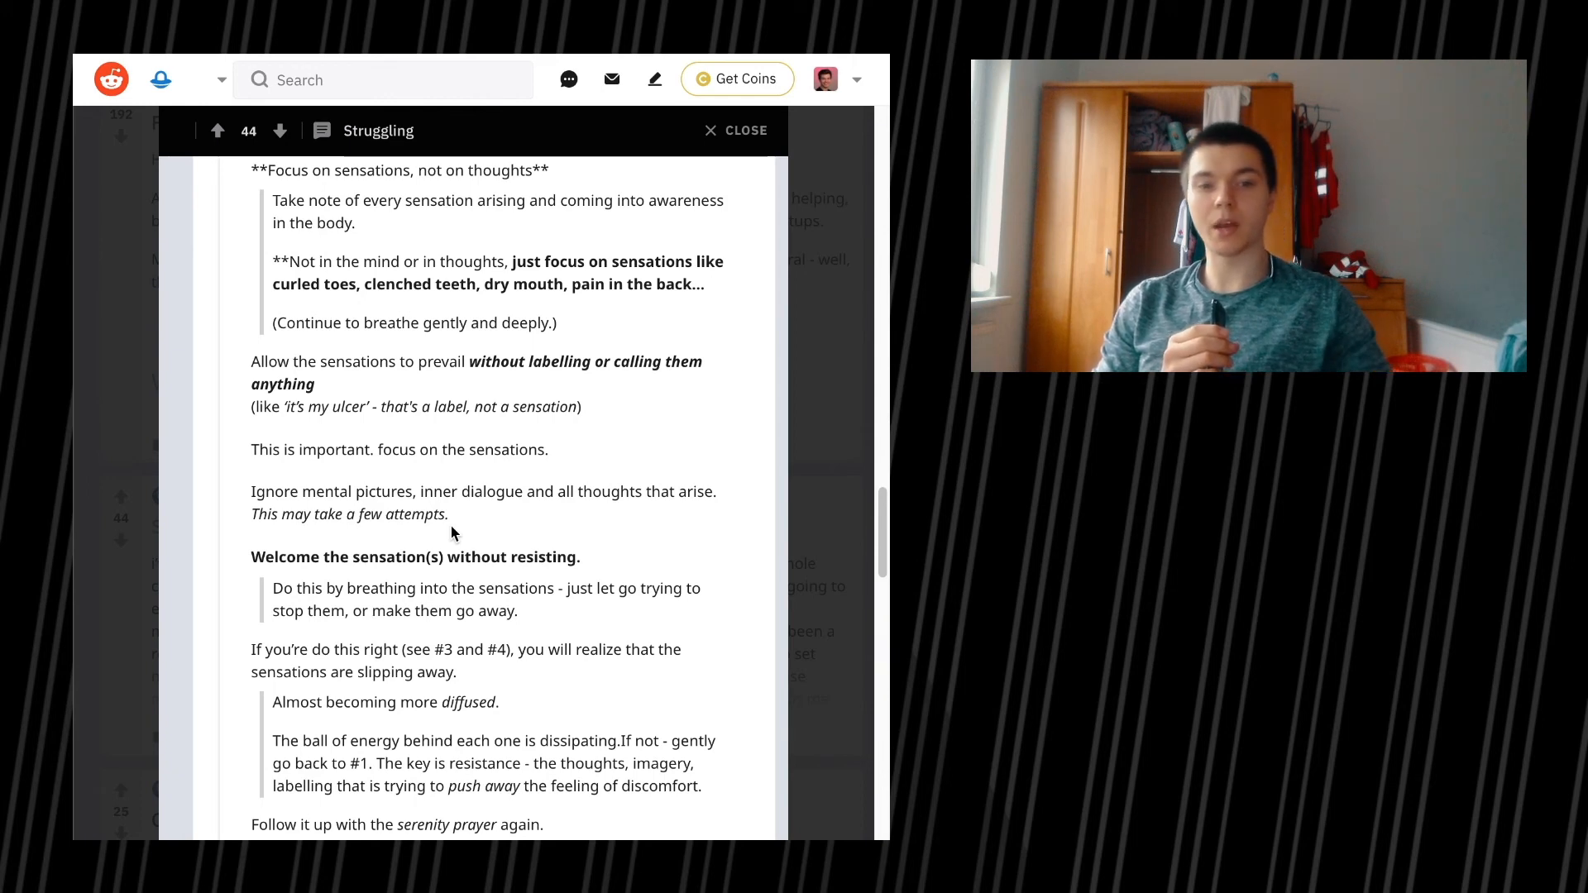
Step: Scroll down past the comment's end to skim the replies underneath it
scroll("down", 3)
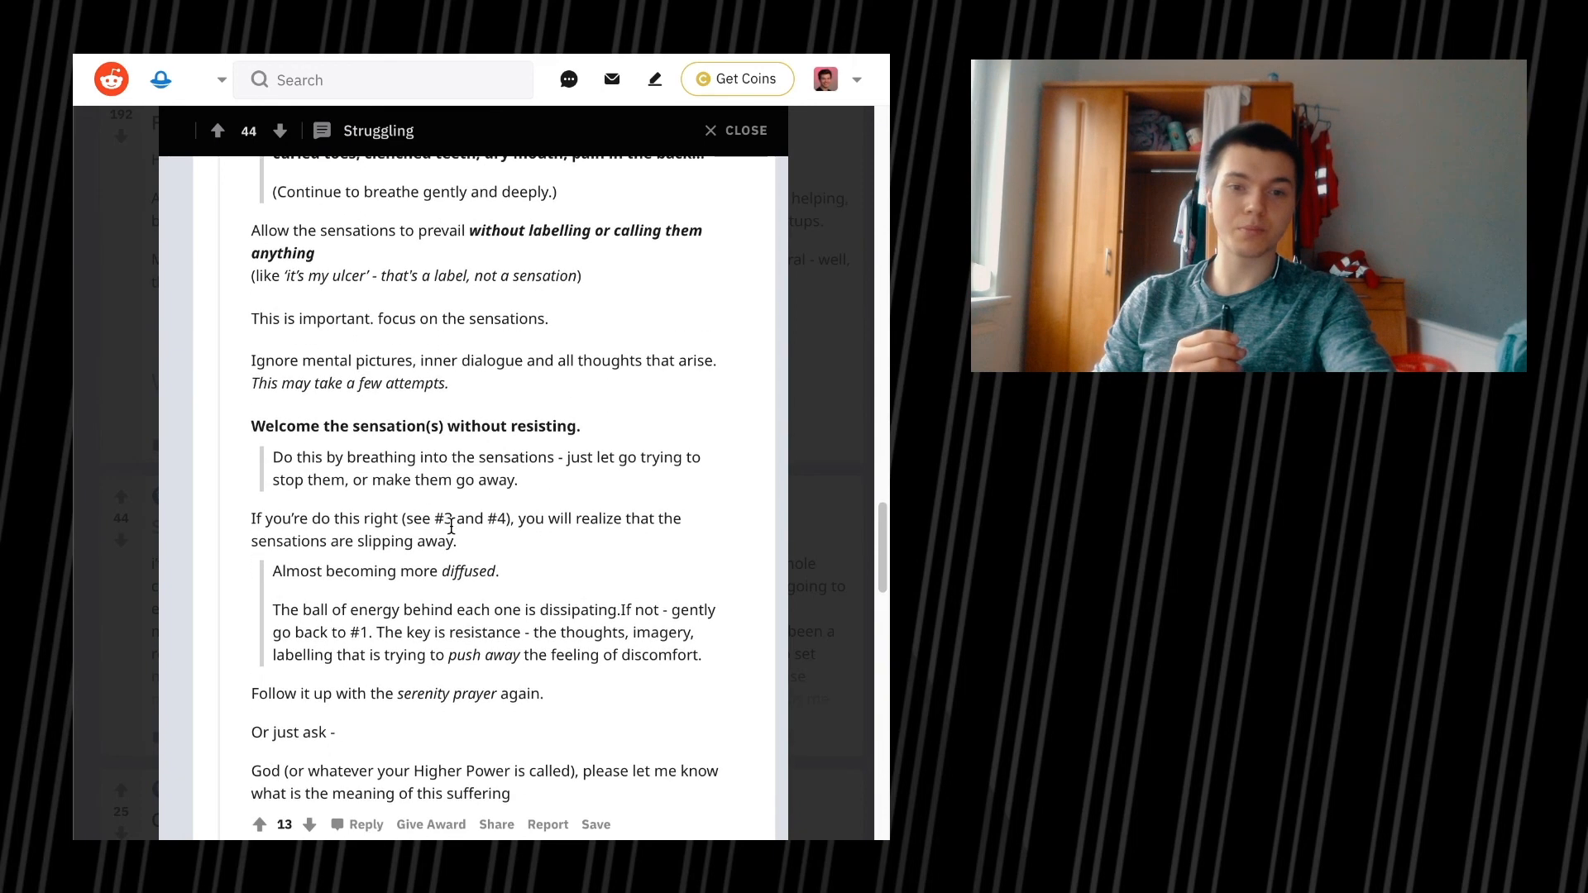
scroll("down", 3)
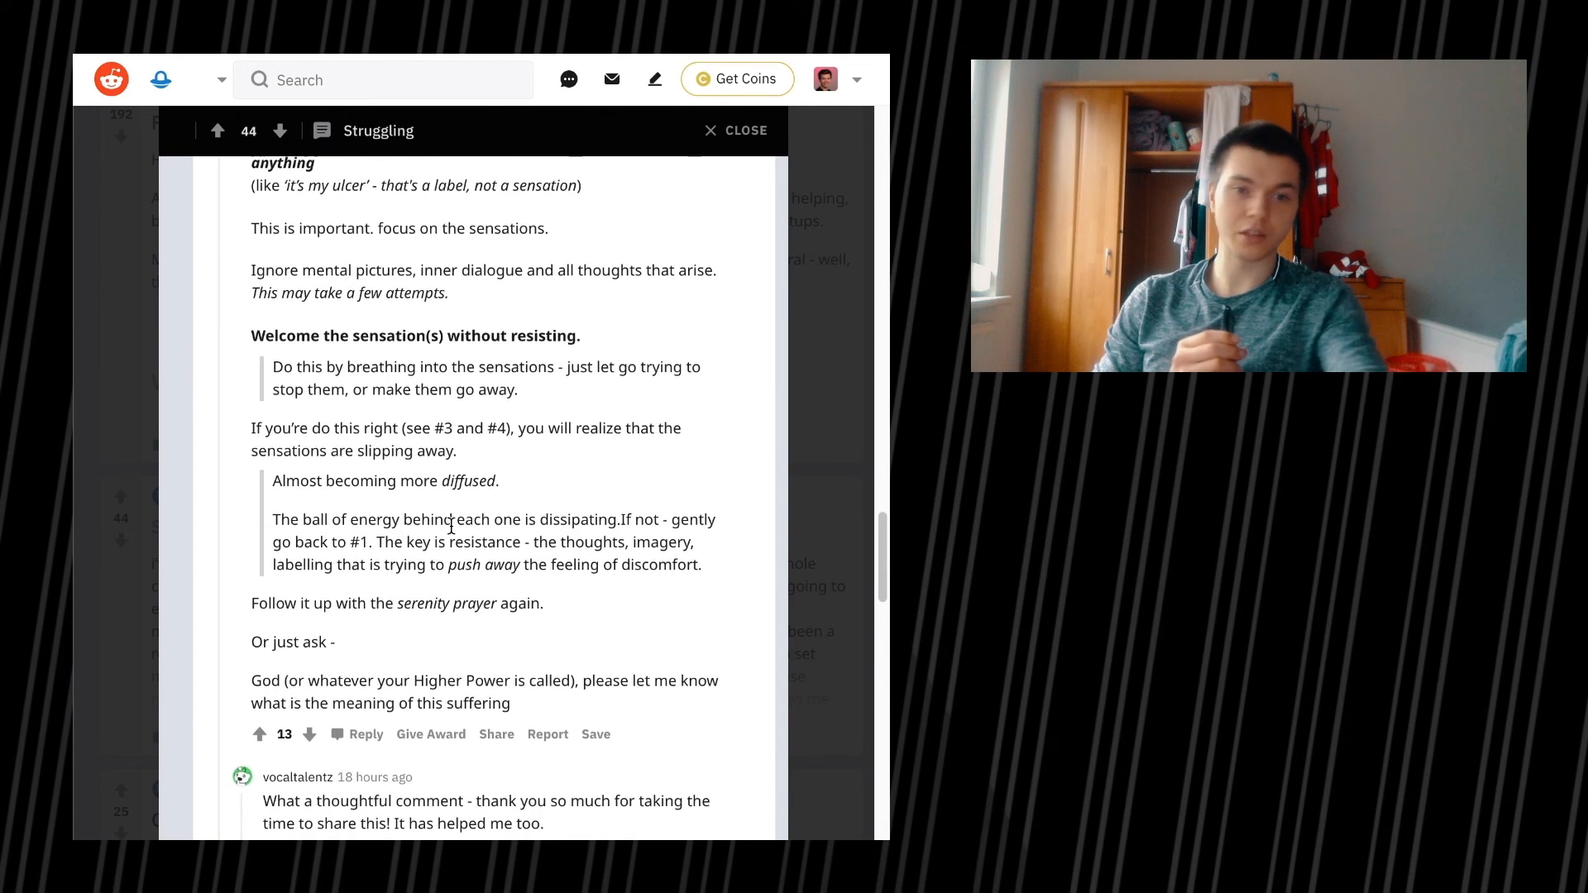
scroll("down", 3)
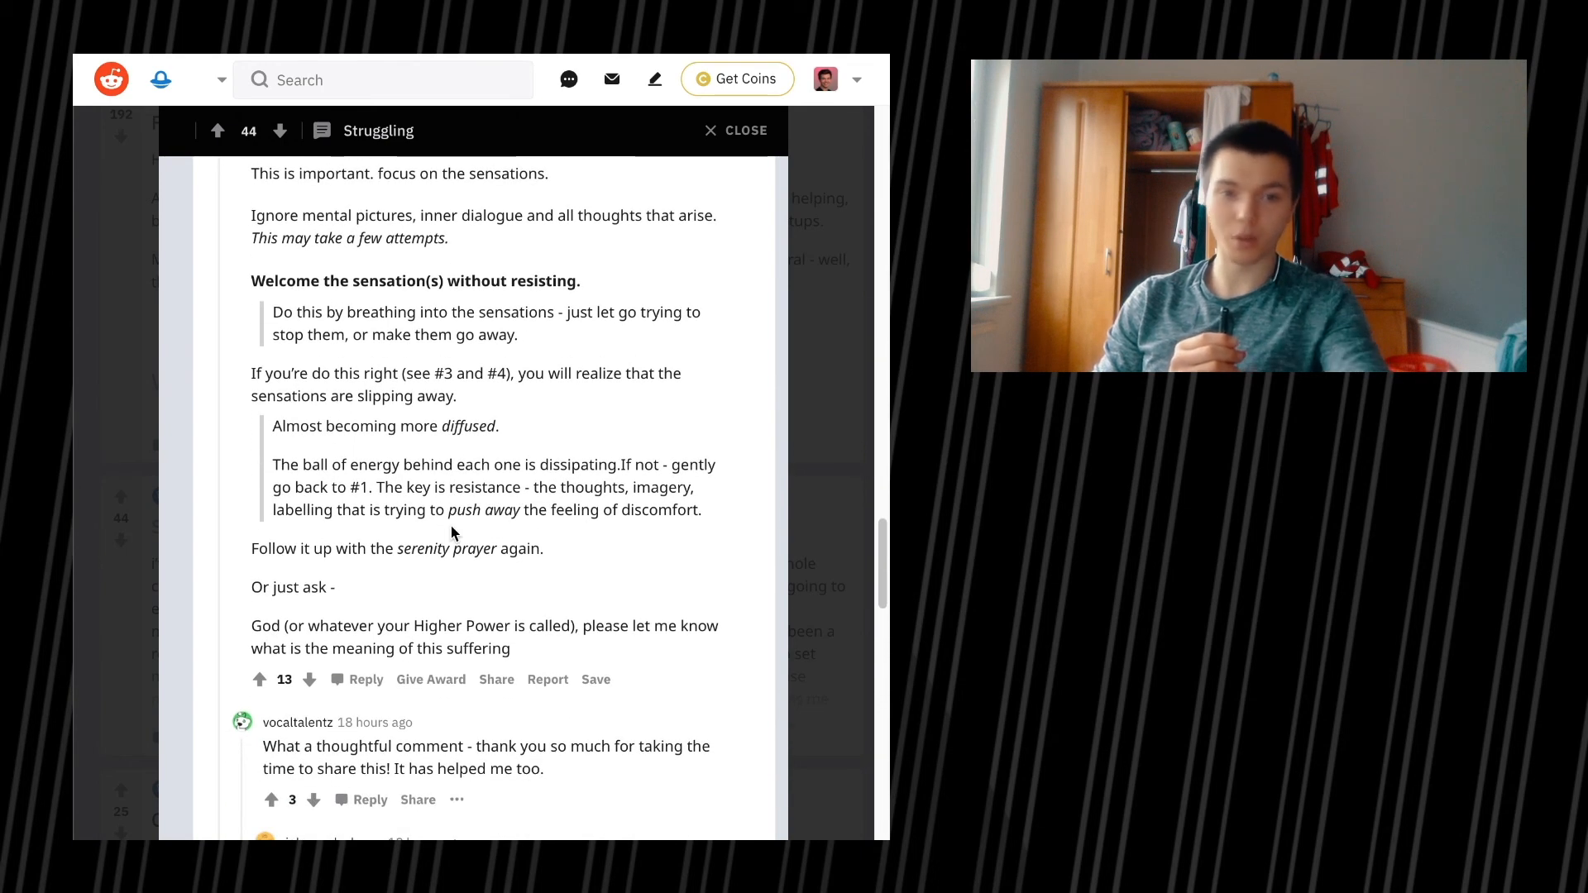
scroll("down", 3)
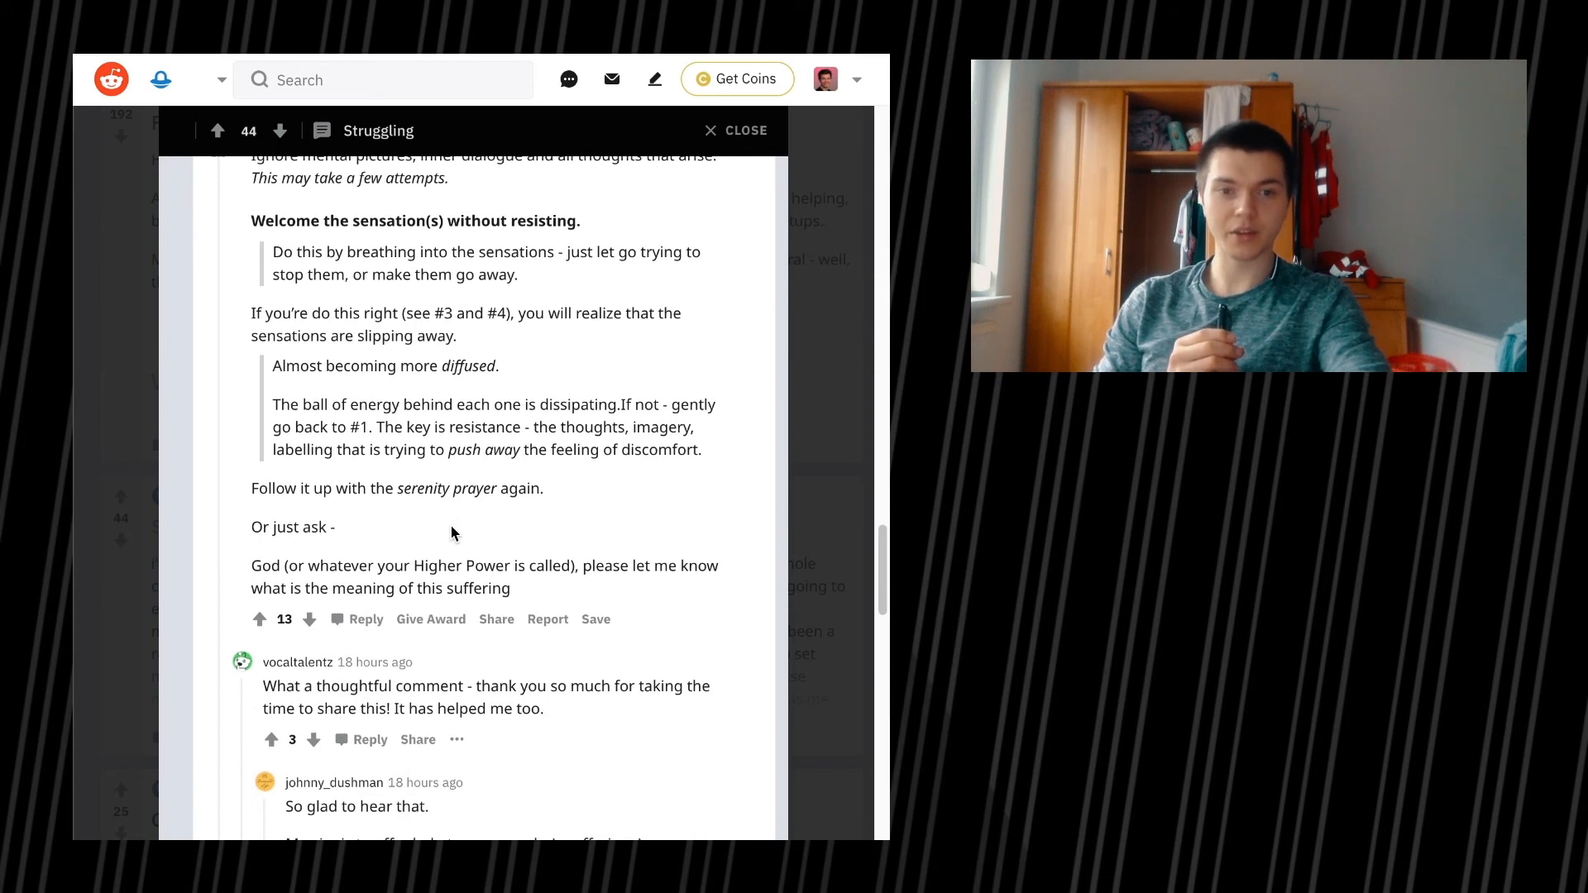
scroll("down", 3)
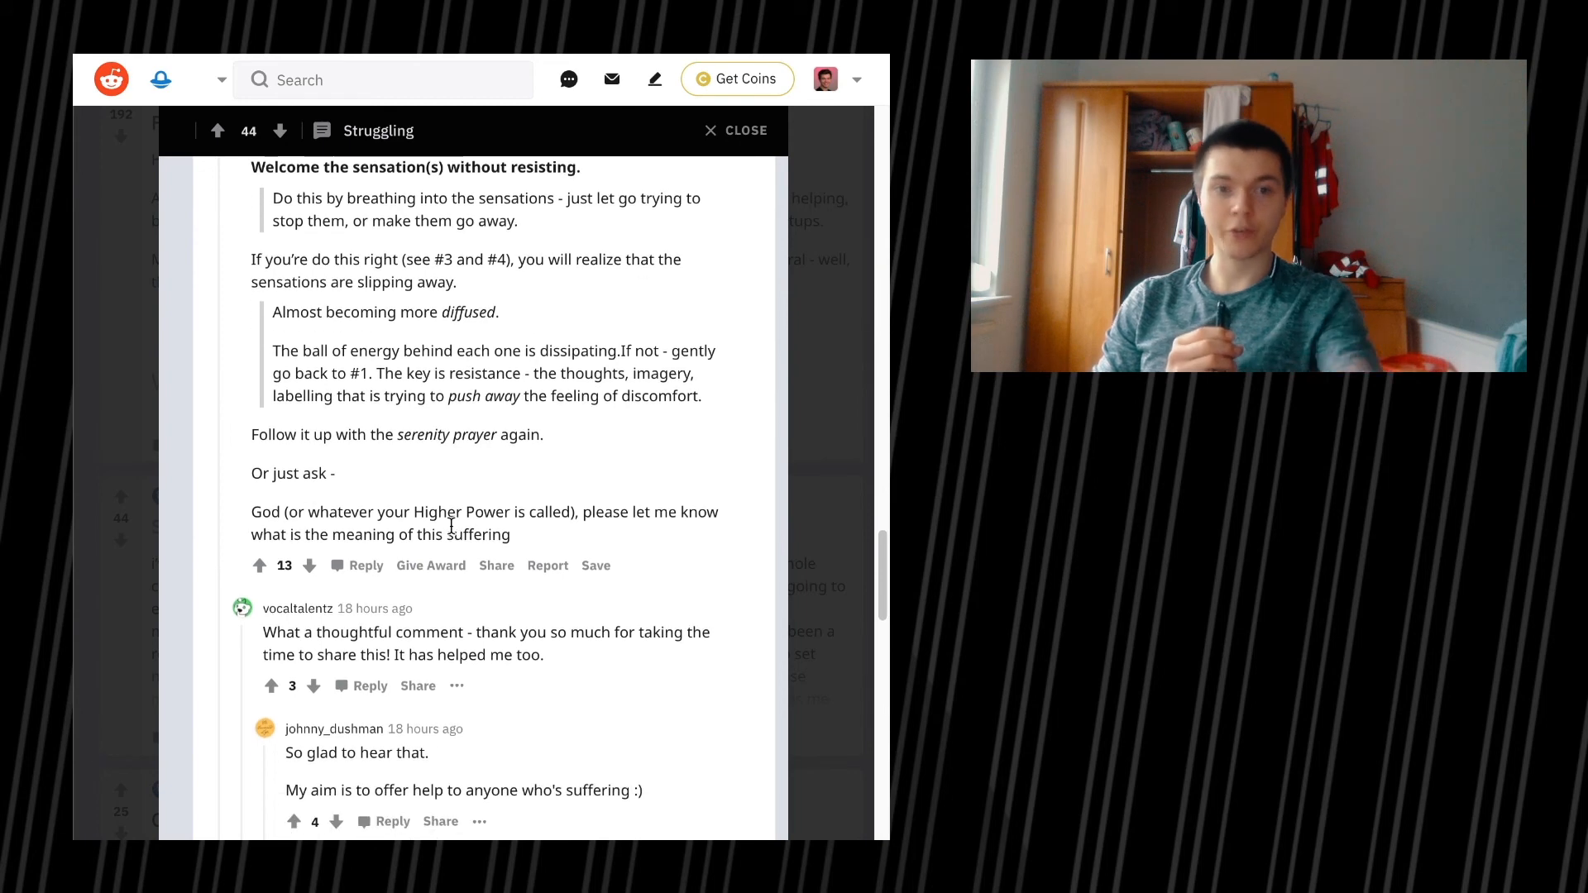
scroll("down", 3)
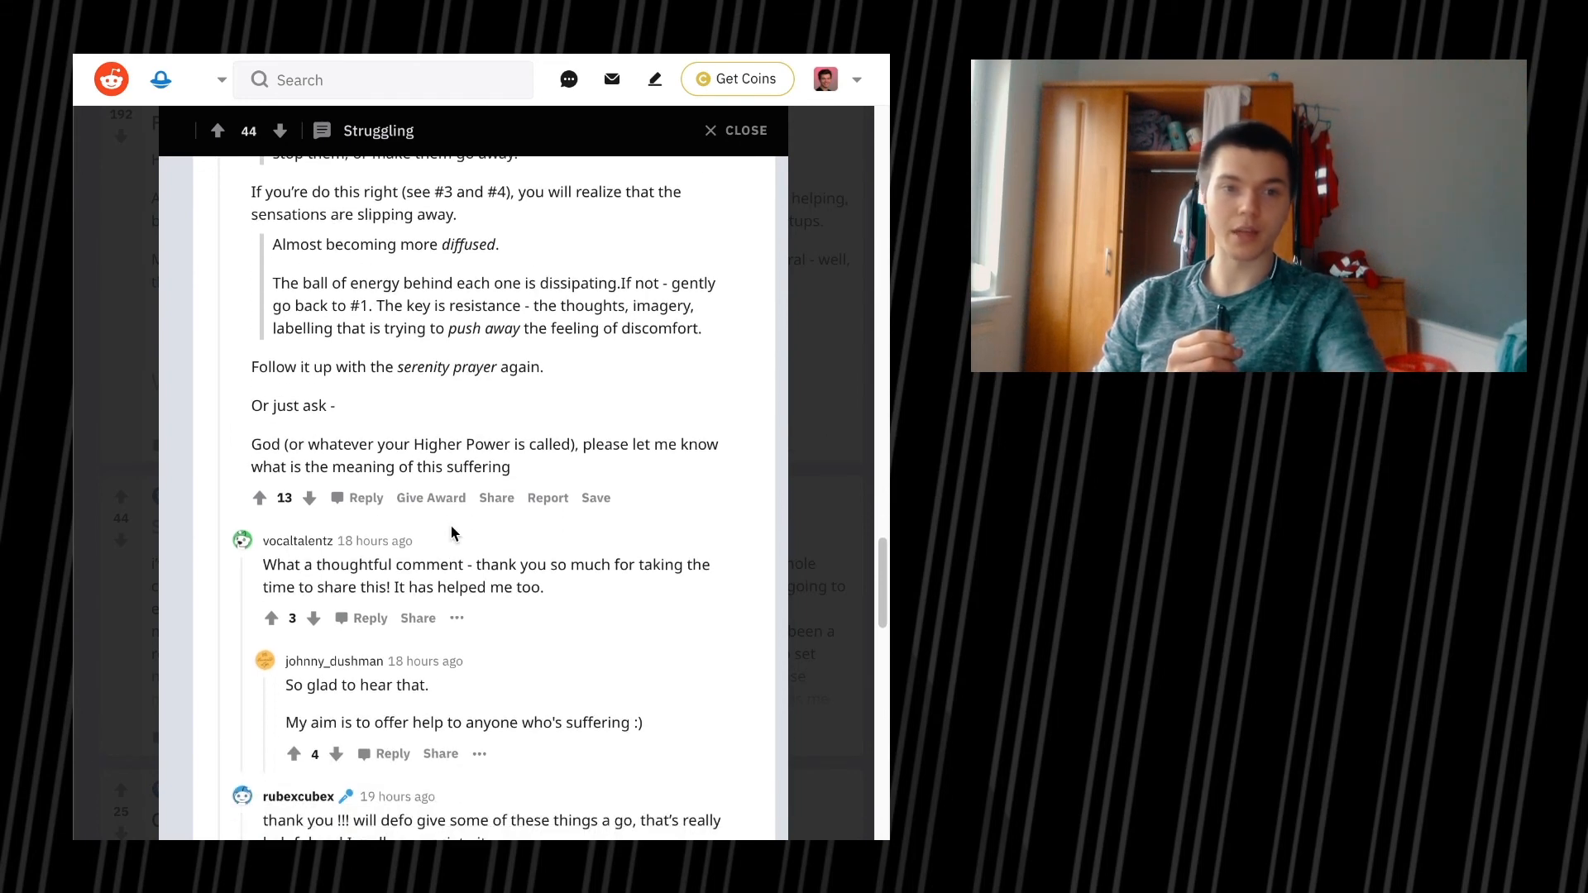
scroll("down", 3)
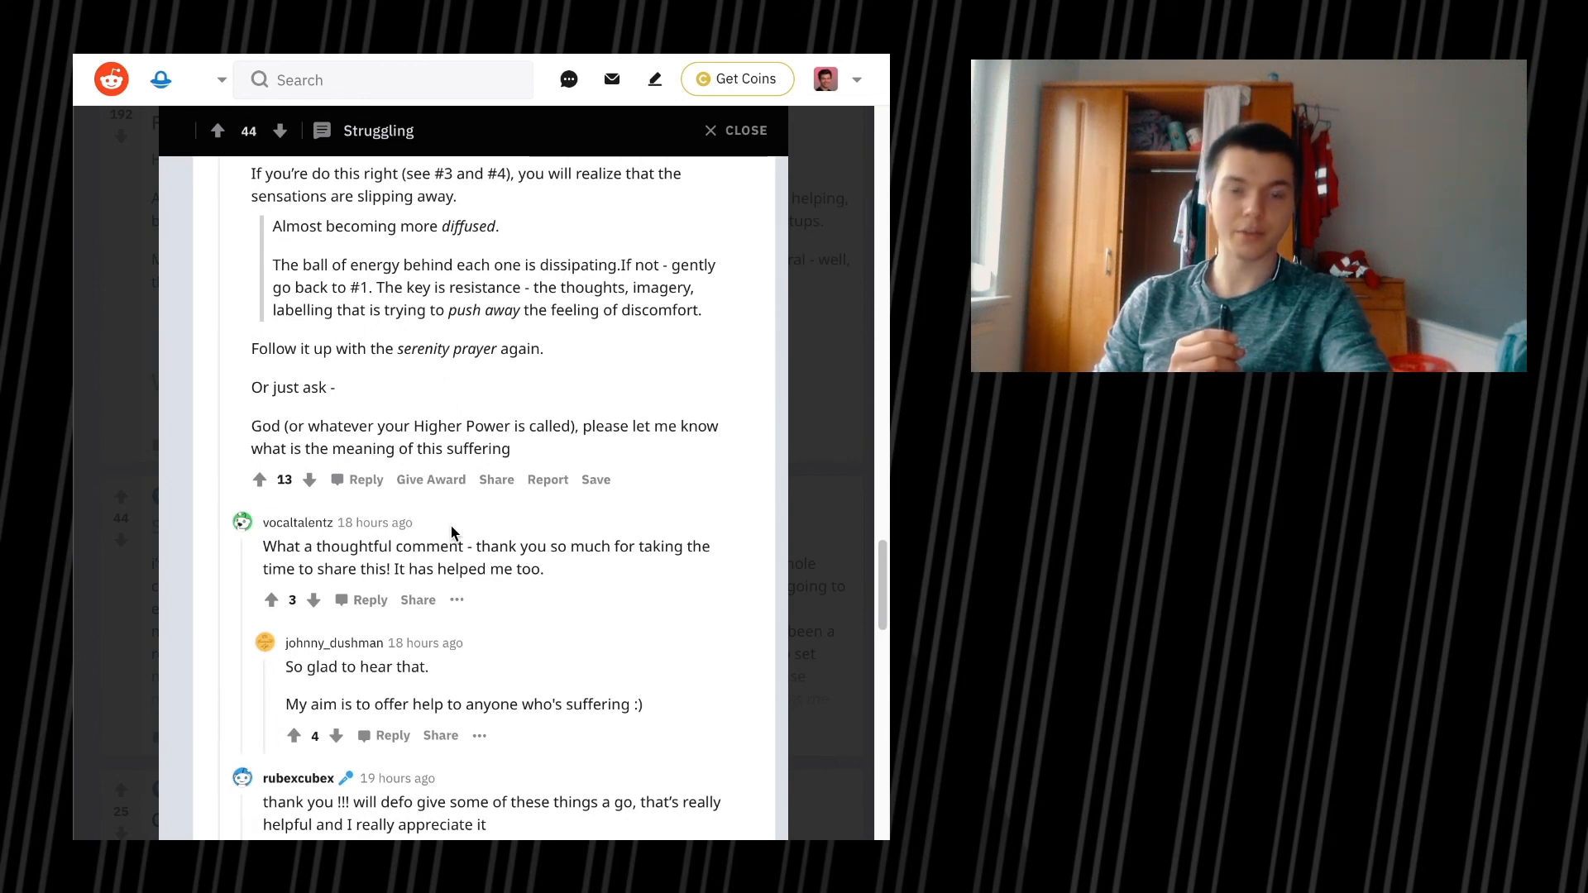
Step: Scroll back to the comment's 'Now to the spiritual side' serenity-prayer section
scroll("down", 3)
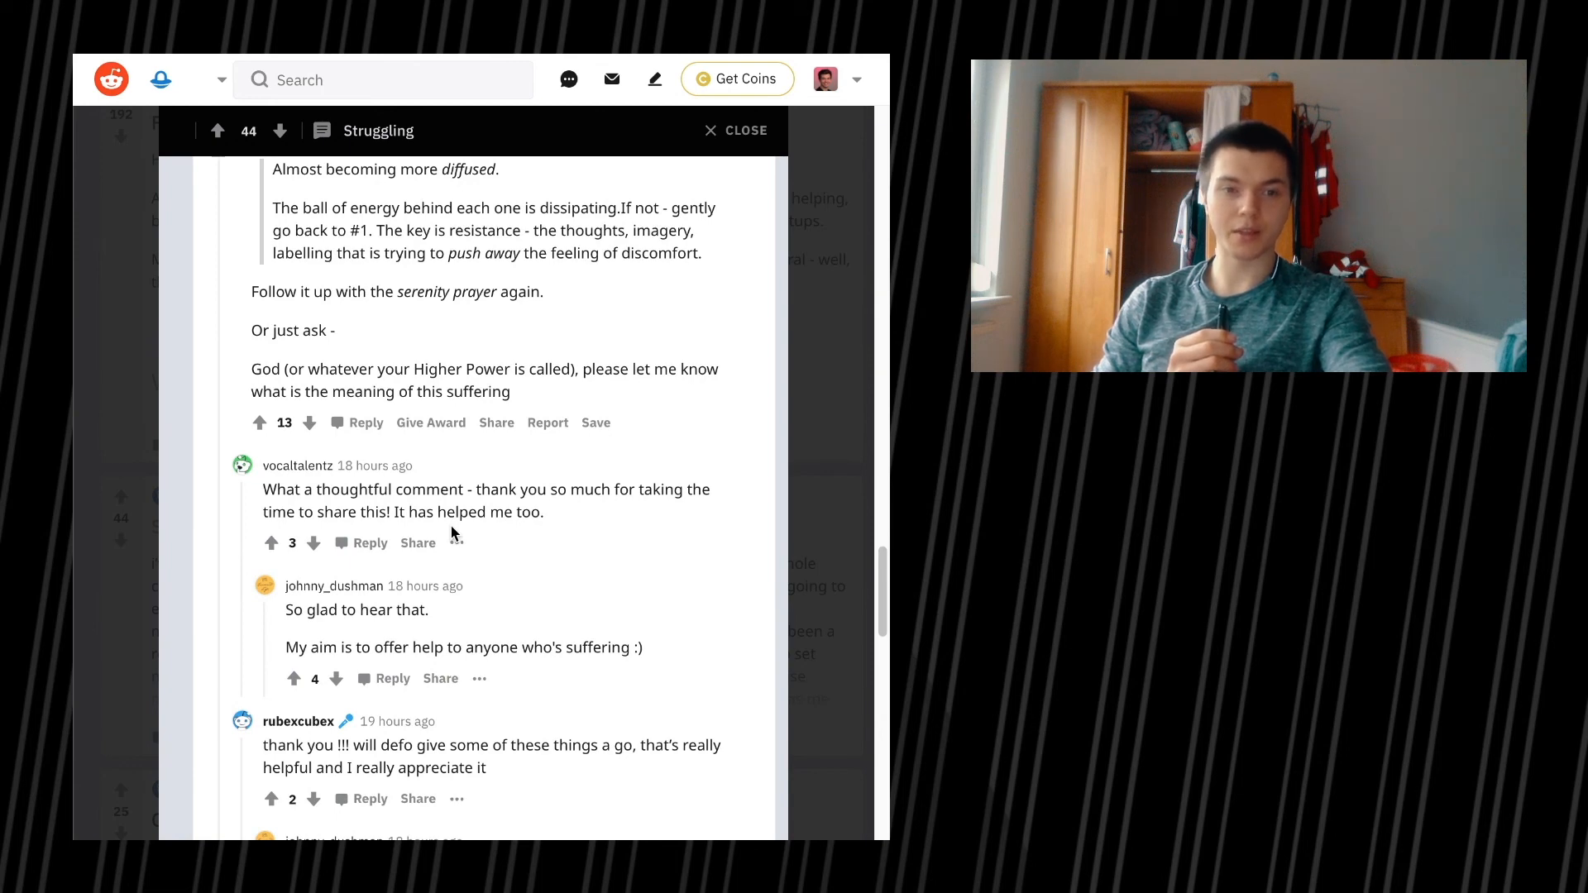
scroll("down", 3)
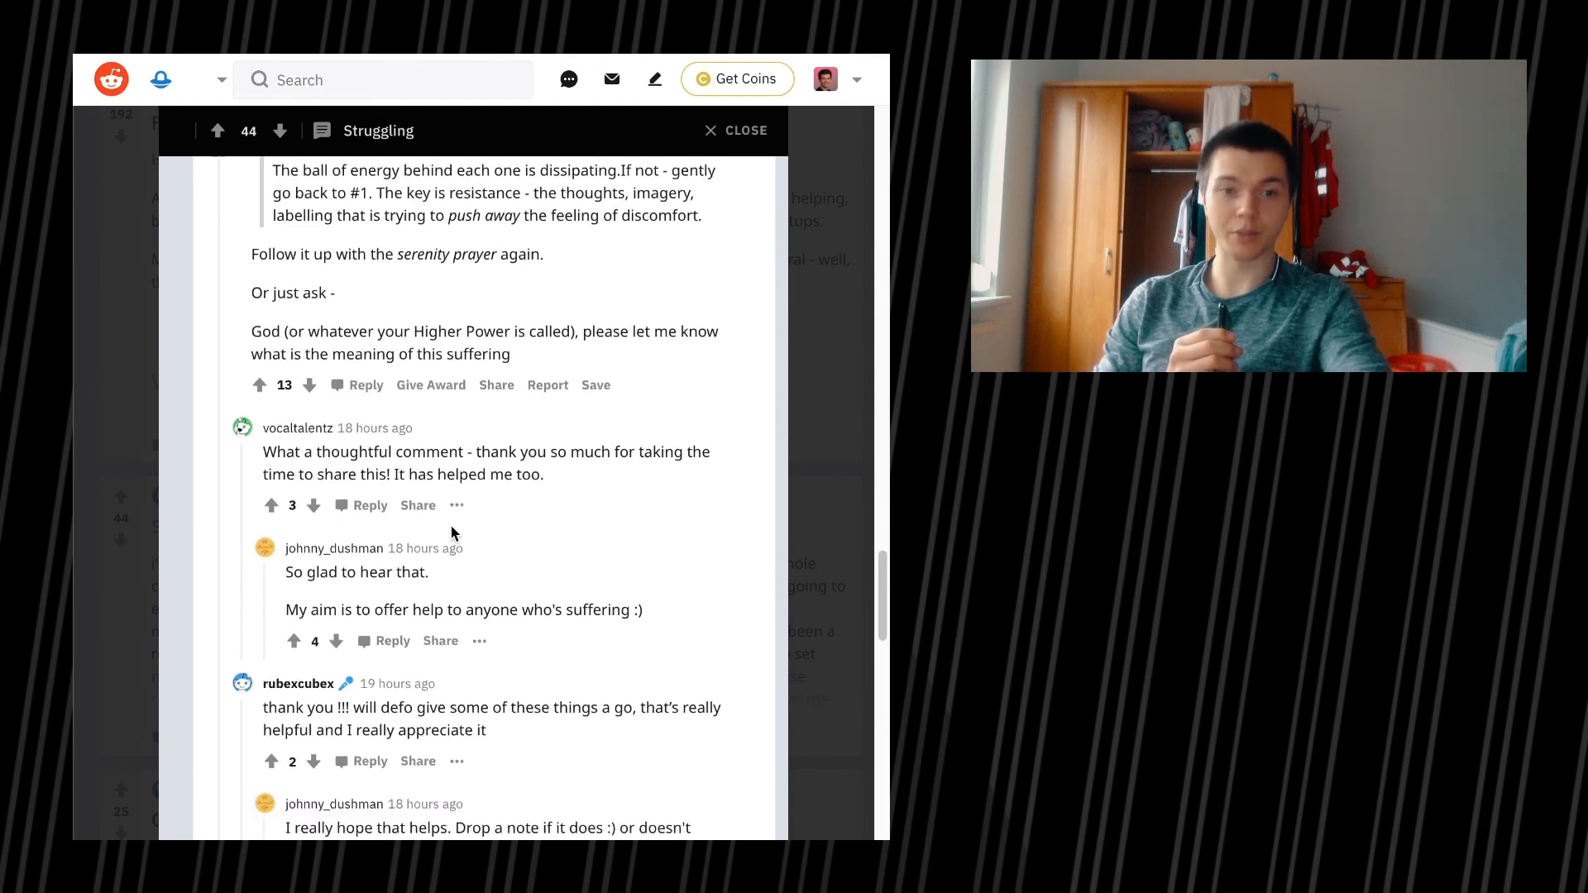
scroll("down", 3)
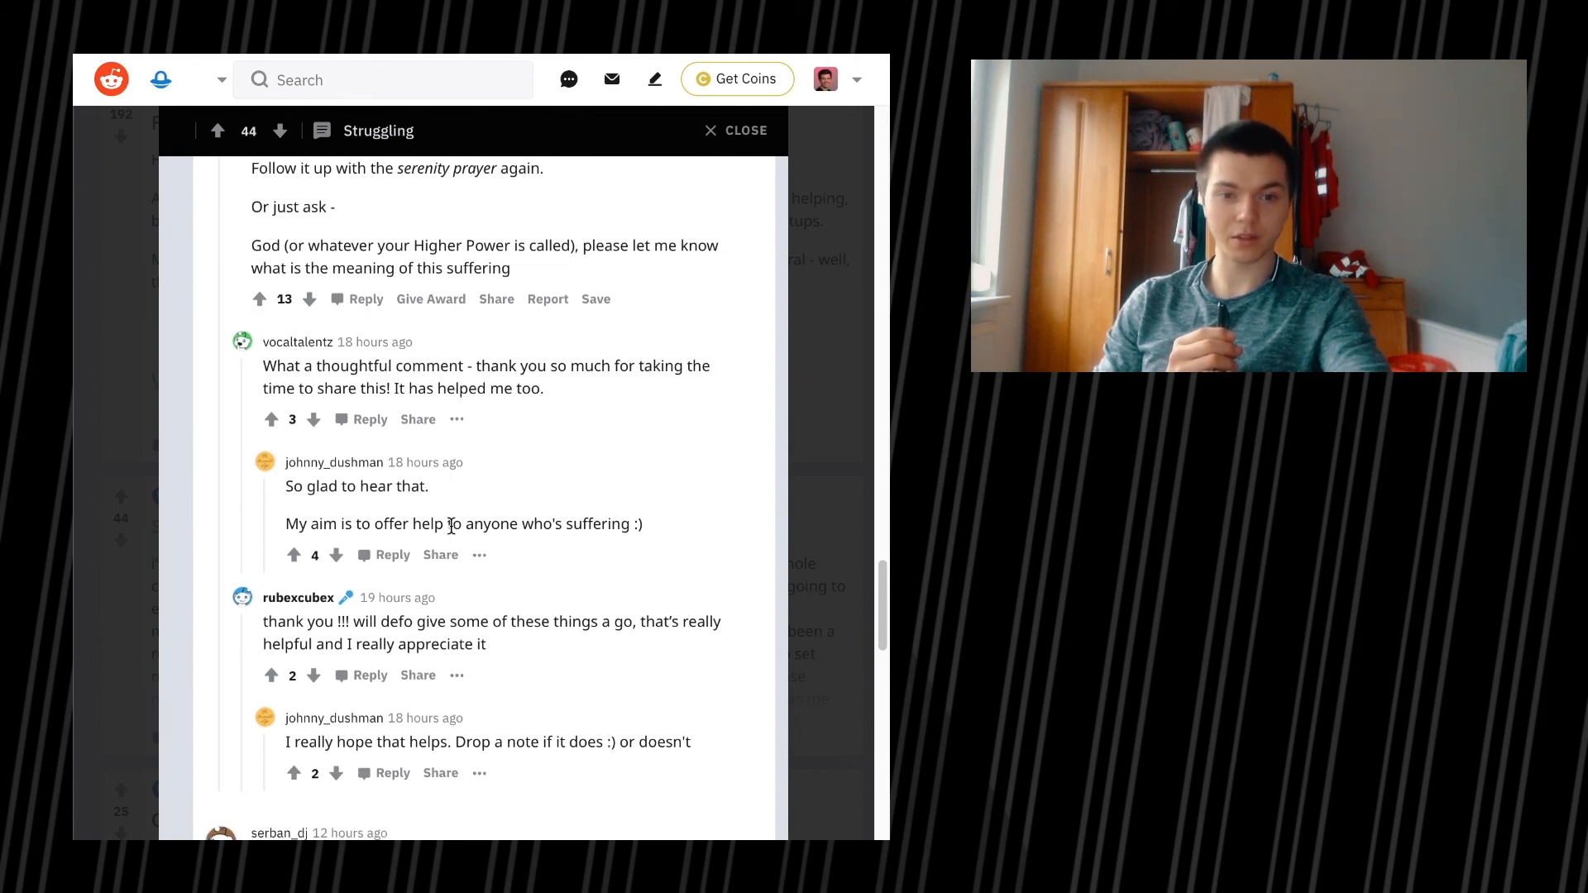
scroll("down", 3)
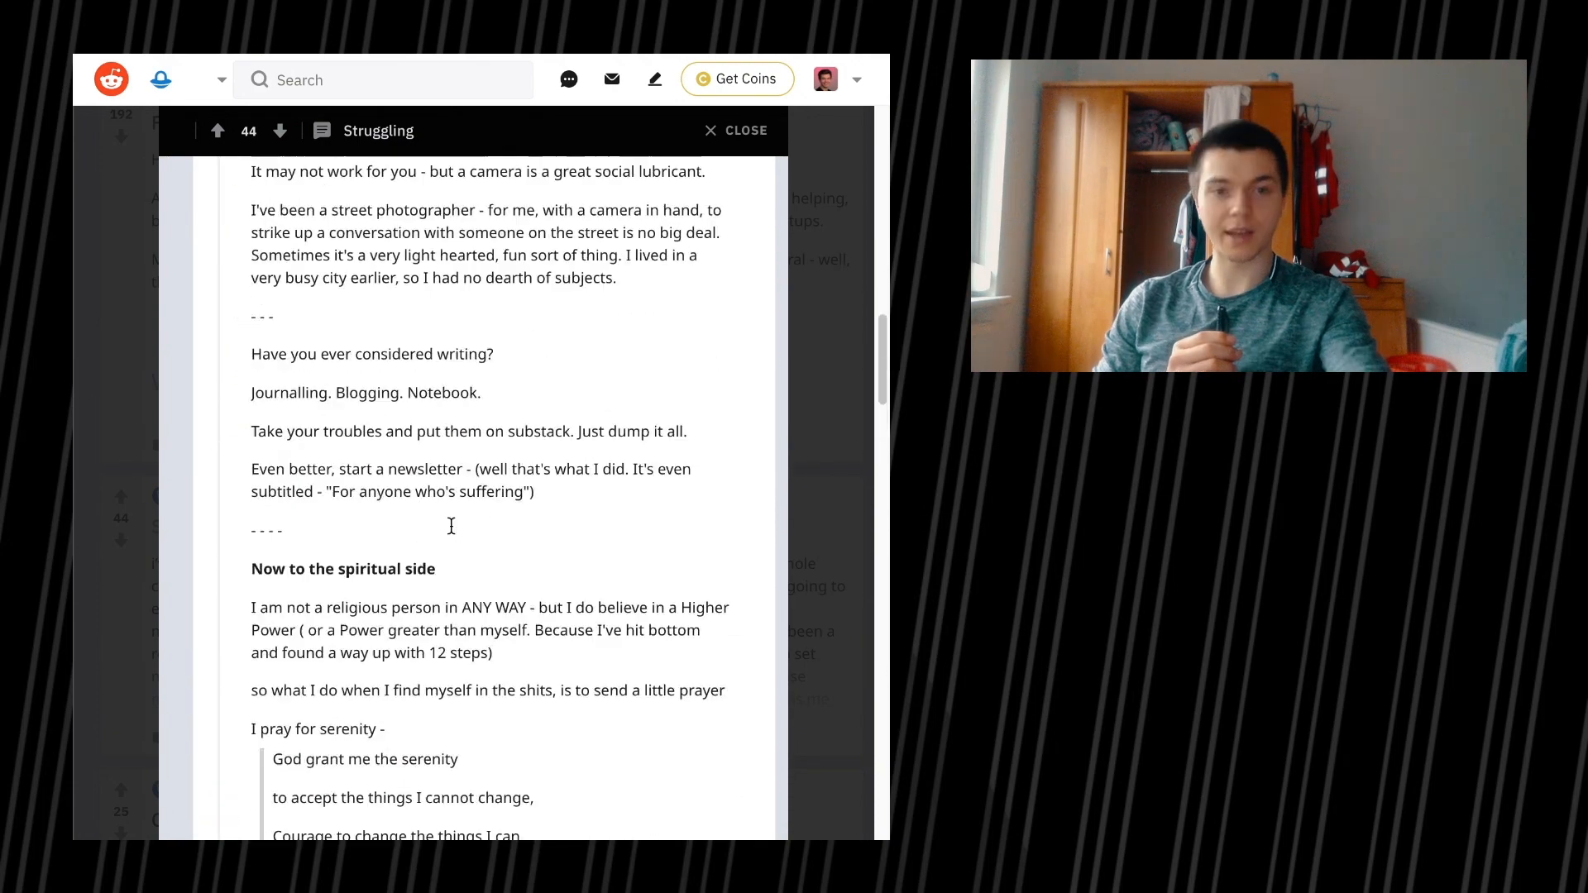
Step: Scroll to the end of the top comment to upvote it, then back to the top of the 'Struggling' post
scroll("up", 3)
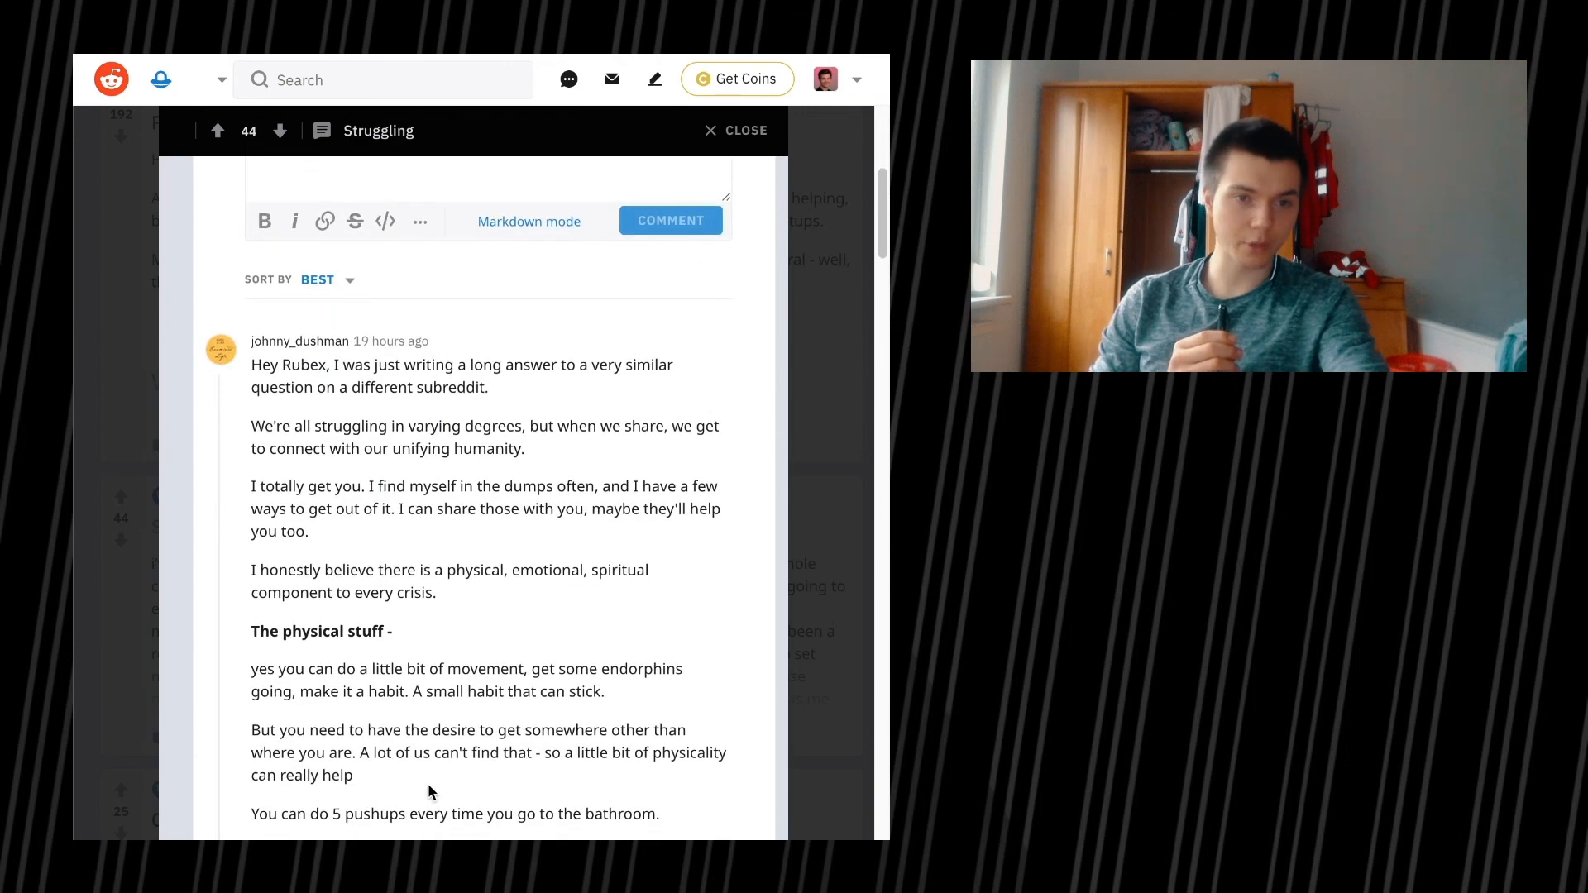
scroll("down", 3)
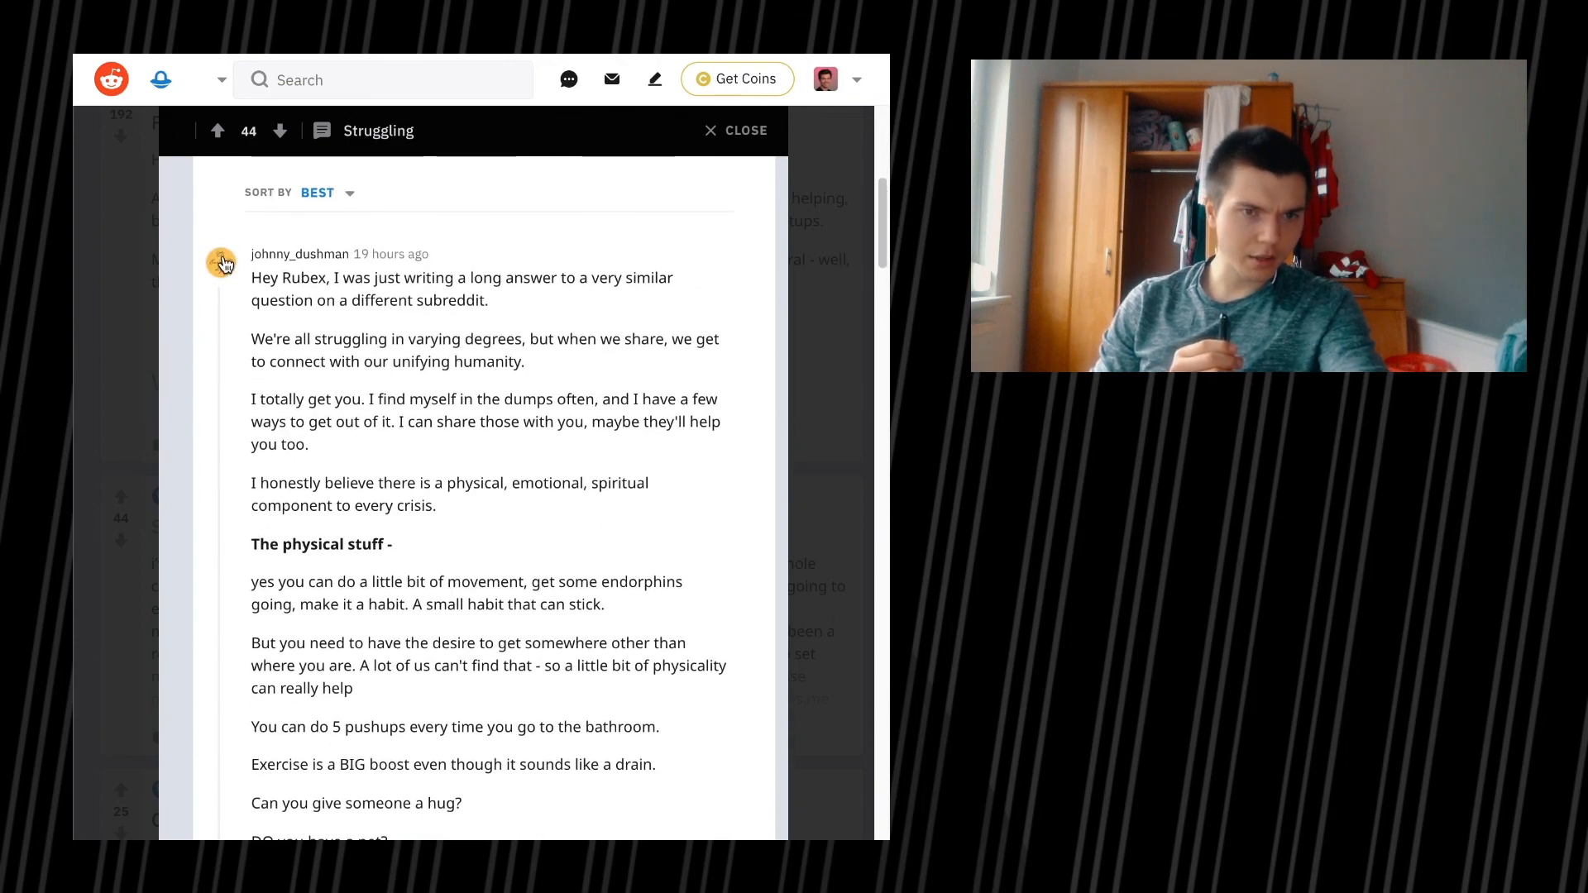
scroll("down", 3)
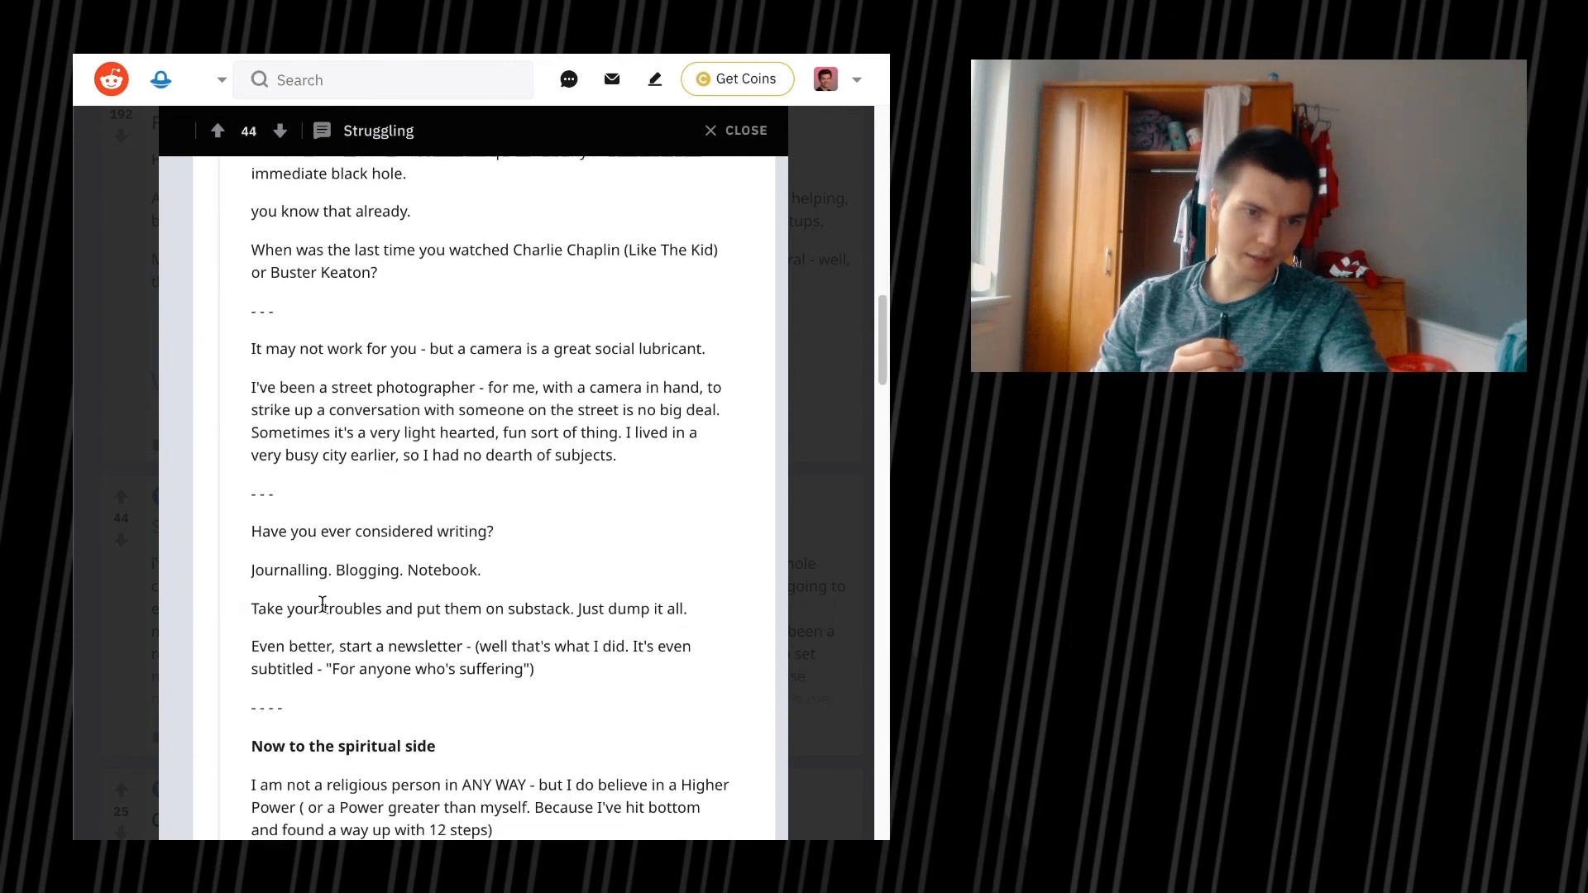
scroll("down", 3)
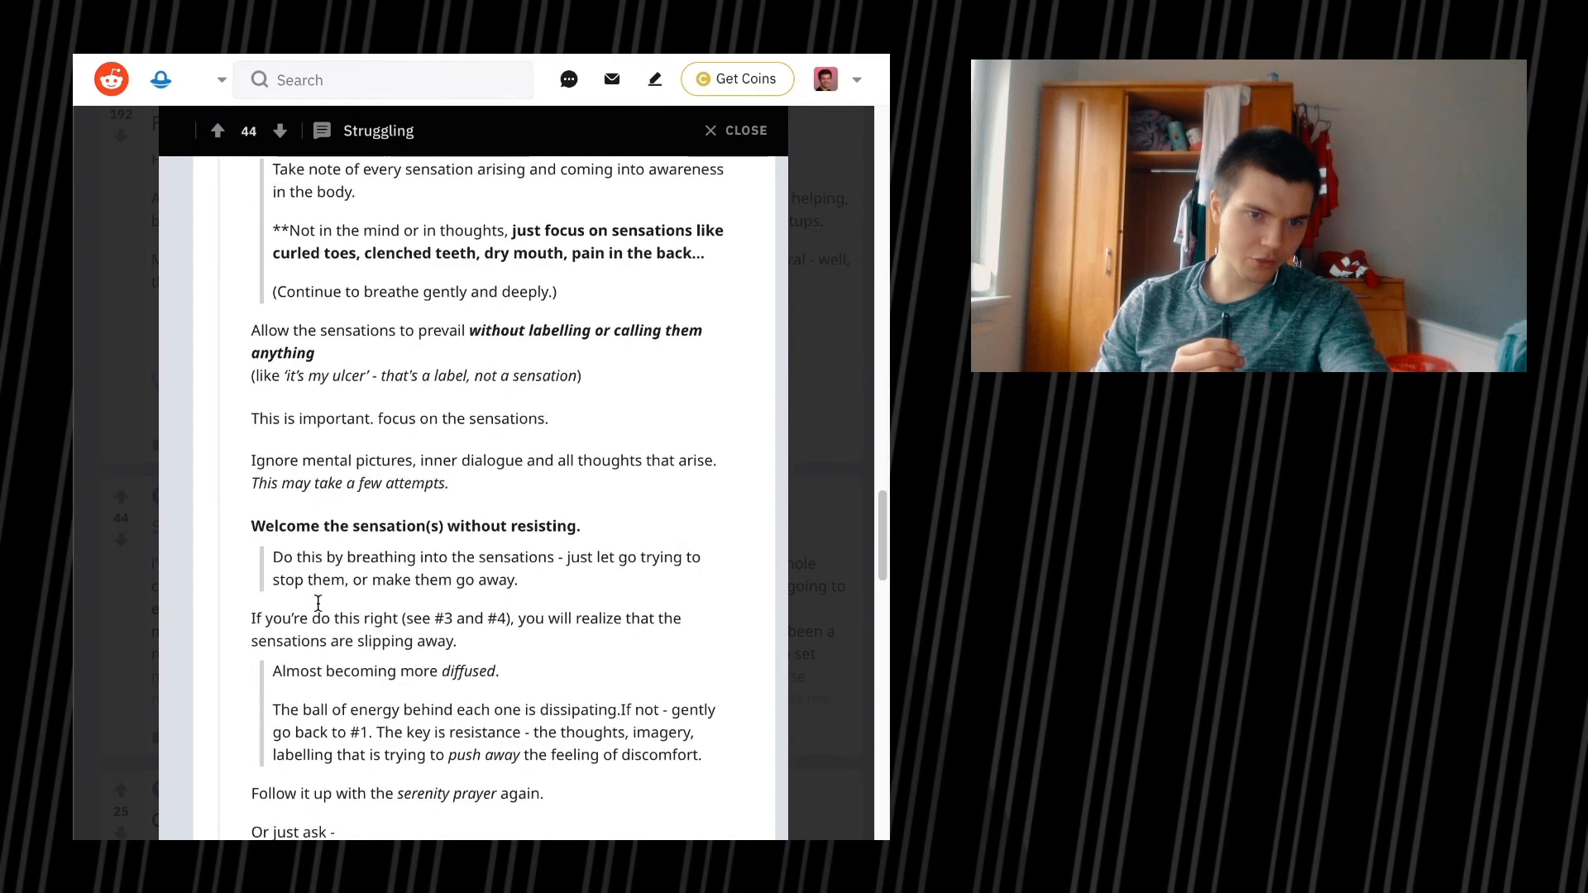
scroll("down", 3)
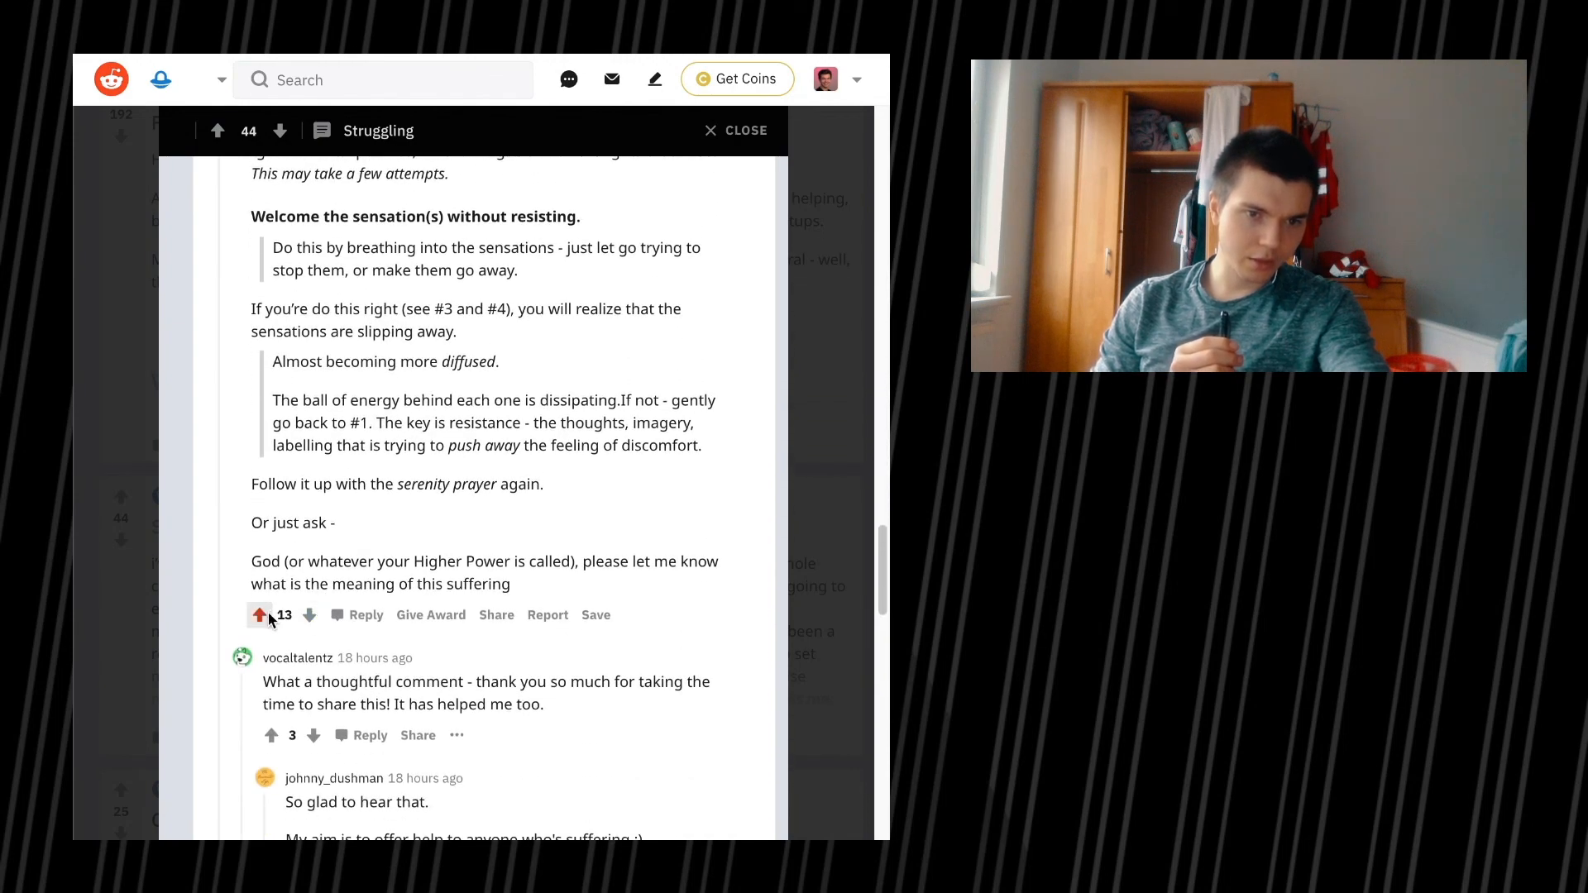
scroll("up", 3)
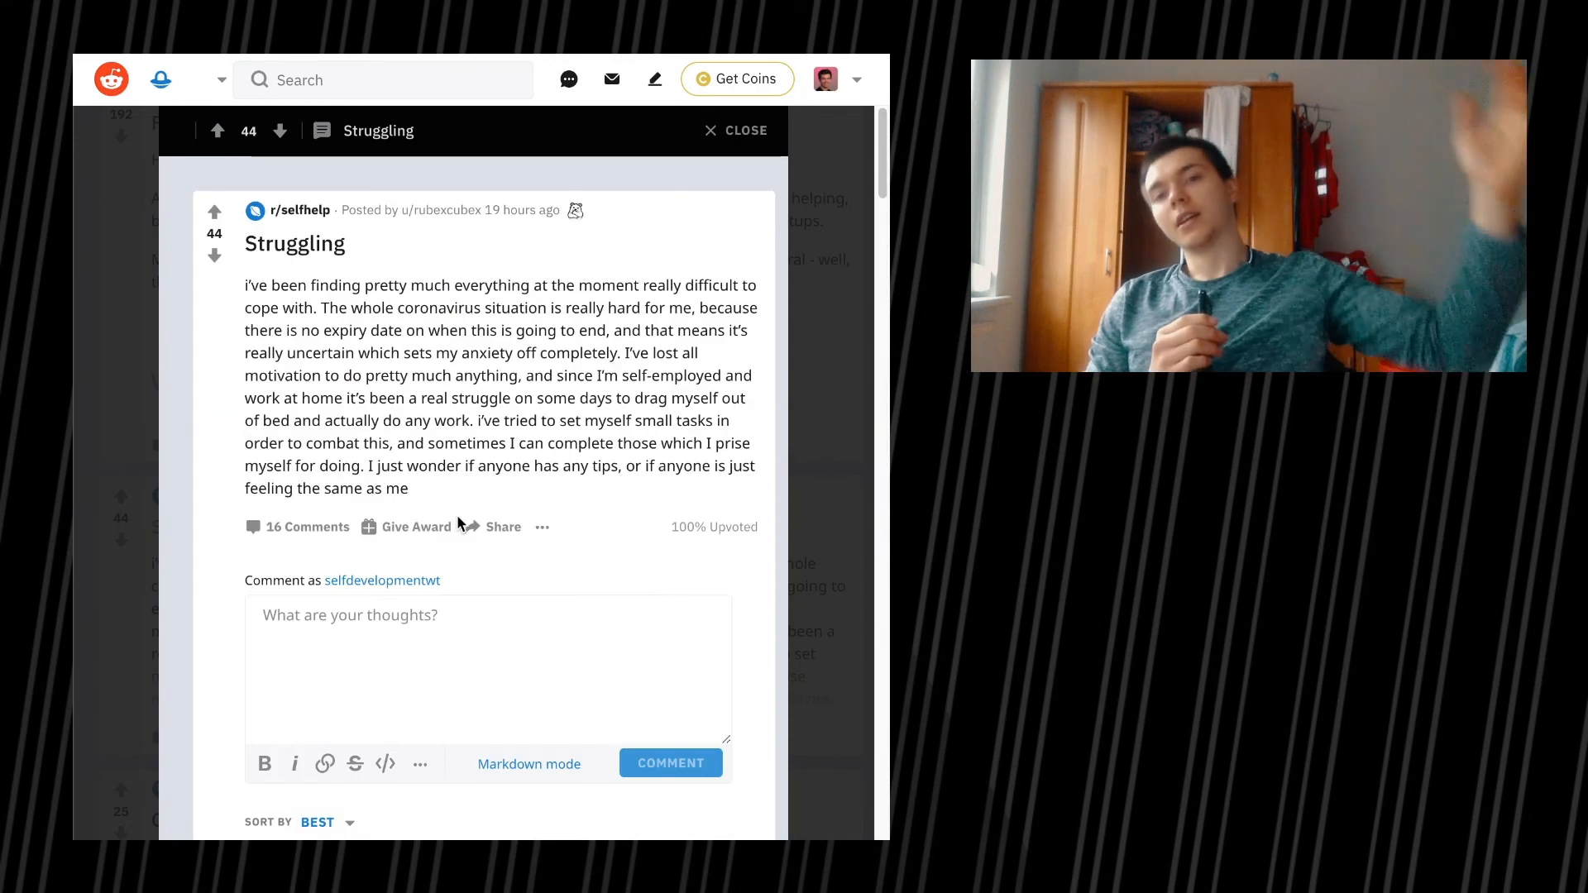